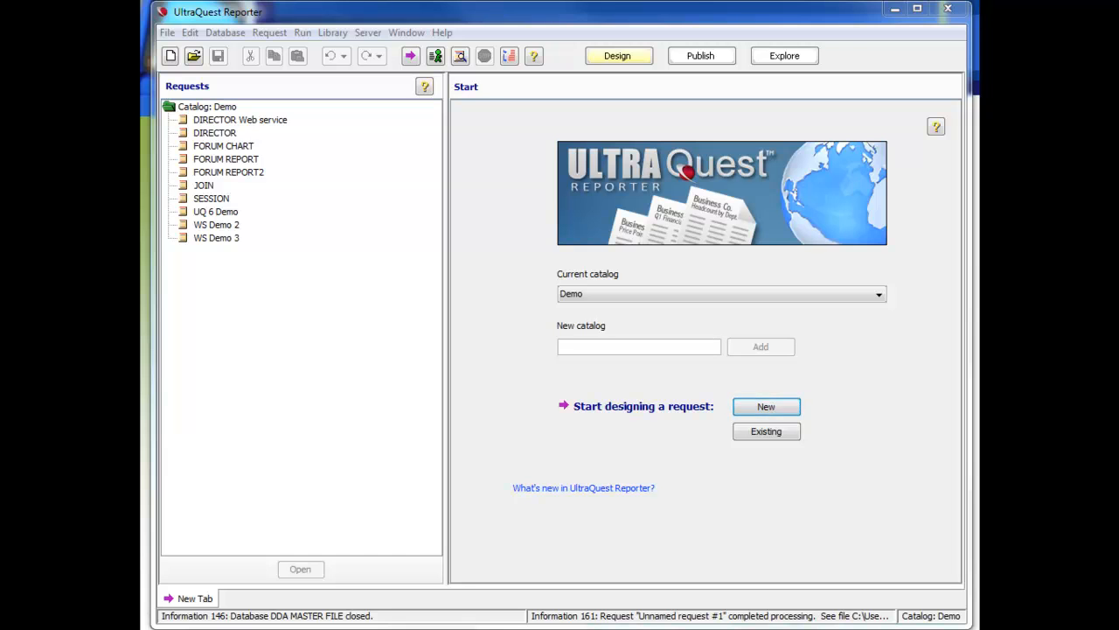
Create a new request on the DDA MASTER FILE database's DDAFILE table and continue to columns.
click(766, 406)
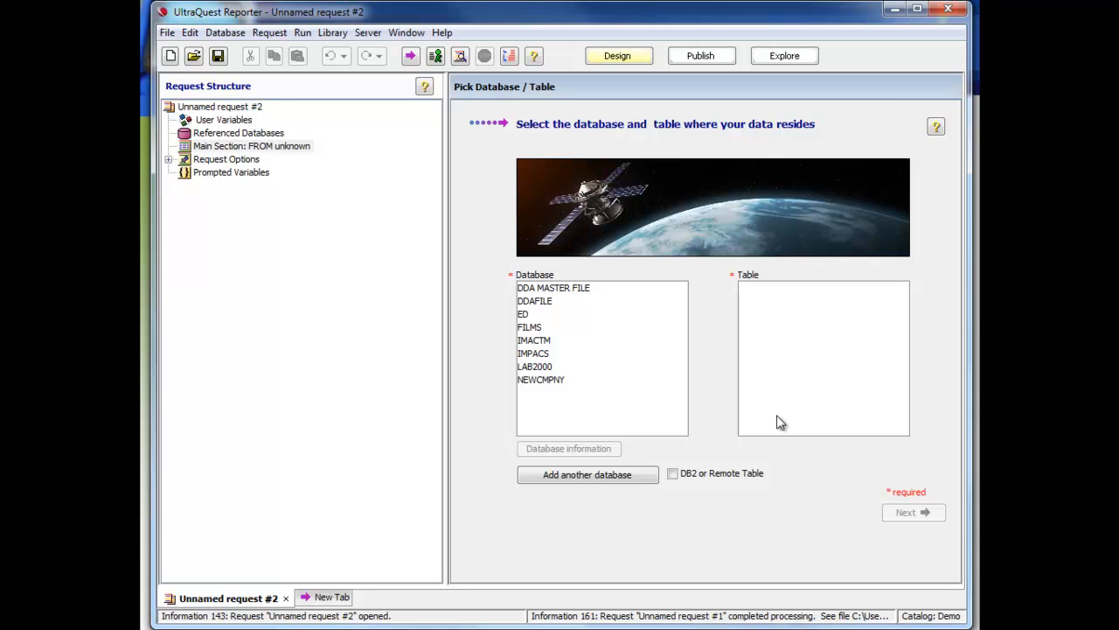
mouse_move(580, 290)
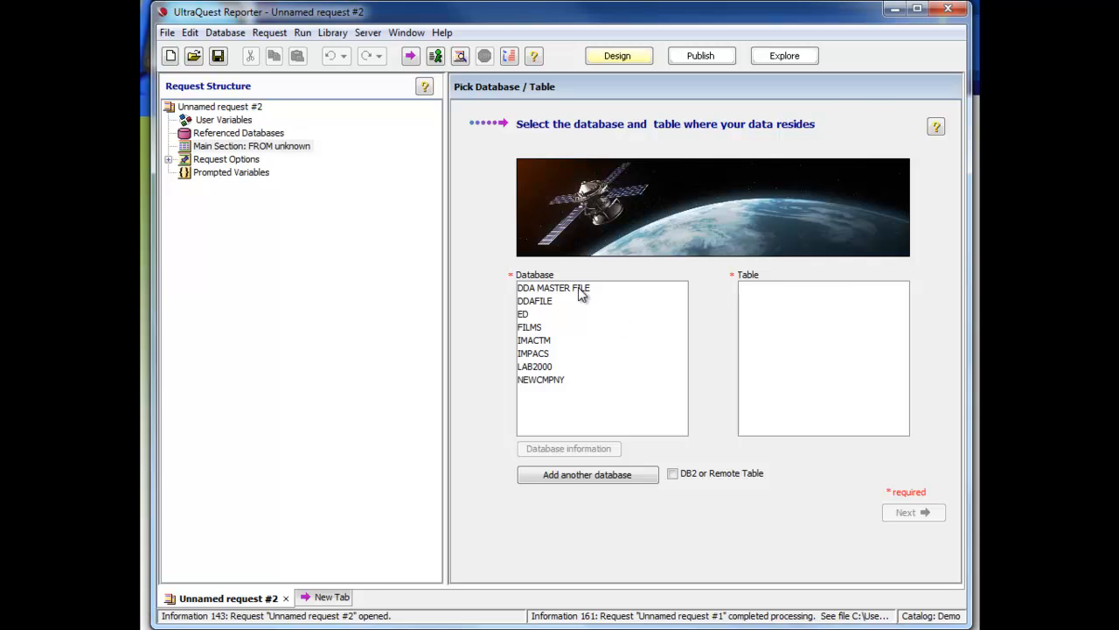
click(556, 287)
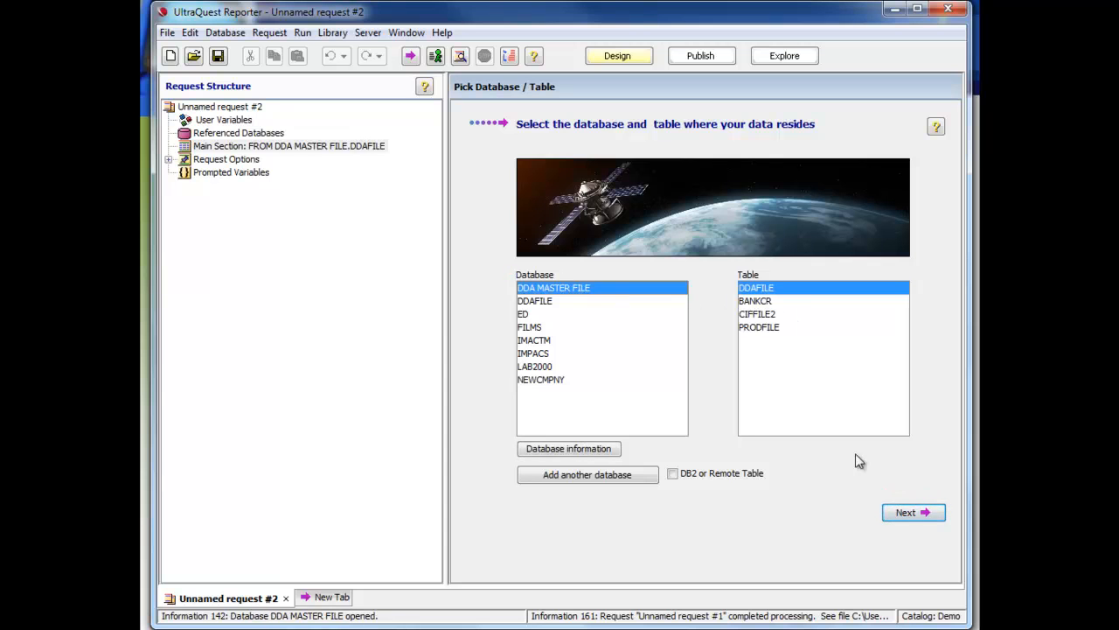
click(912, 511)
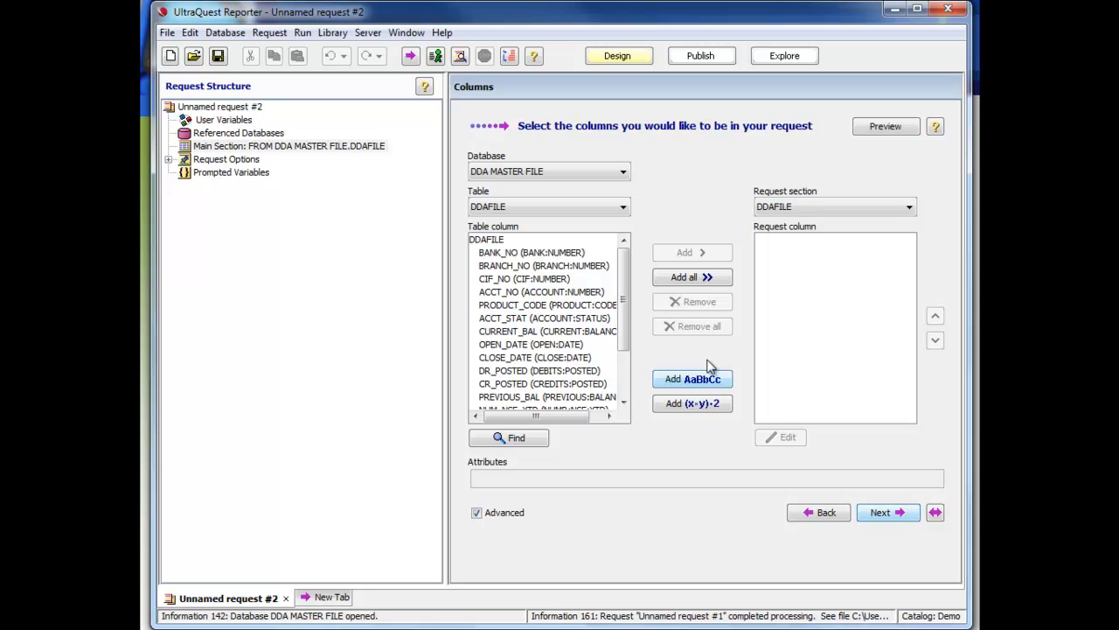
Select BRANCH_NO, ACCT_NO, ACCT_STAT, CURRENT_BAL, OPEN_DATE, CUSTOMER_NAME and PRODUCT_NAME for the request.
click(542, 266)
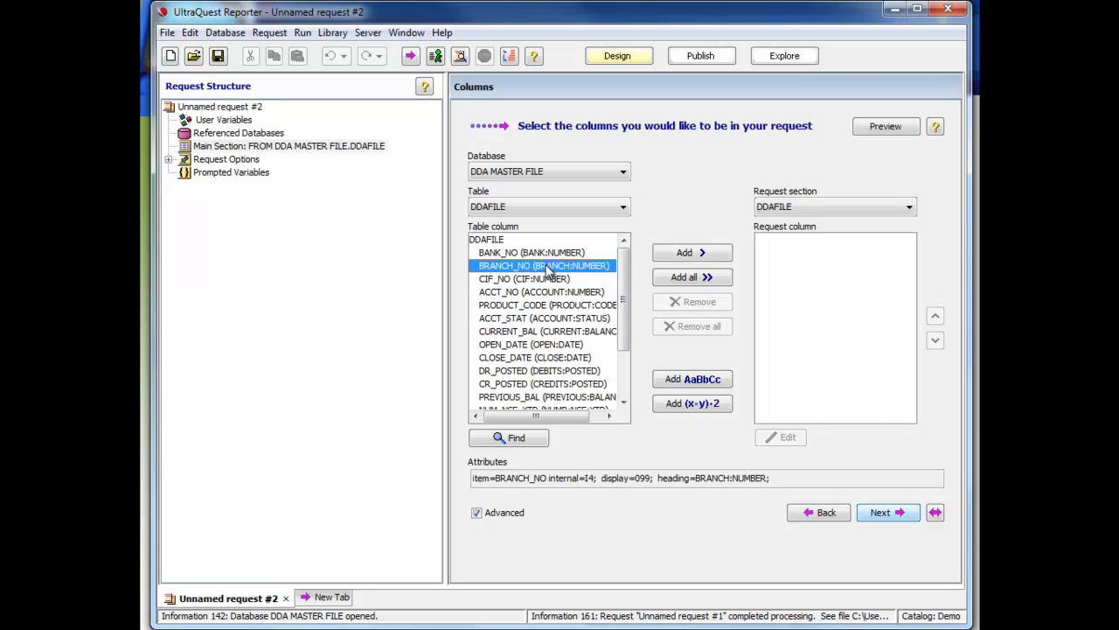
click(538, 290)
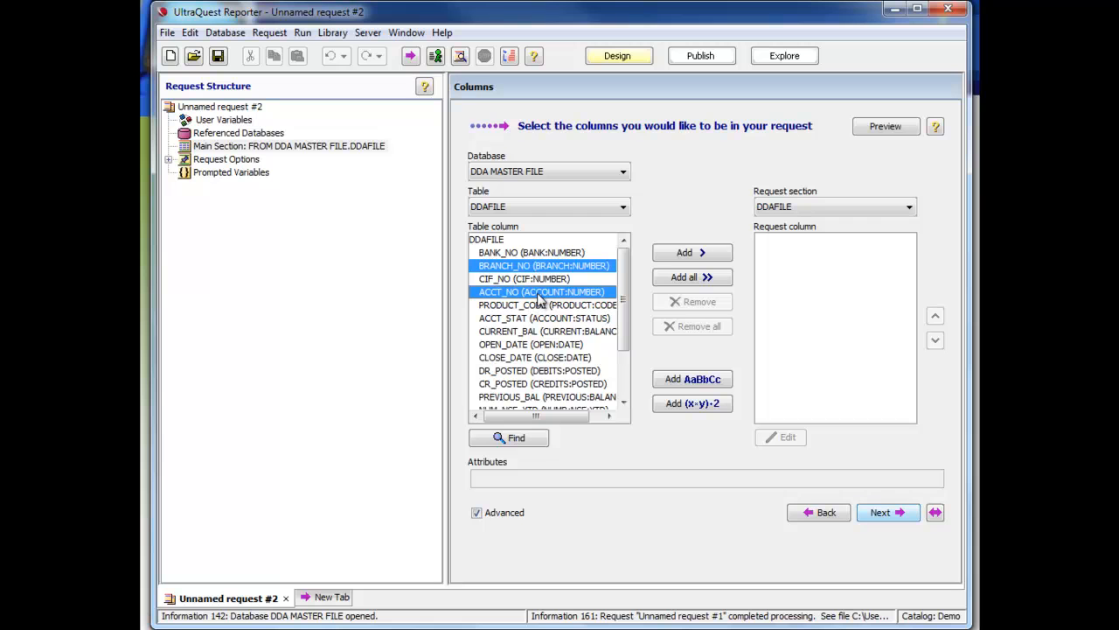
click(539, 319)
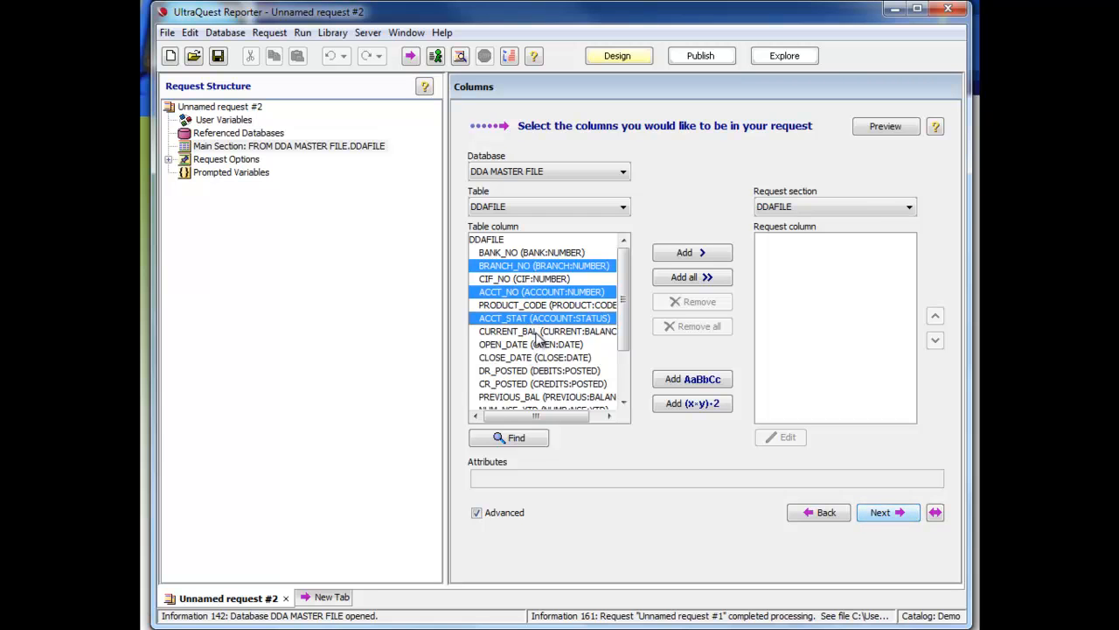
click(542, 343)
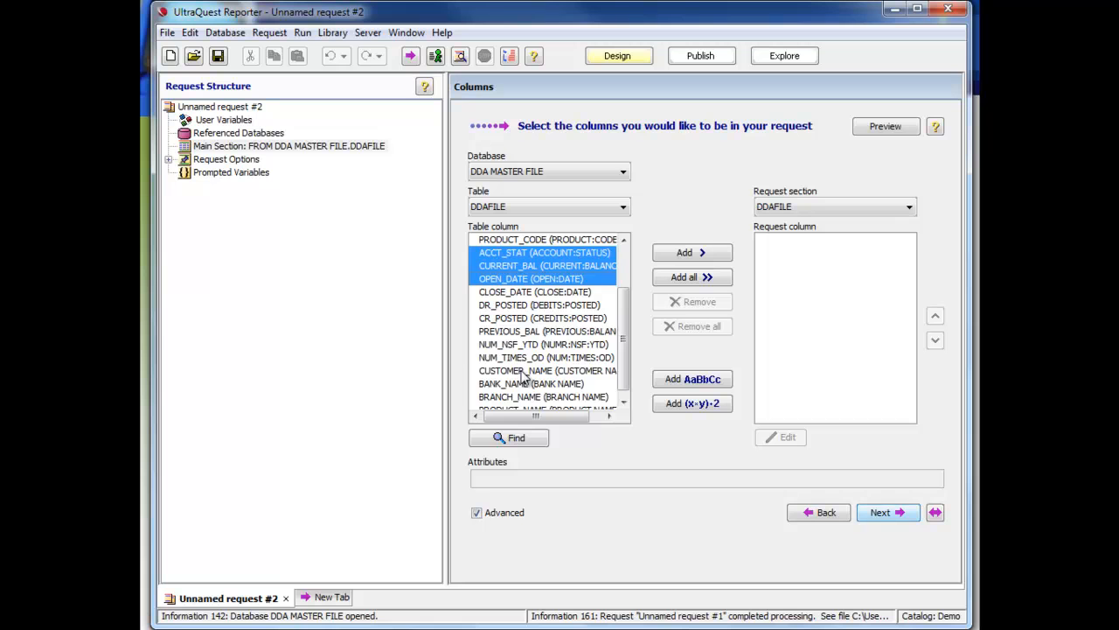
click(542, 371)
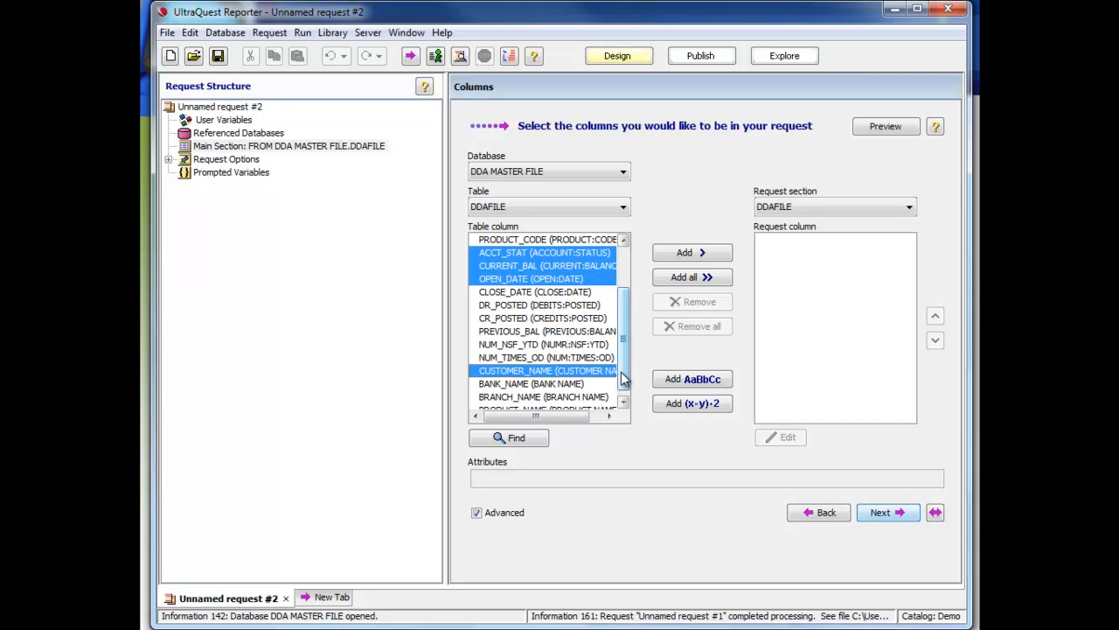
scroll(down, 3)
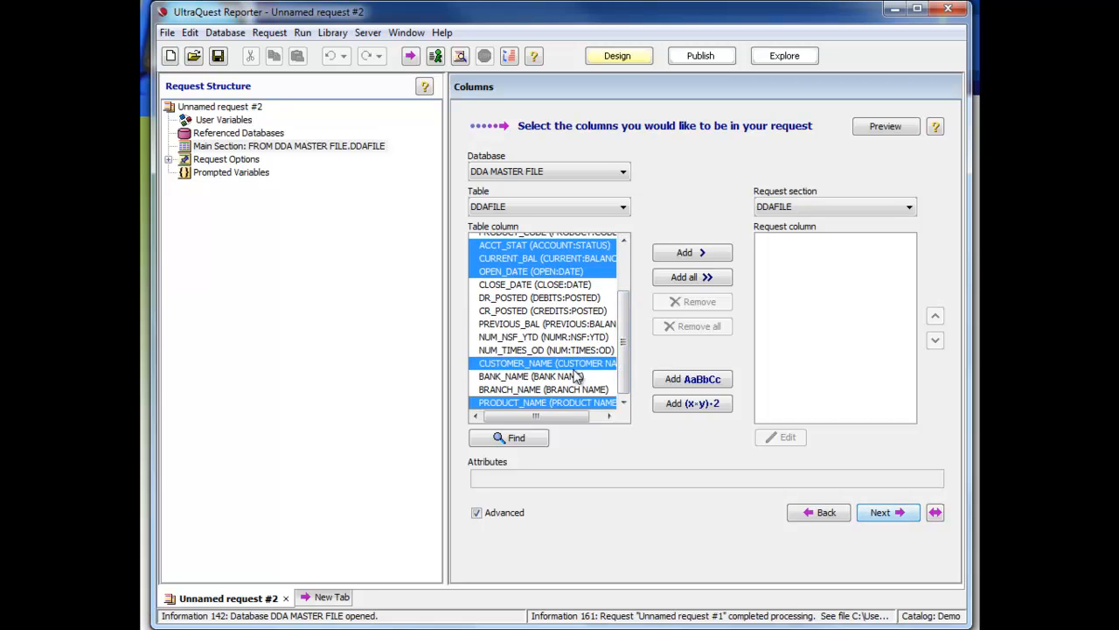
click(692, 276)
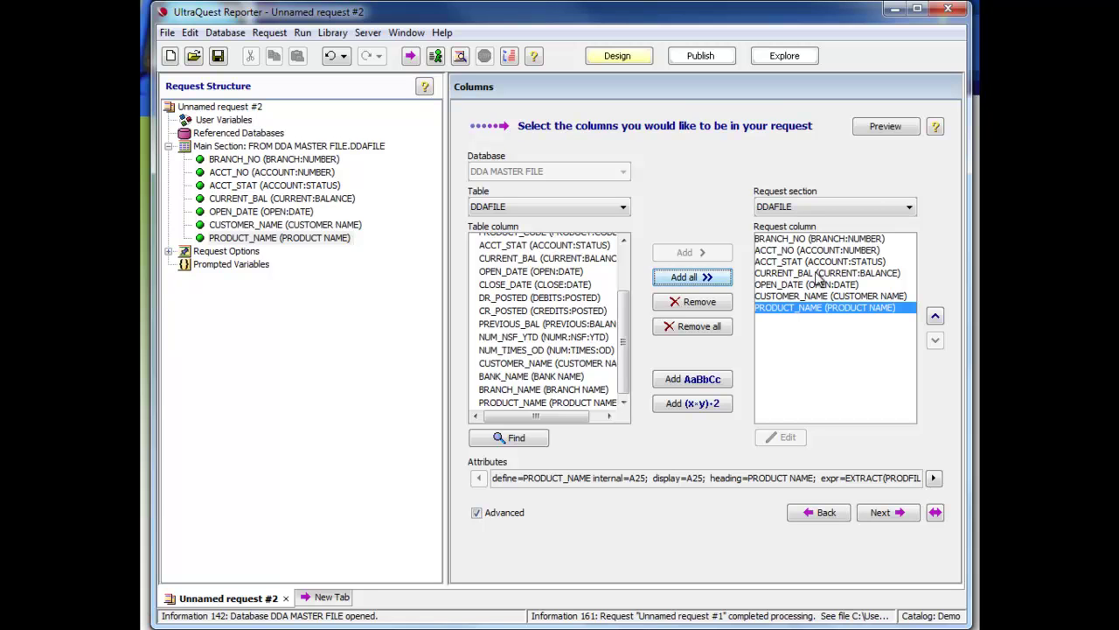
mouse_move(843, 308)
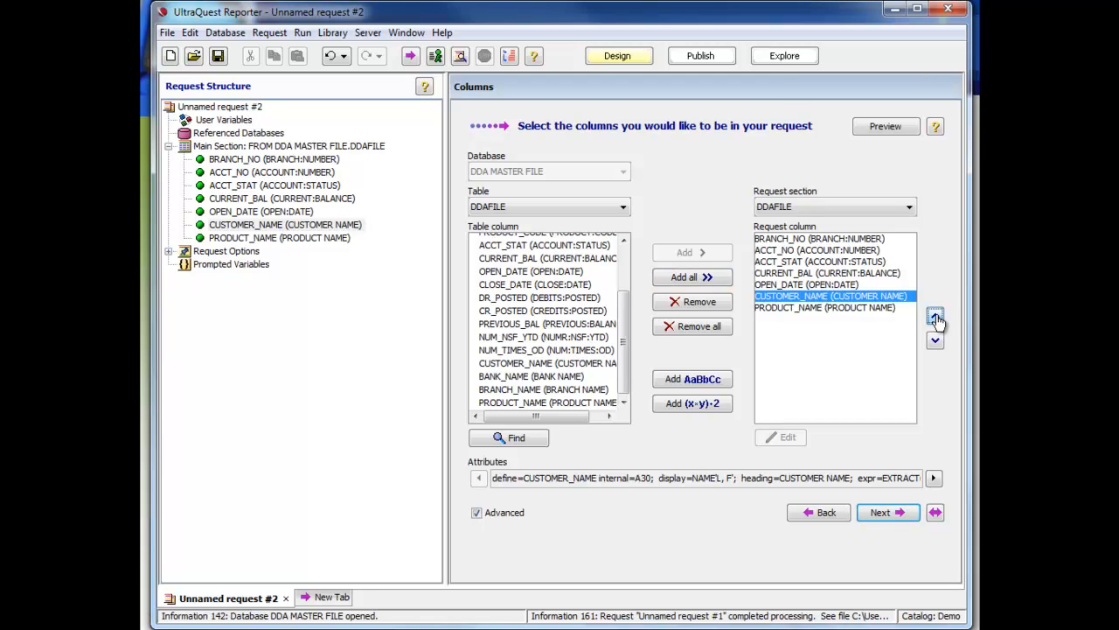
Move CUSTOMER_NAME up to fourth place, right after ACCT_STAT.
click(934, 319)
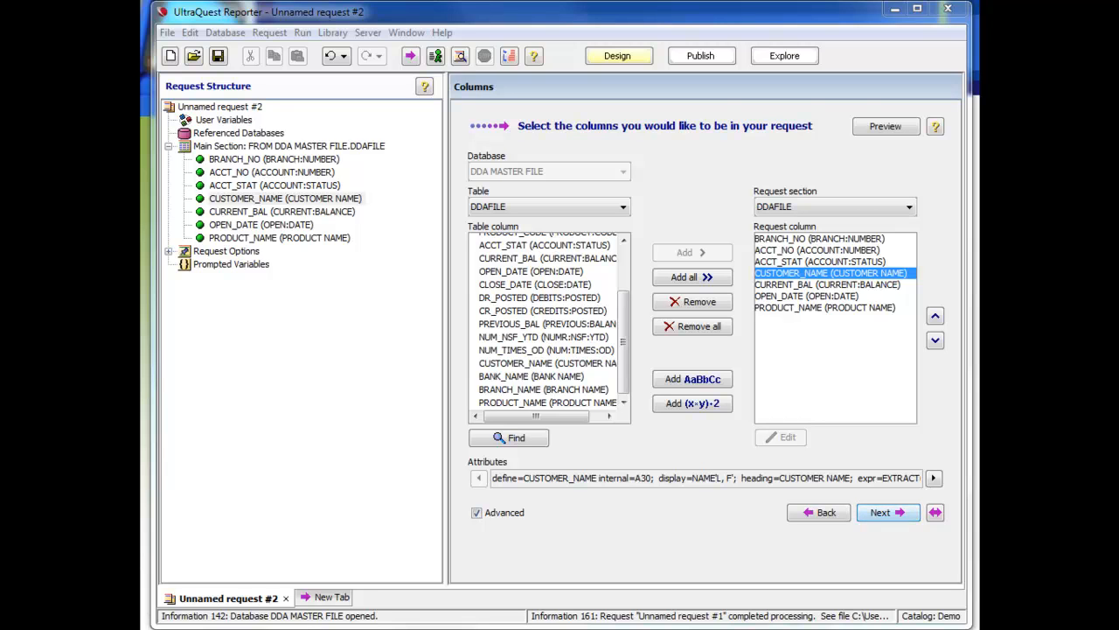
mouse_move(947, 290)
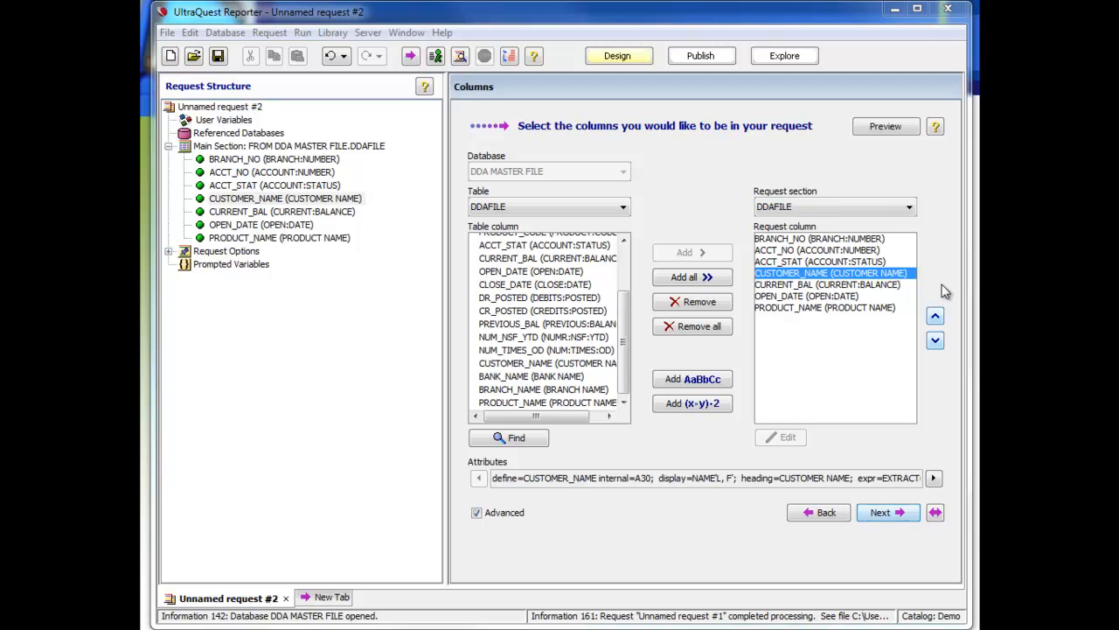
mouse_move(935, 126)
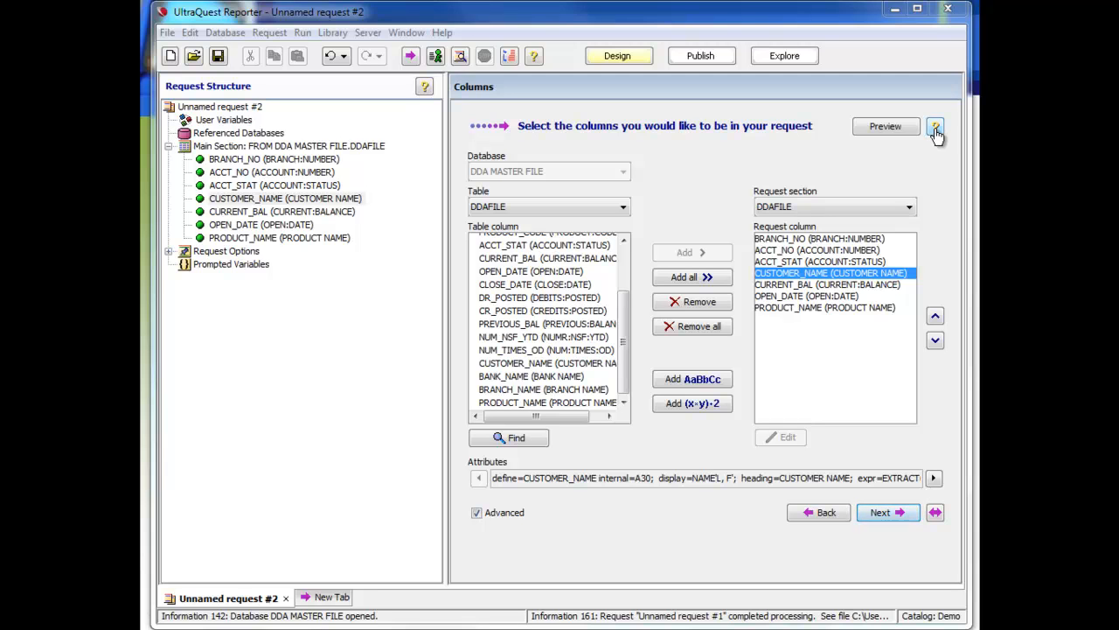
Run a 500-record preview of the request, submitting it without waiting.
click(885, 126)
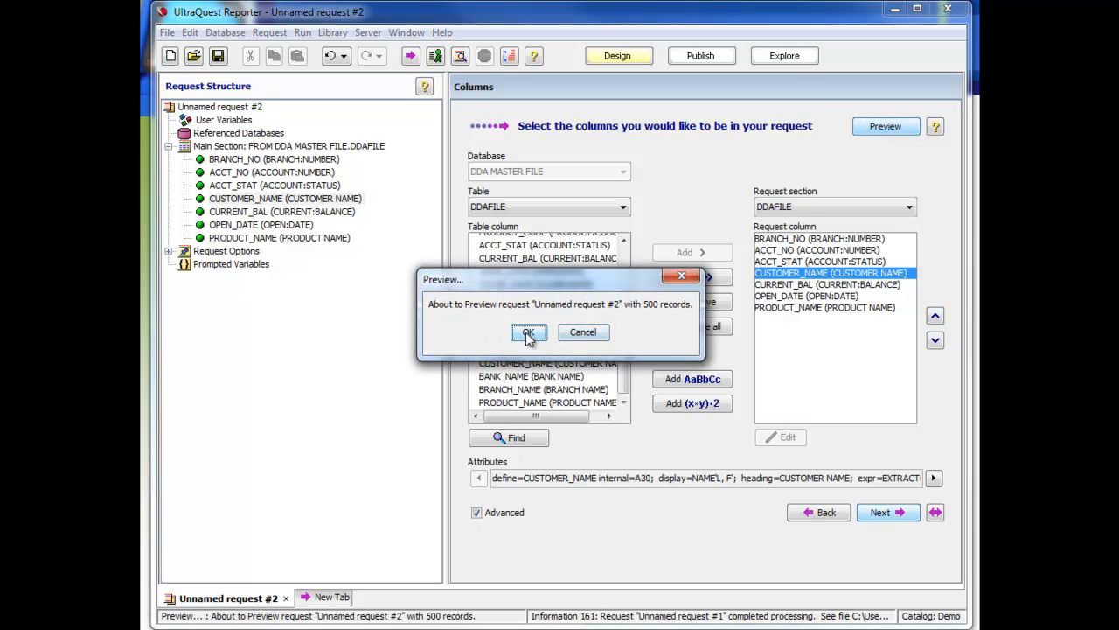
click(529, 333)
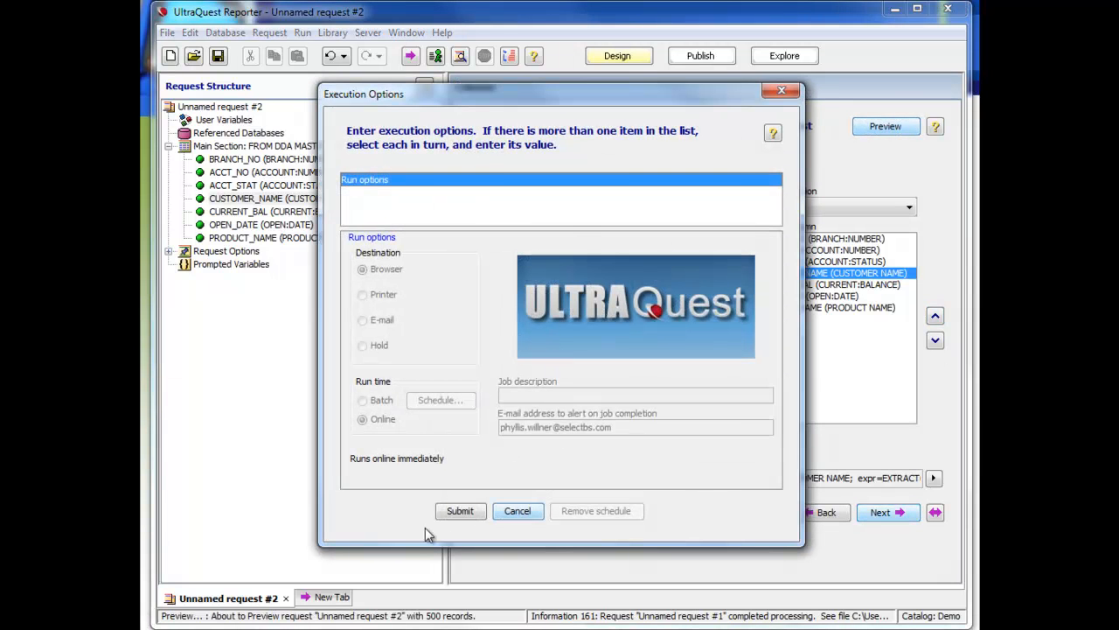
click(460, 510)
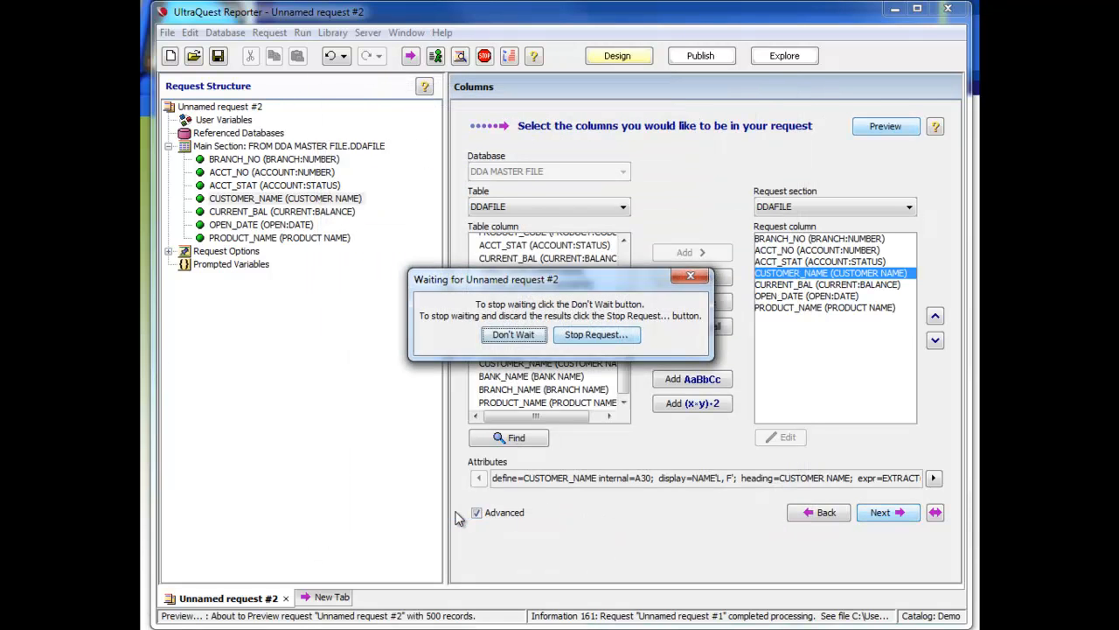
click(514, 334)
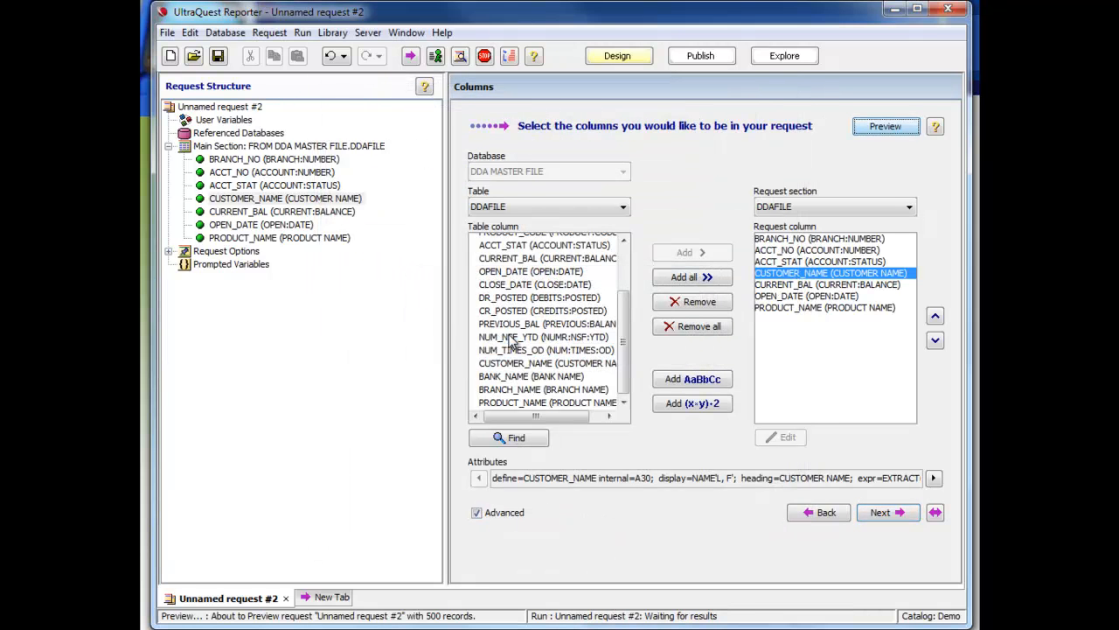
mouse_move(650, 323)
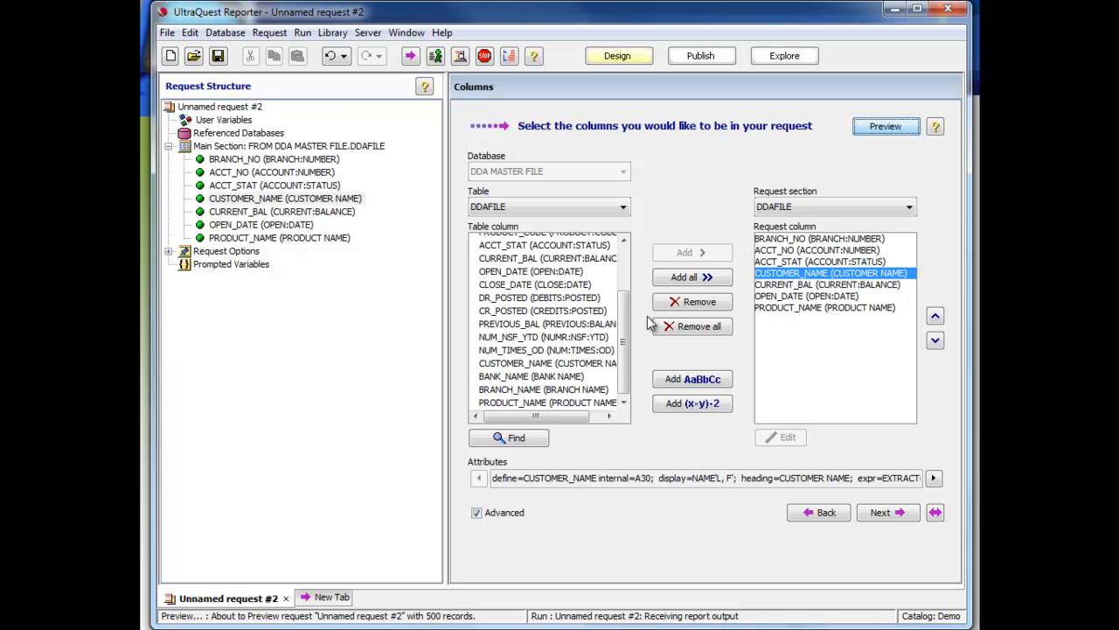
click(885, 126)
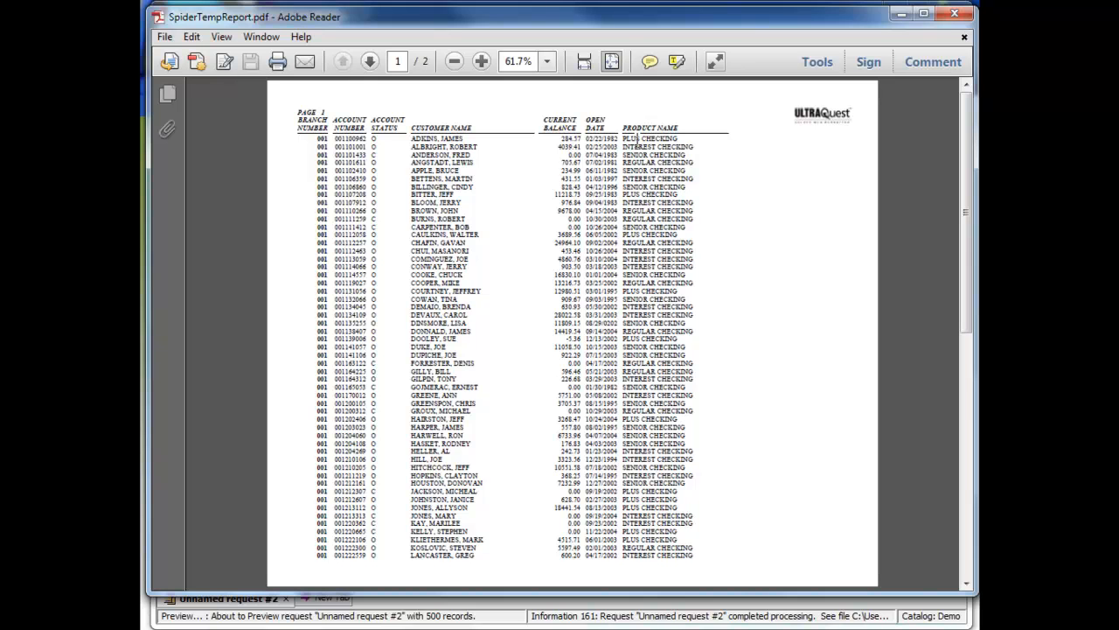
mouse_move(535, 297)
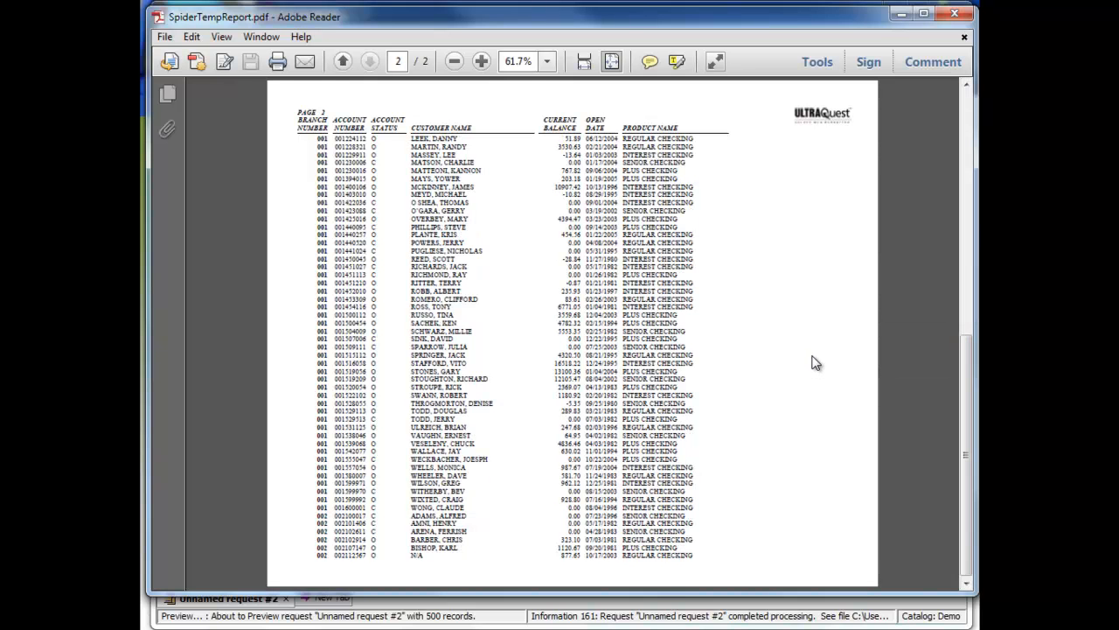
mouse_move(310, 427)
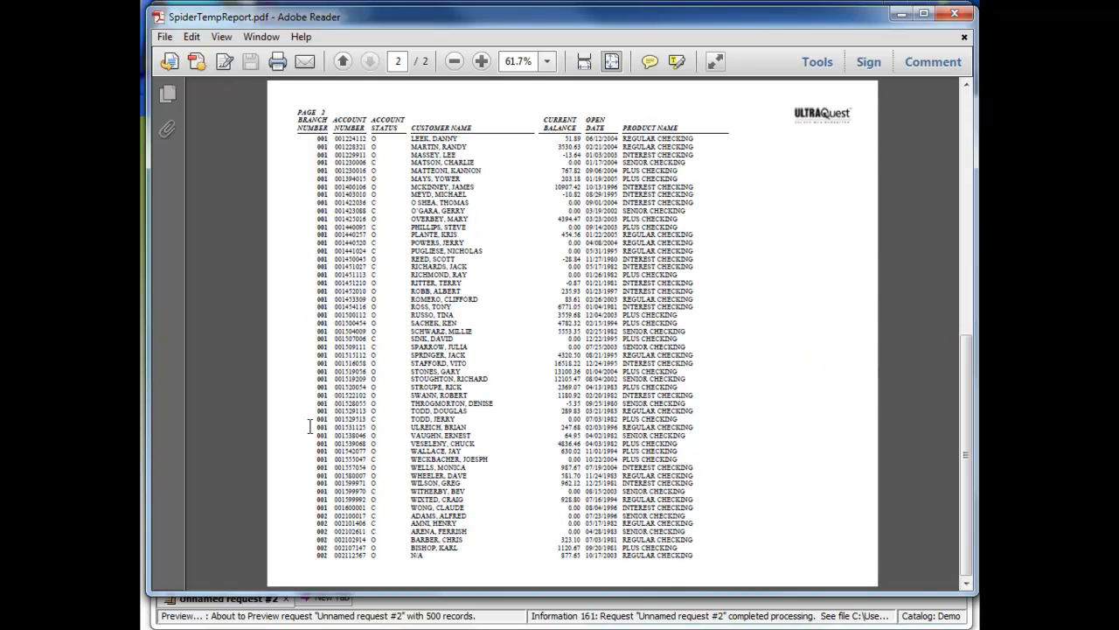
Review SpiderTempReport.pdf in Adobe Reader, close it and dismiss the results viewer notice.
click(364, 61)
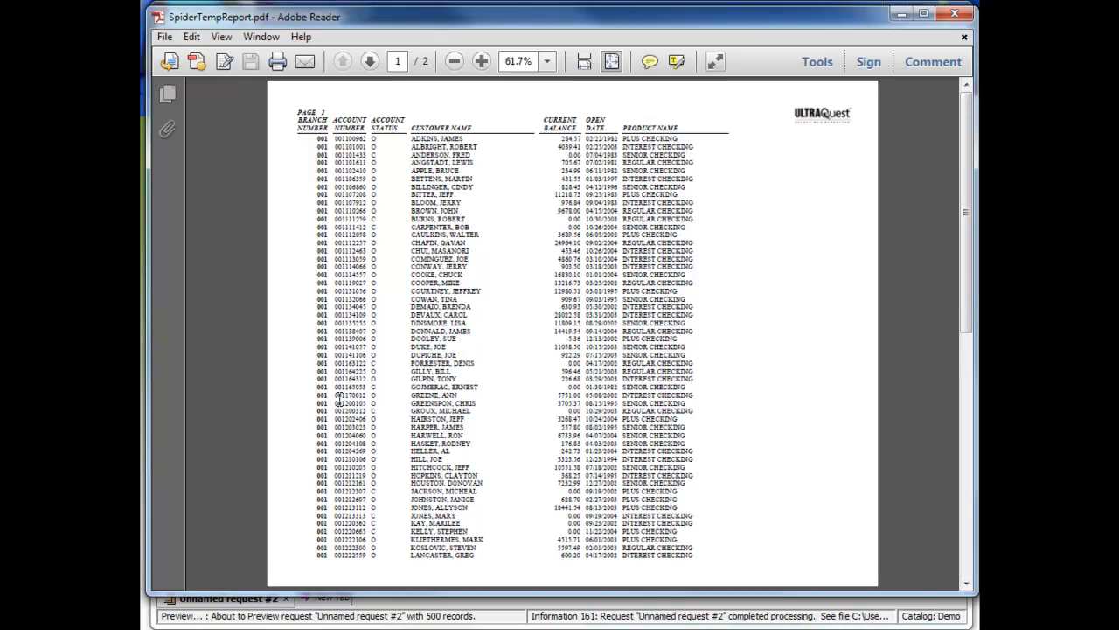
mouse_move(765, 245)
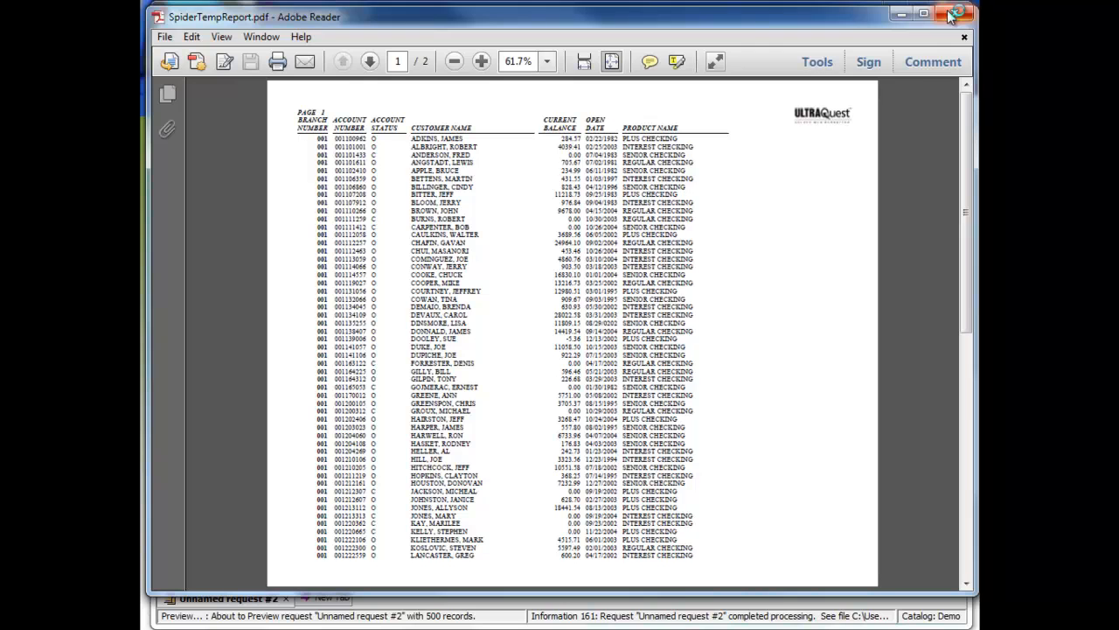
click(955, 11)
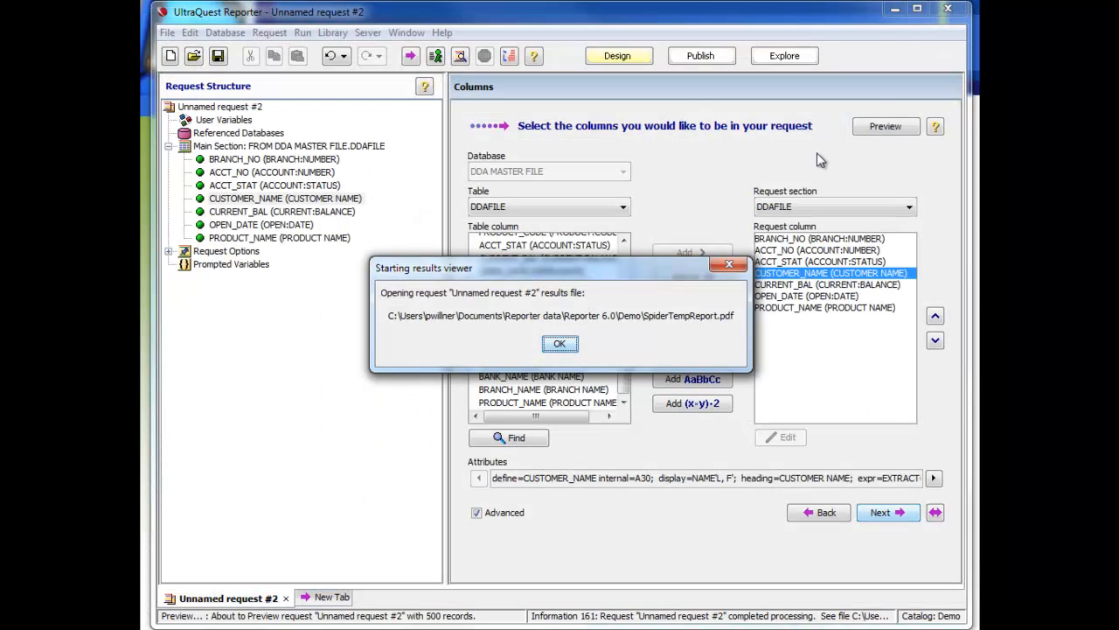
mouse_move(556, 375)
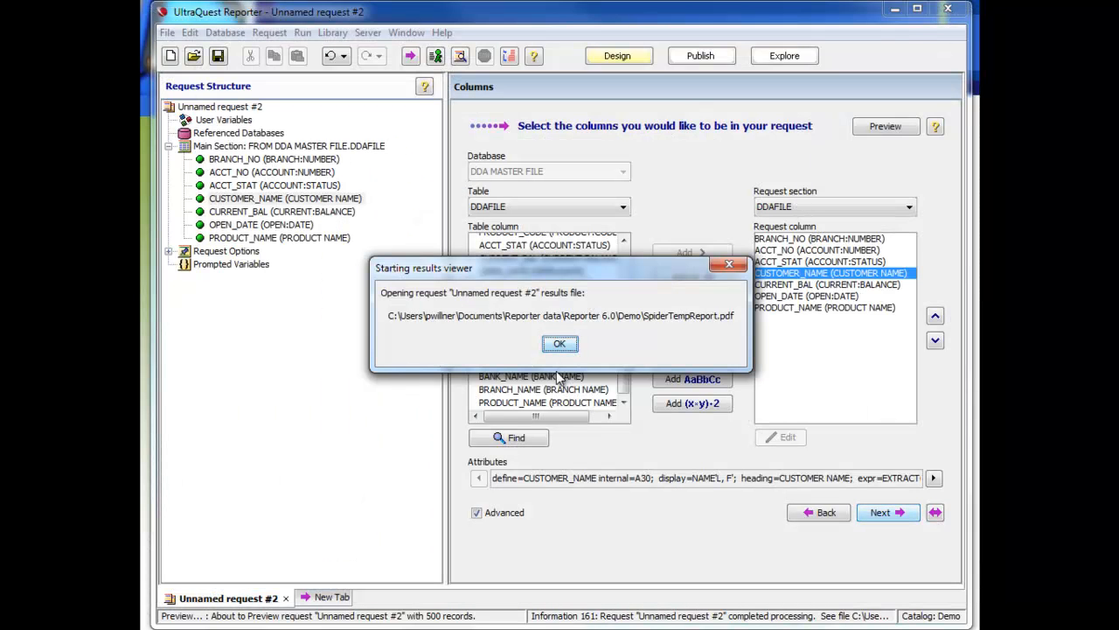
click(560, 343)
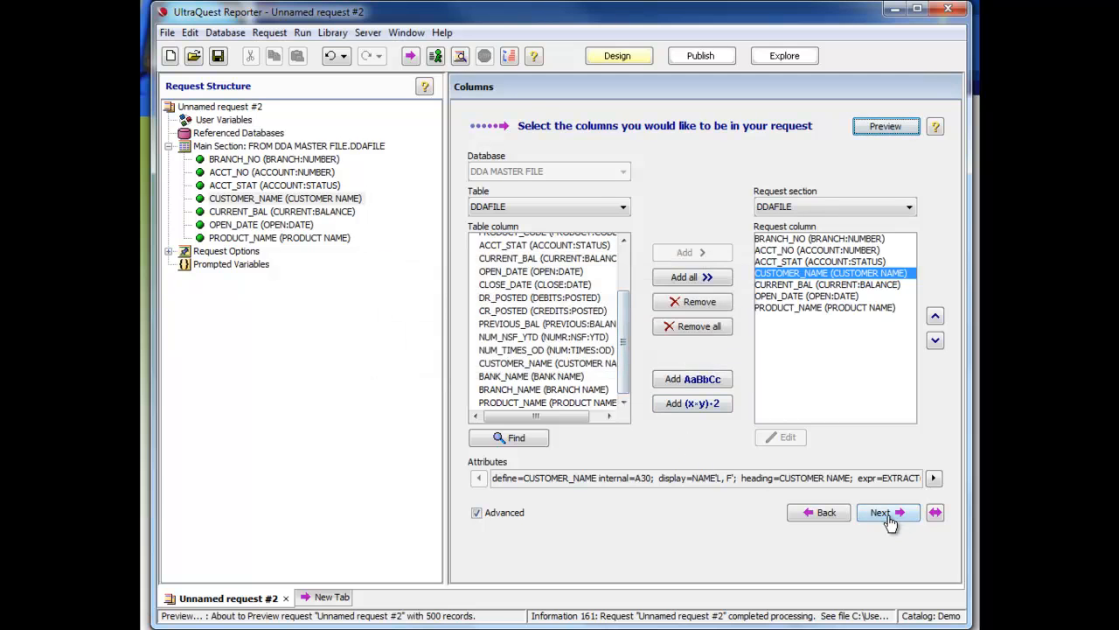
Advance past the Tables page keeping DDAFILE as the only table, reaching the Sort page.
click(885, 512)
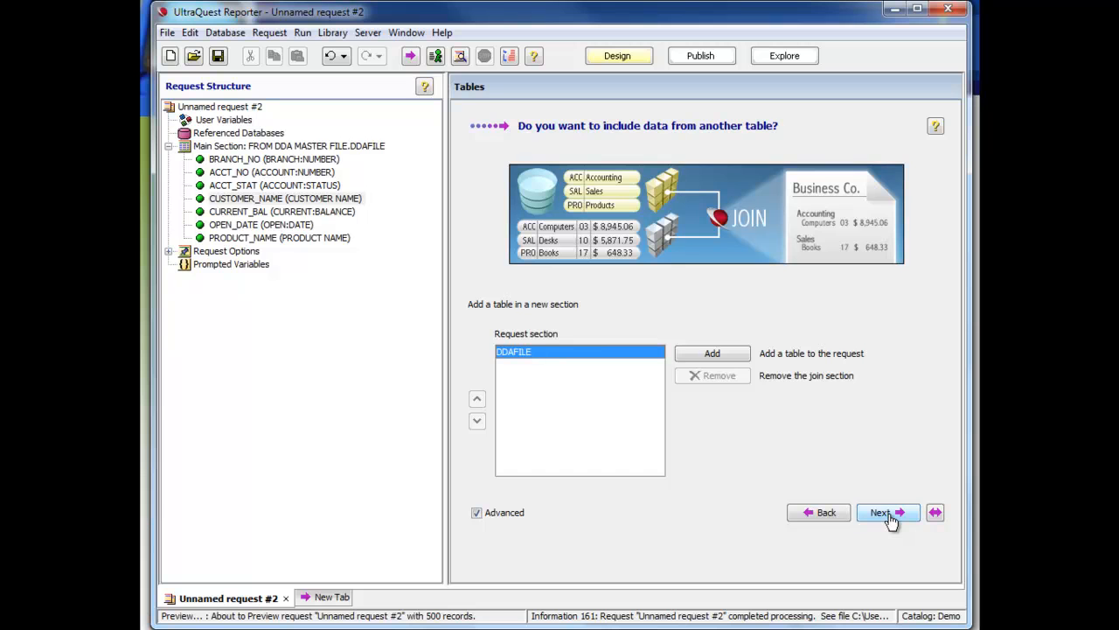
mouse_move(703, 224)
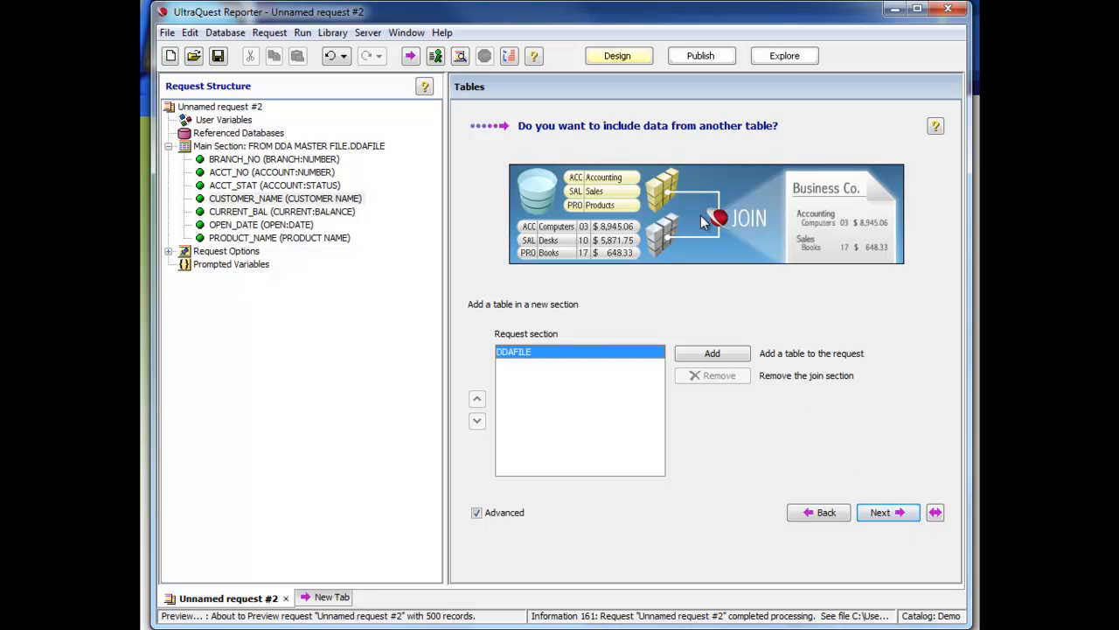
mouse_move(722, 243)
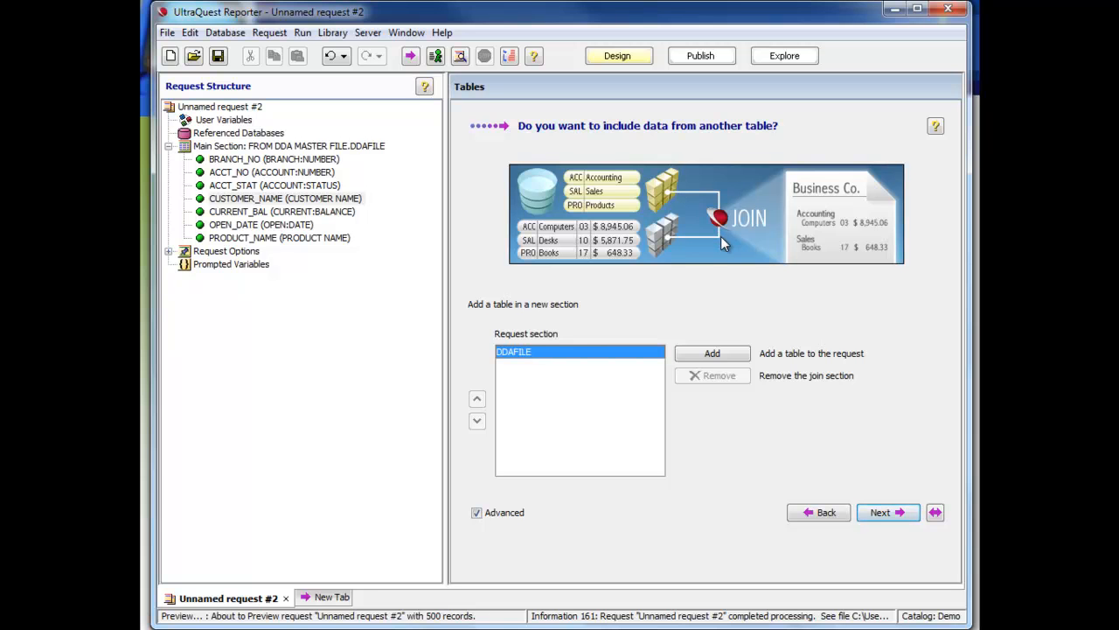
mouse_move(825, 461)
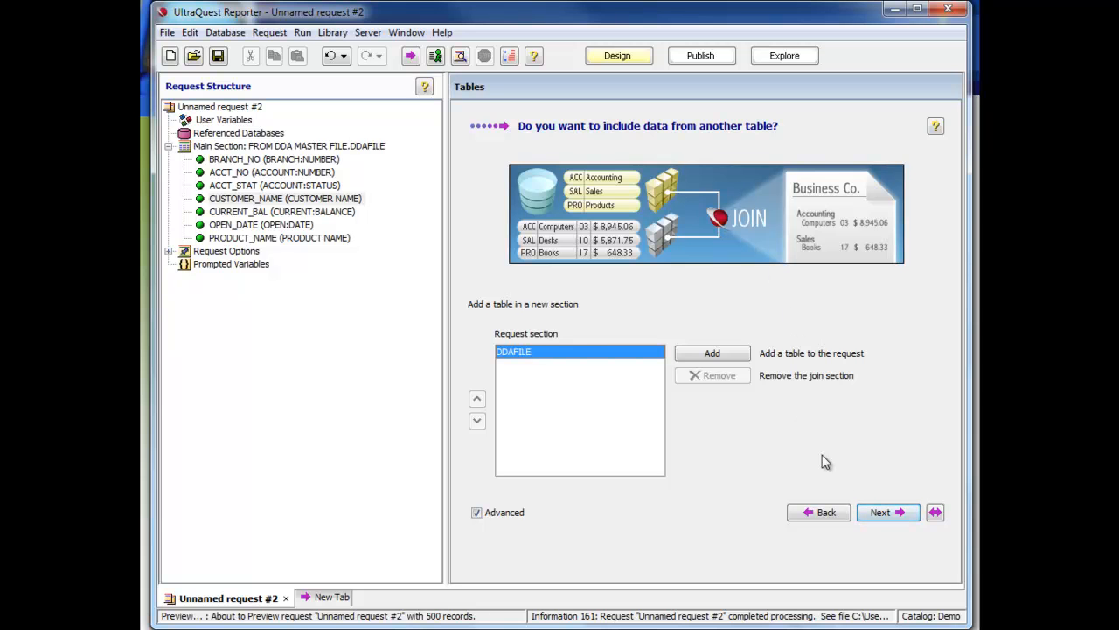
click(885, 512)
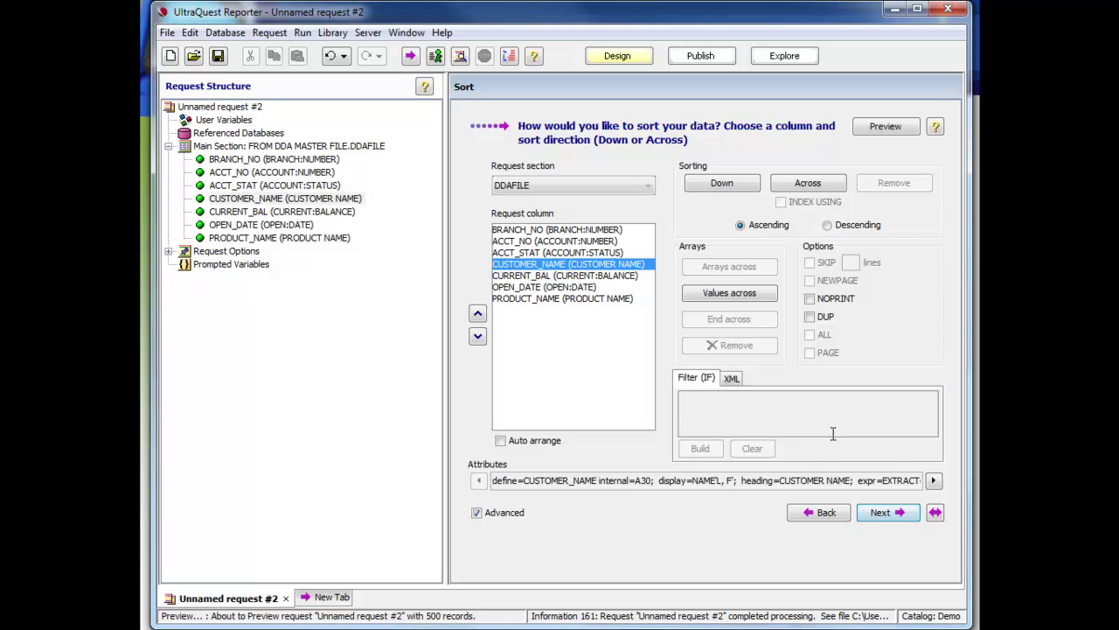
Sort by BRANCH_NO descending with NEWPAGE per branch, then by ACCT_NO.
click(570, 228)
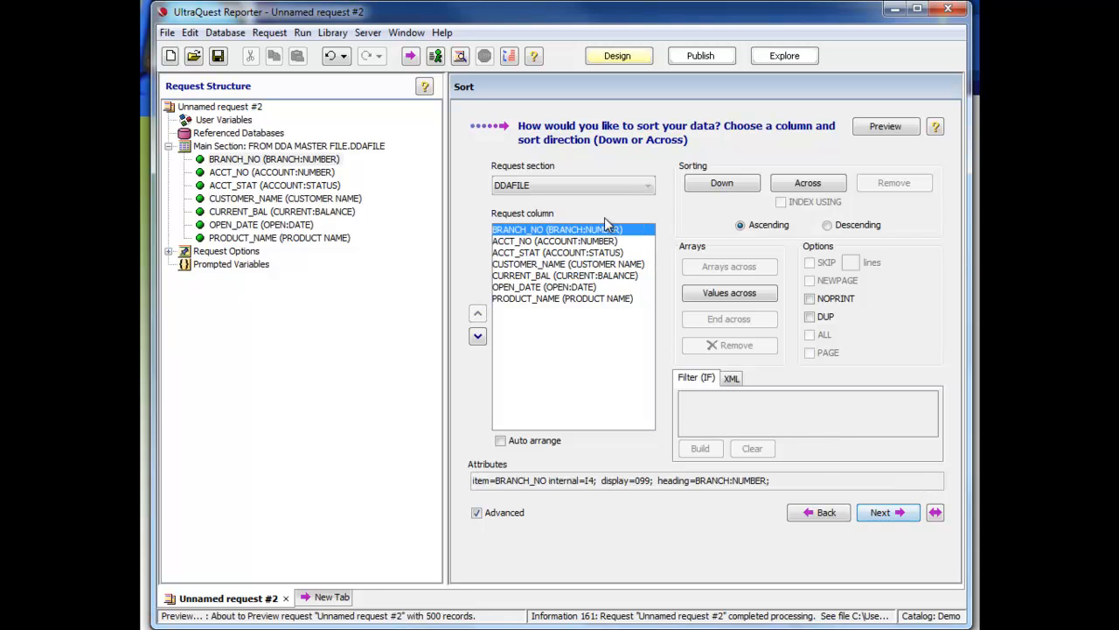
click(720, 184)
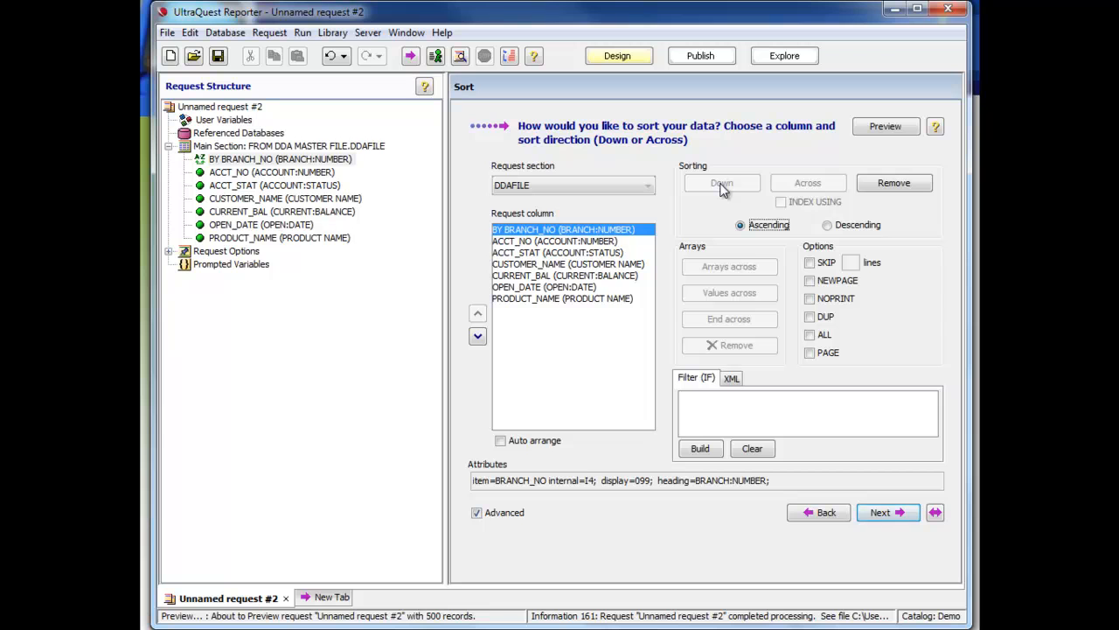
click(809, 280)
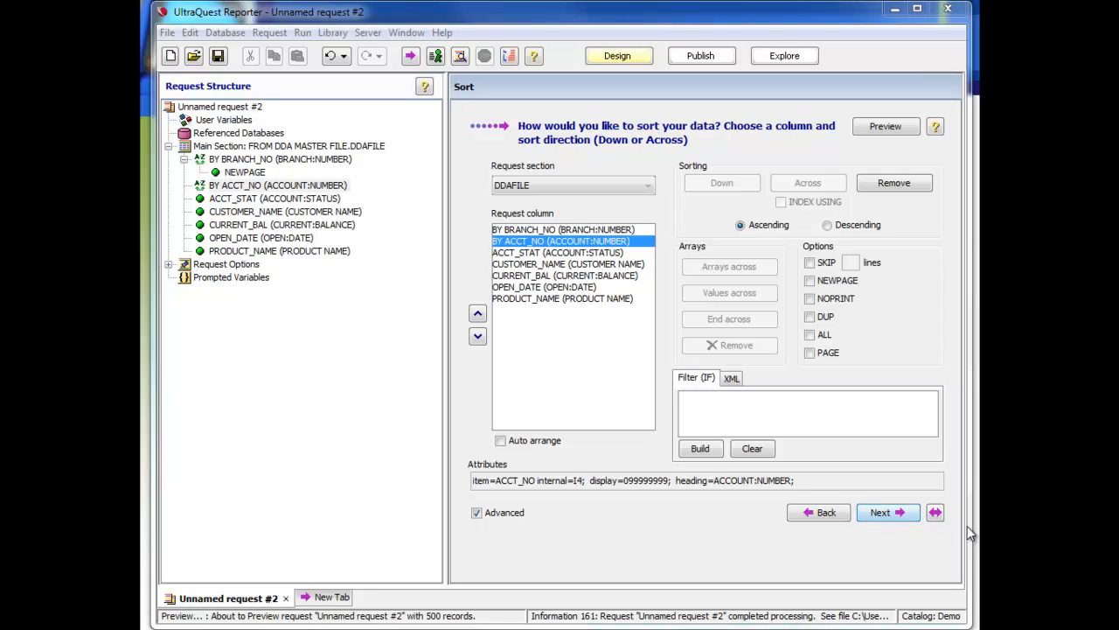
mouse_move(934, 536)
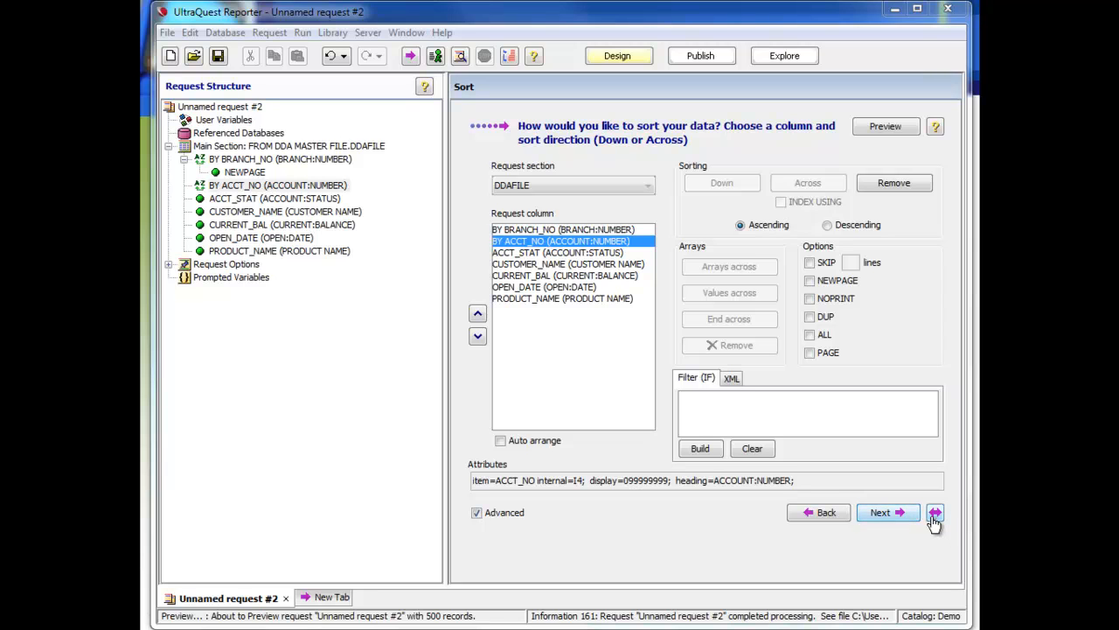
click(932, 514)
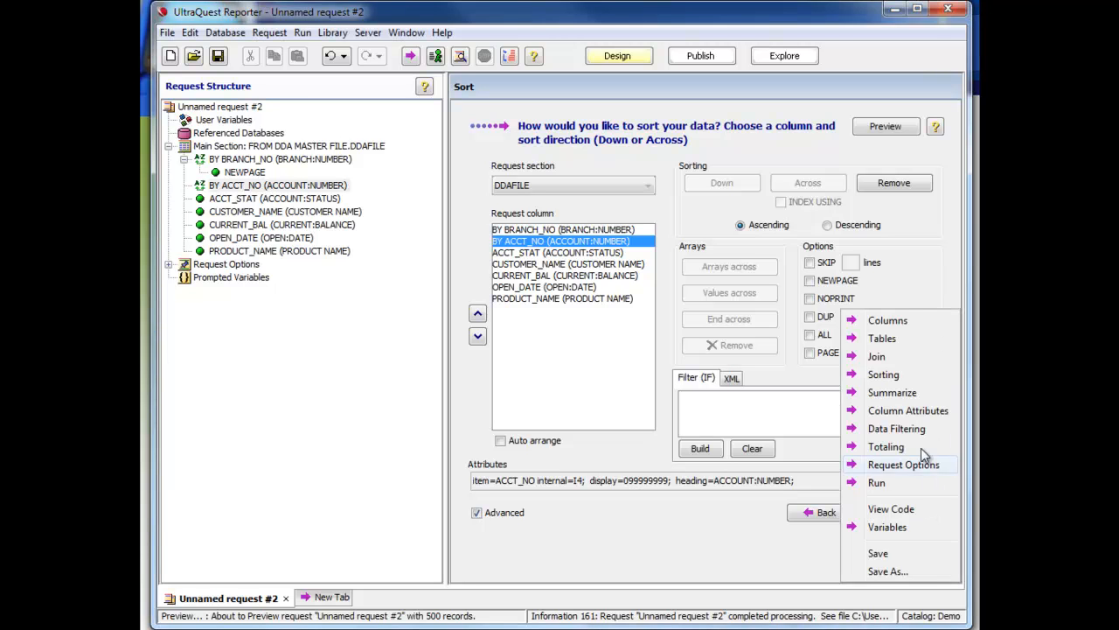
mouse_move(887, 446)
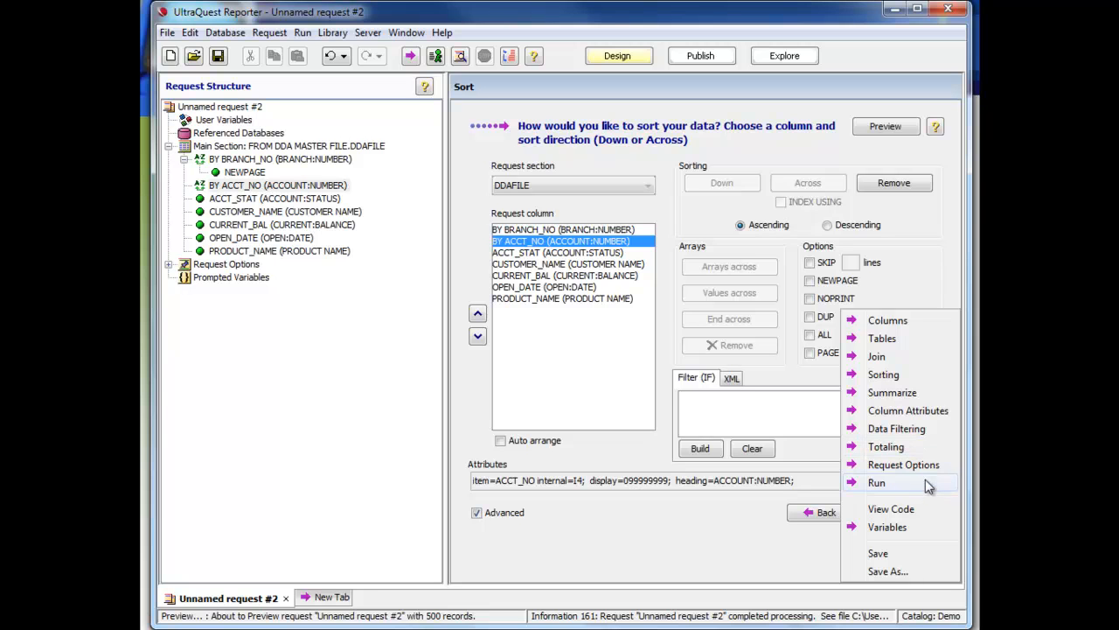
mouse_move(939, 500)
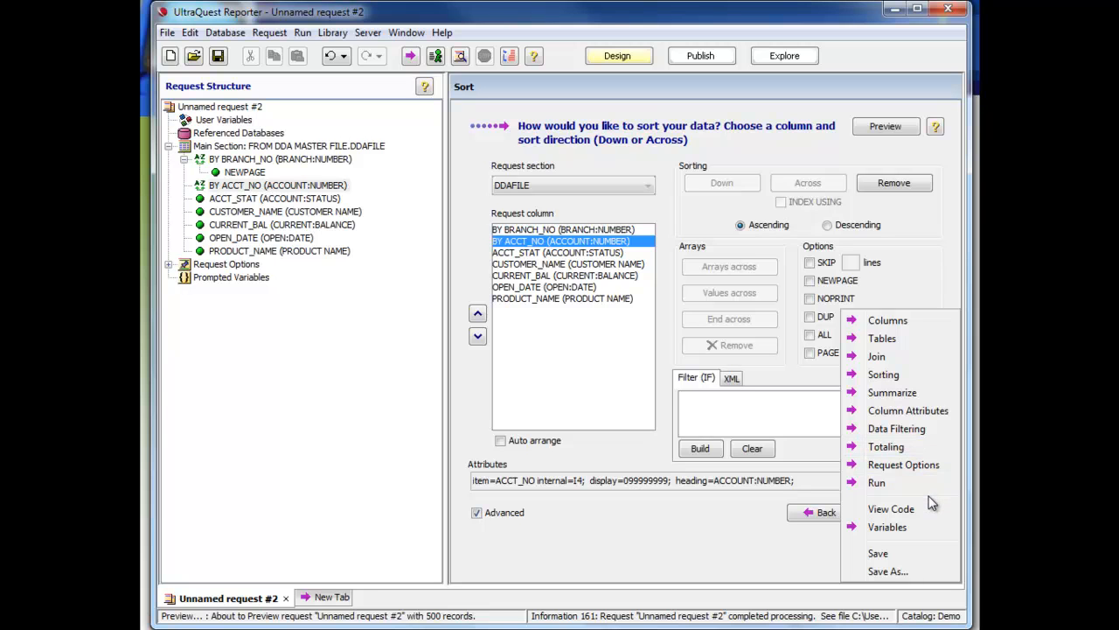
mouse_move(883, 374)
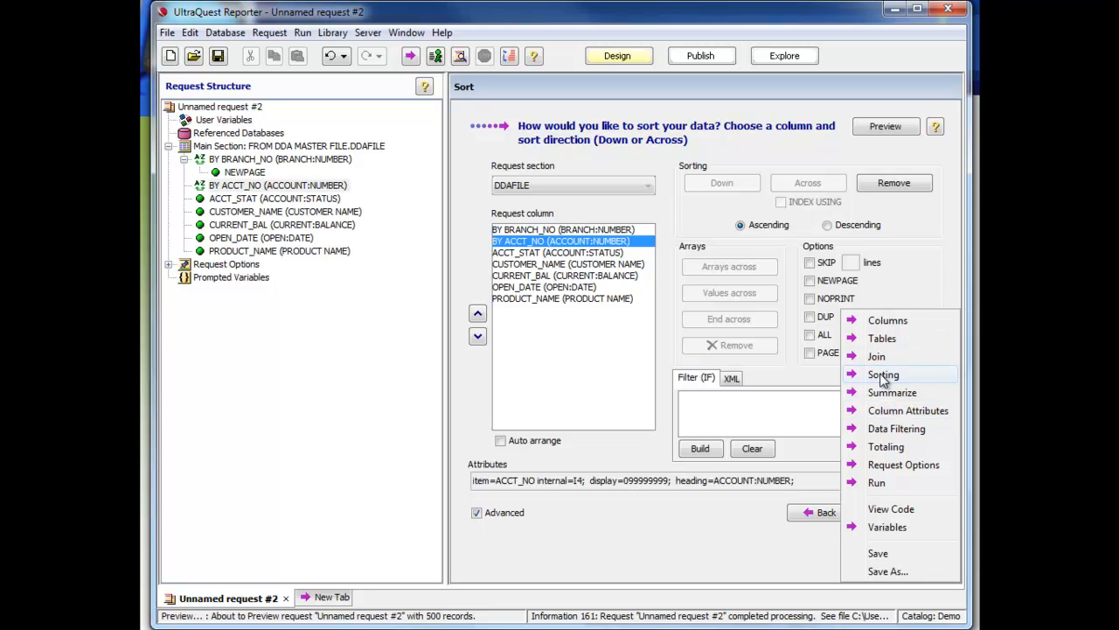
mouse_move(878, 357)
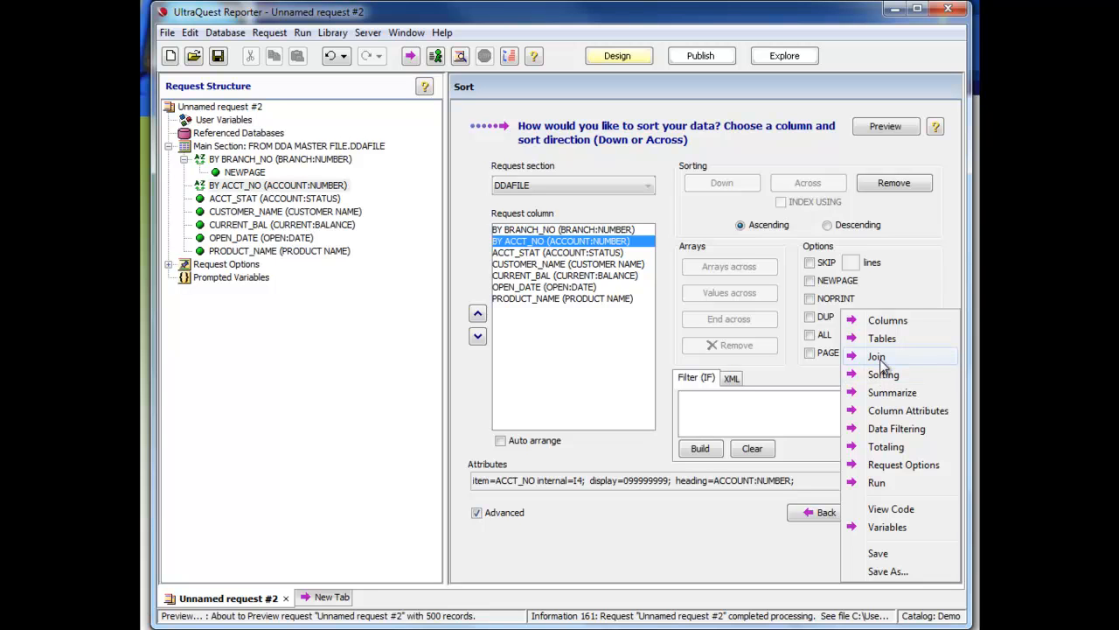
mouse_move(892, 391)
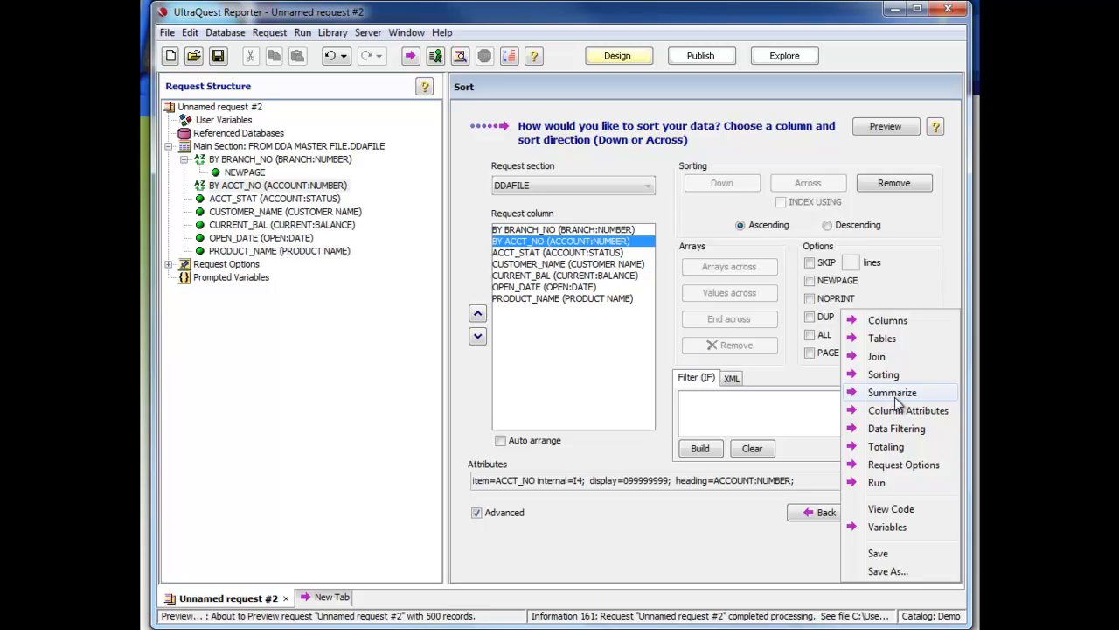
mouse_move(907, 409)
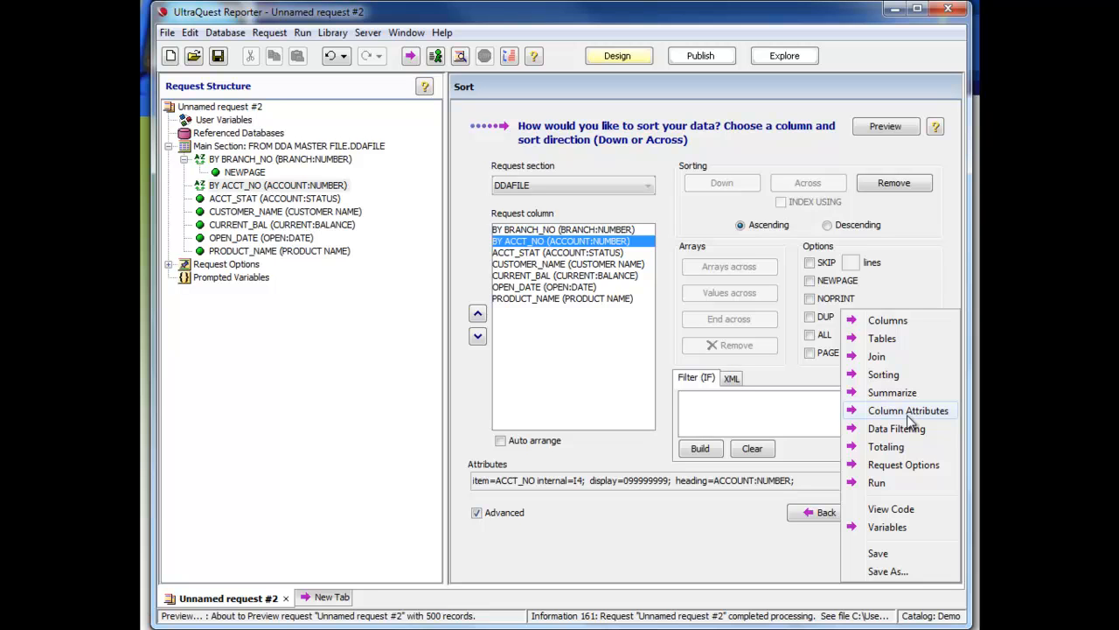
mouse_move(885, 437)
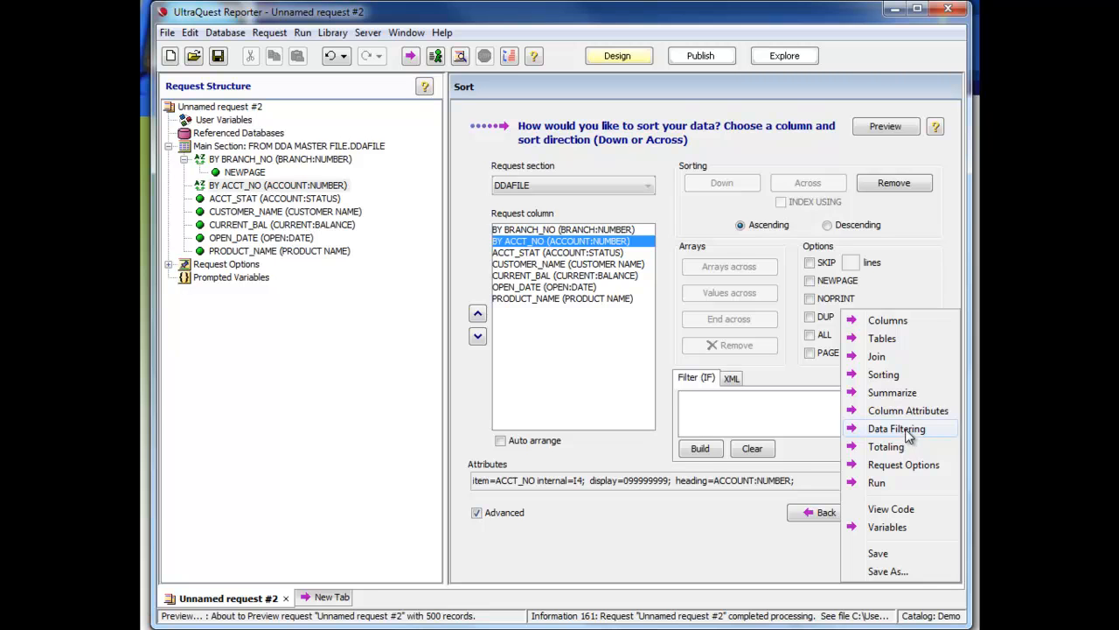
Choose Data Filtering from the step menu.
click(895, 428)
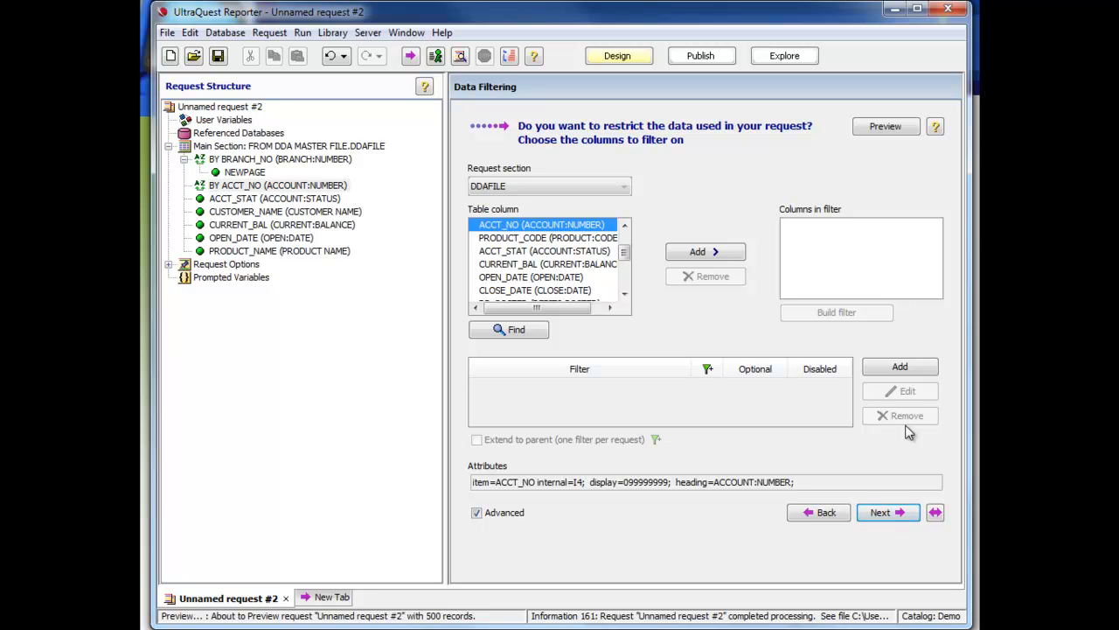
mouse_move(893, 418)
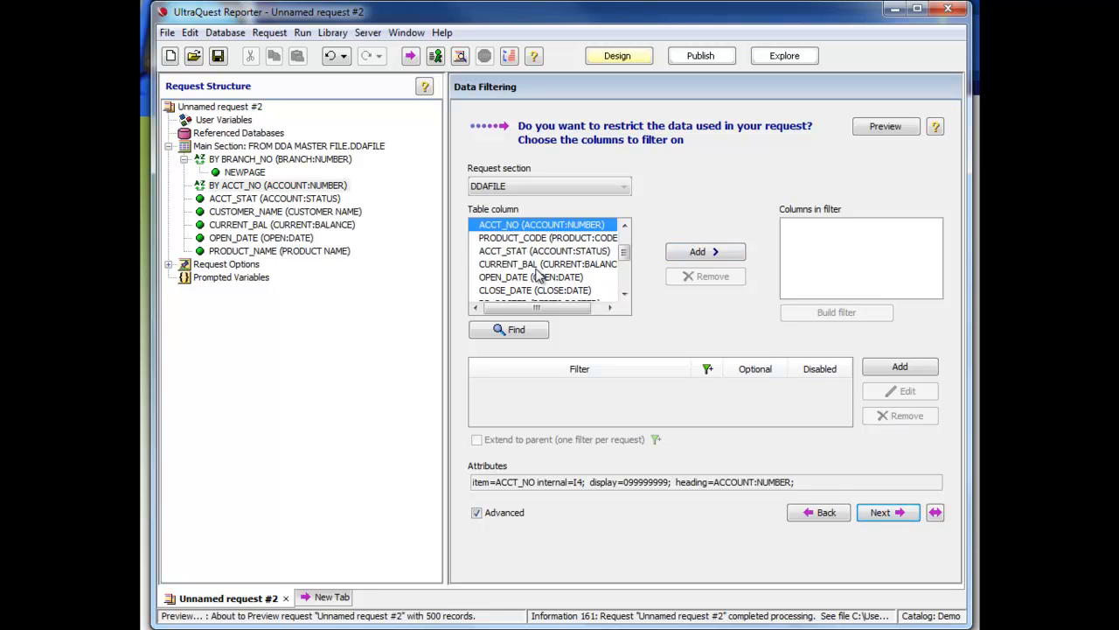
Add CURRENT_BAL as a filter column and start building its condition.
click(546, 263)
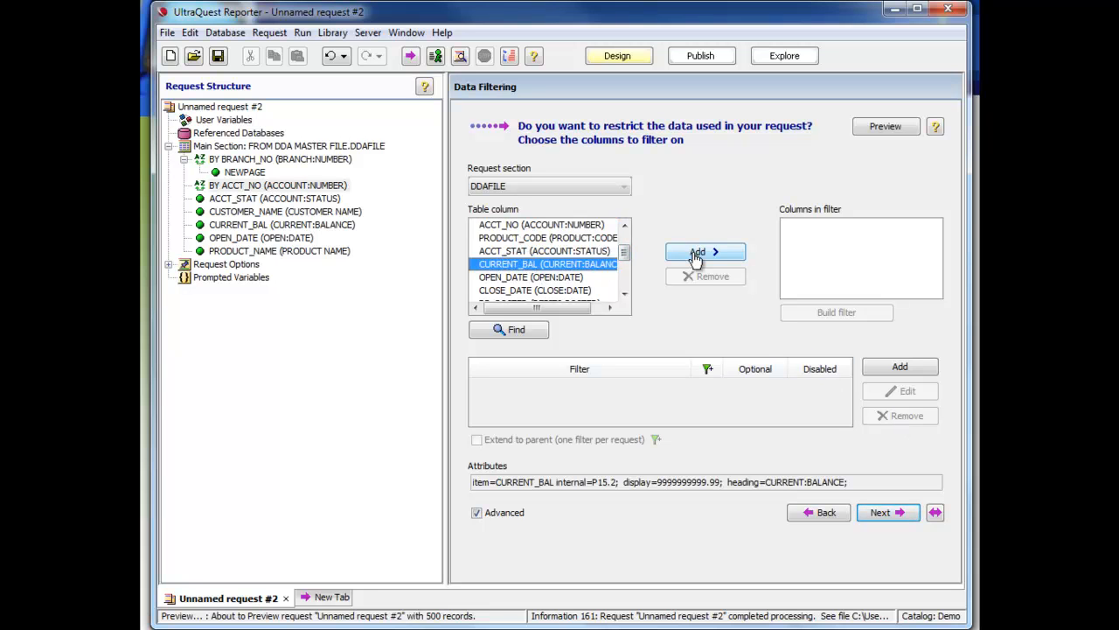
click(705, 252)
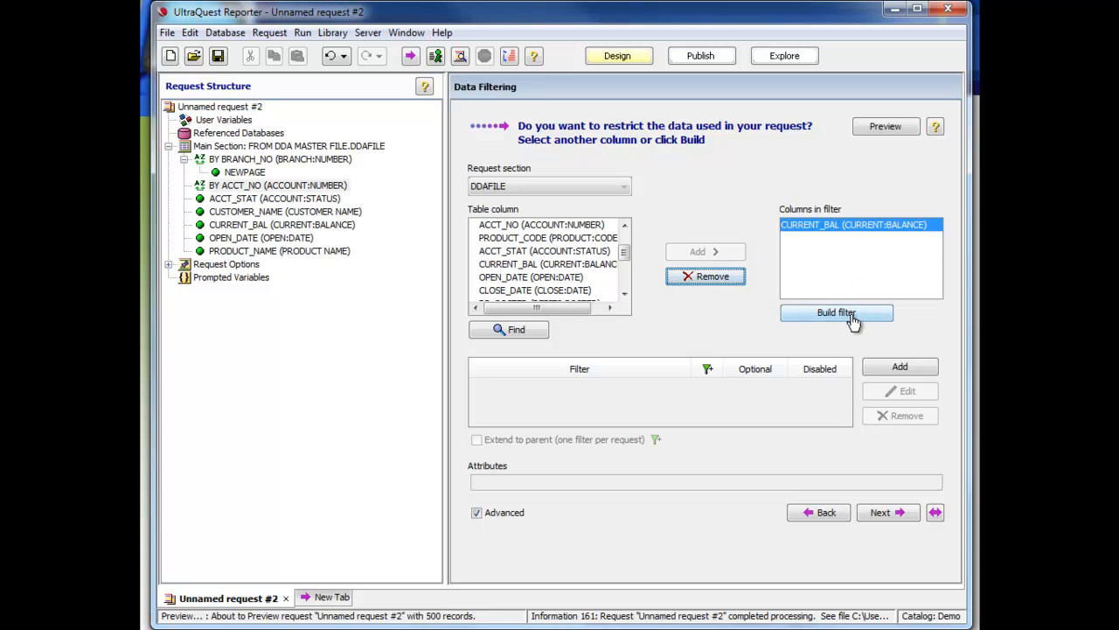
click(836, 313)
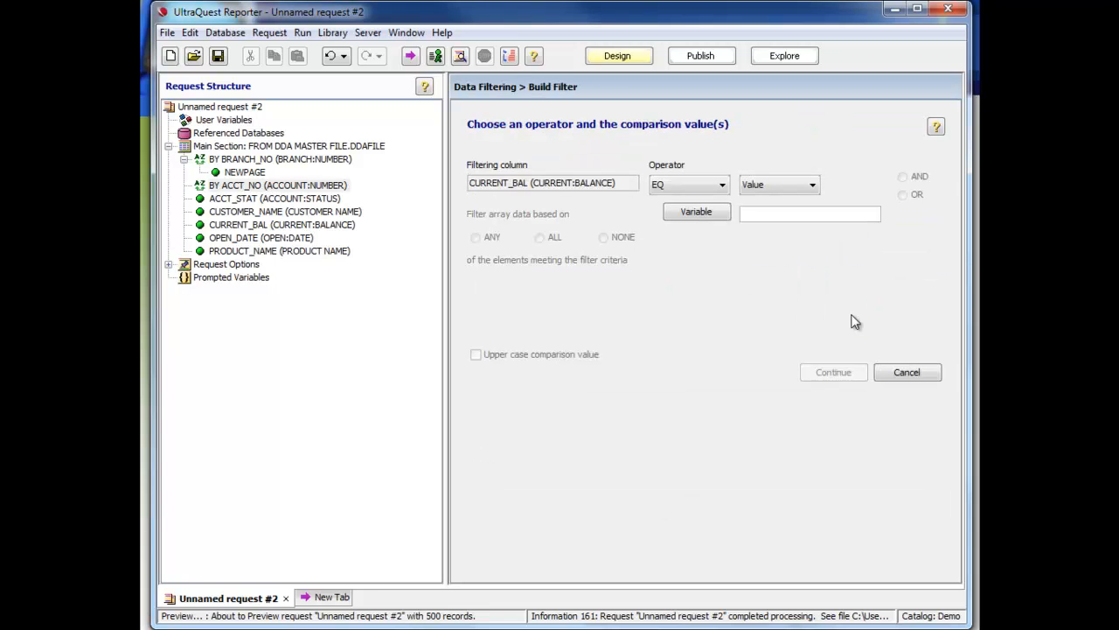
mouse_move(847, 323)
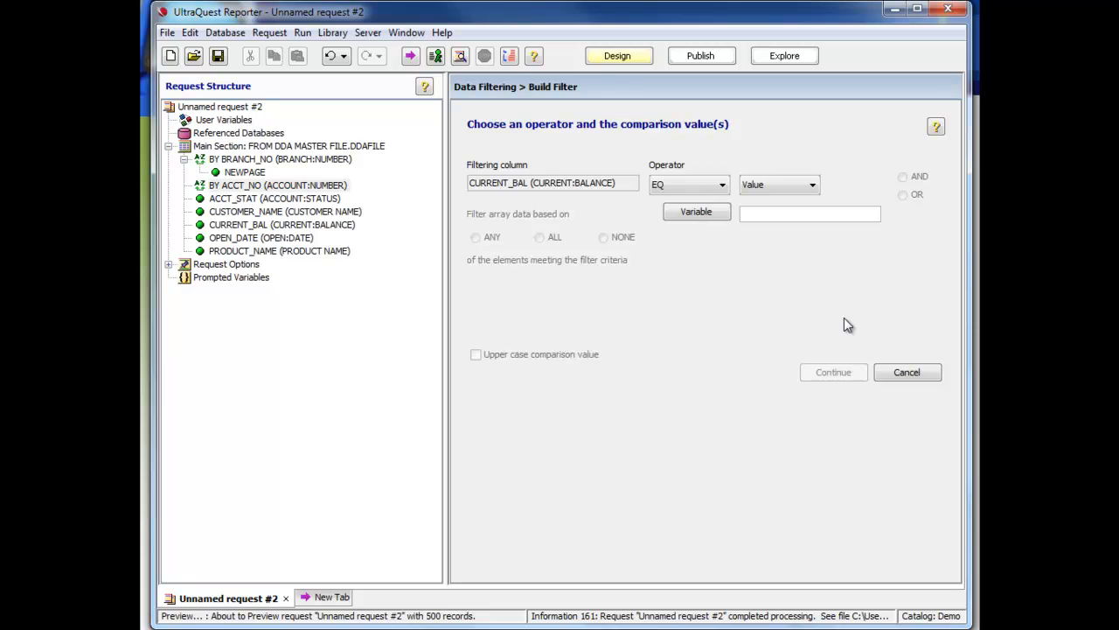
Set the filter to CURRENT_BAL GE 1000 and add it to the request.
click(721, 185)
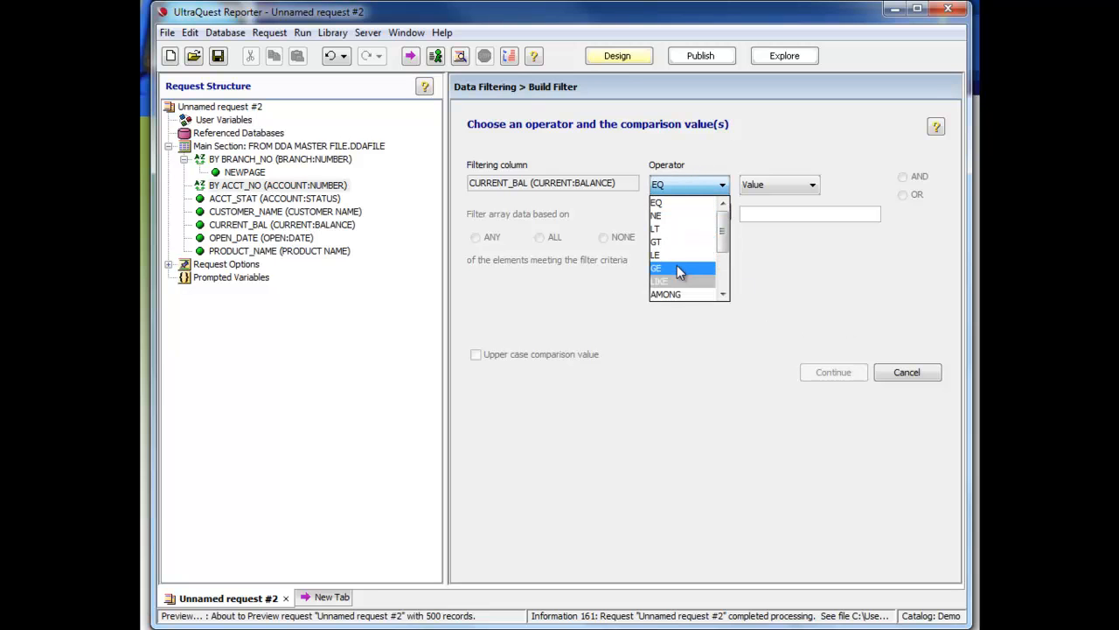
click(657, 268)
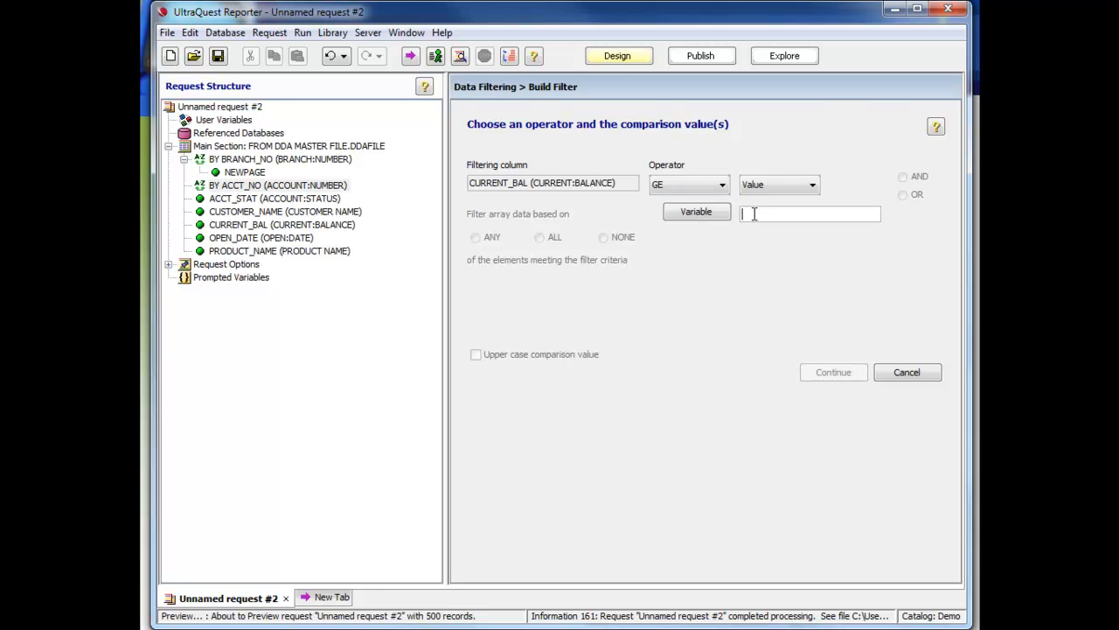
text(1000)
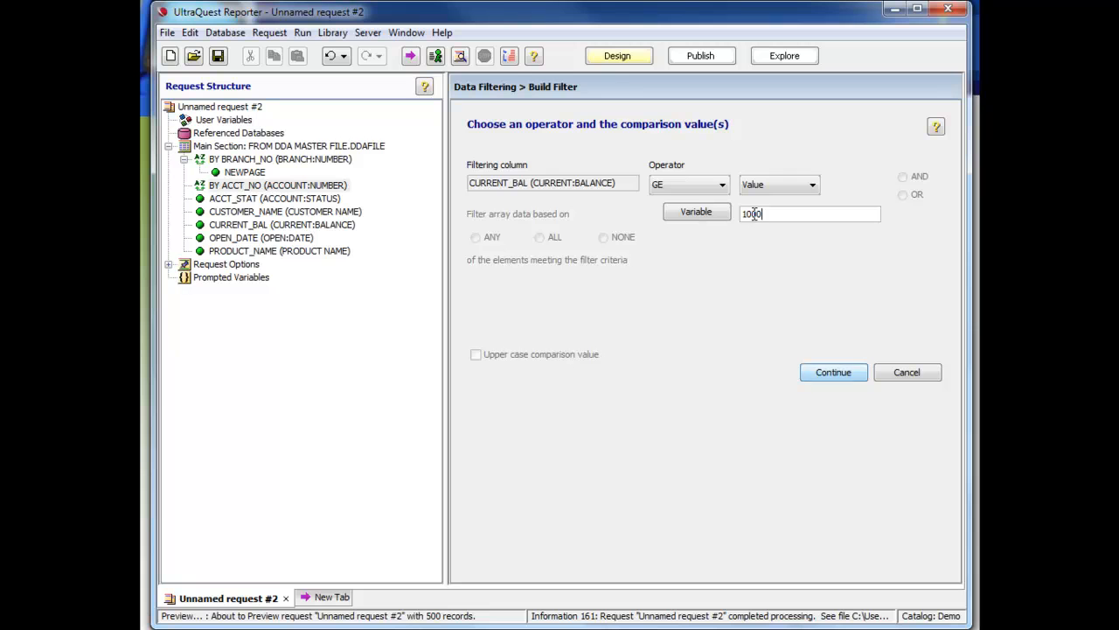
mouse_move(832, 290)
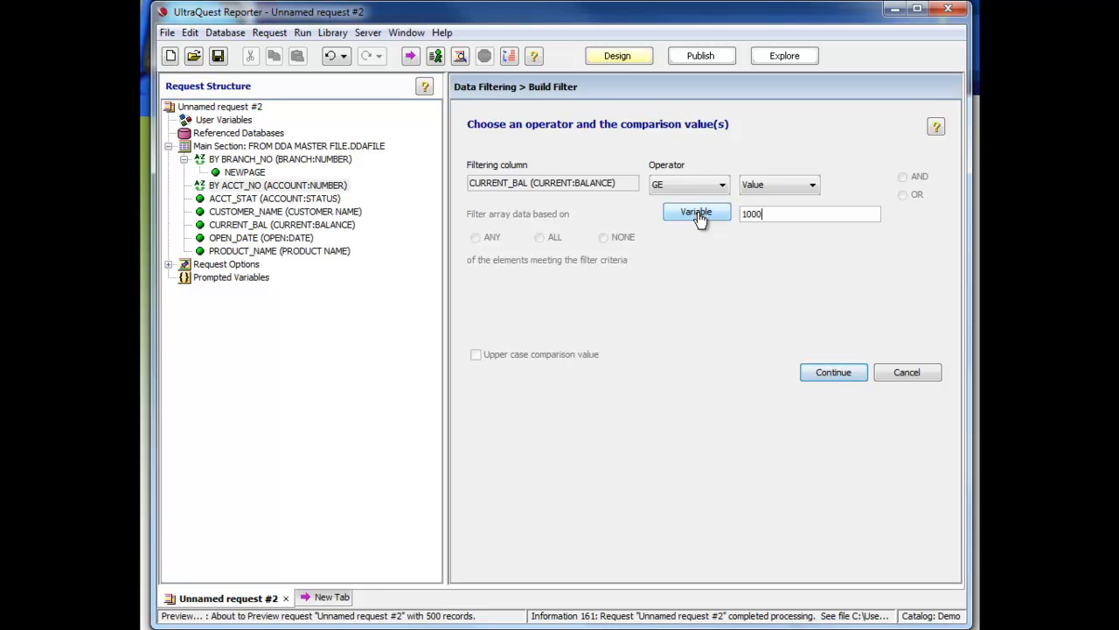
mouse_move(945, 267)
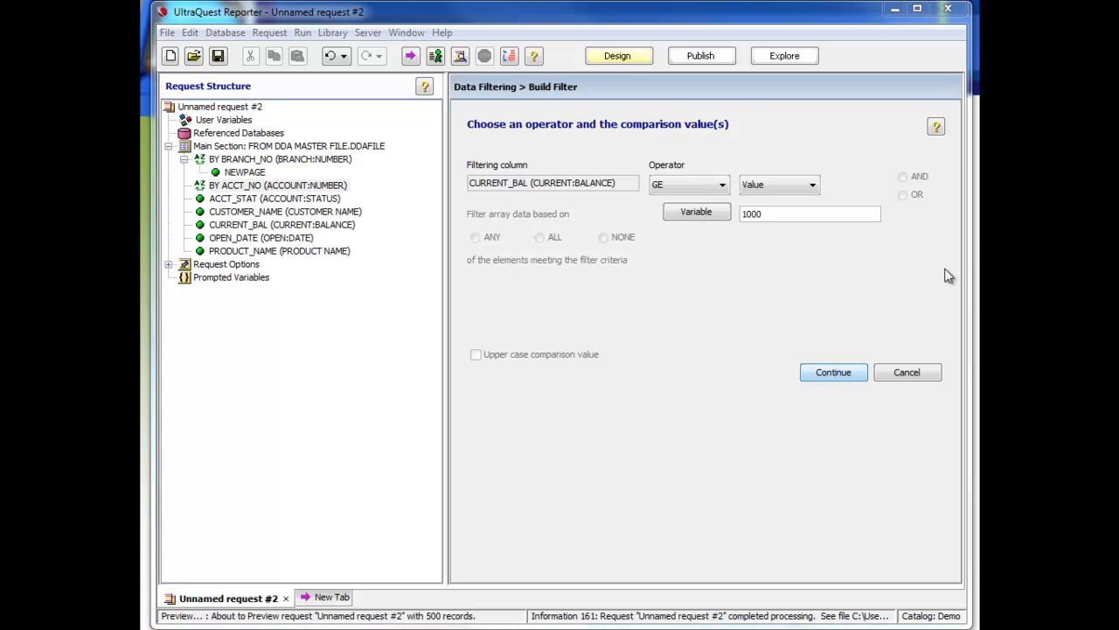
click(832, 370)
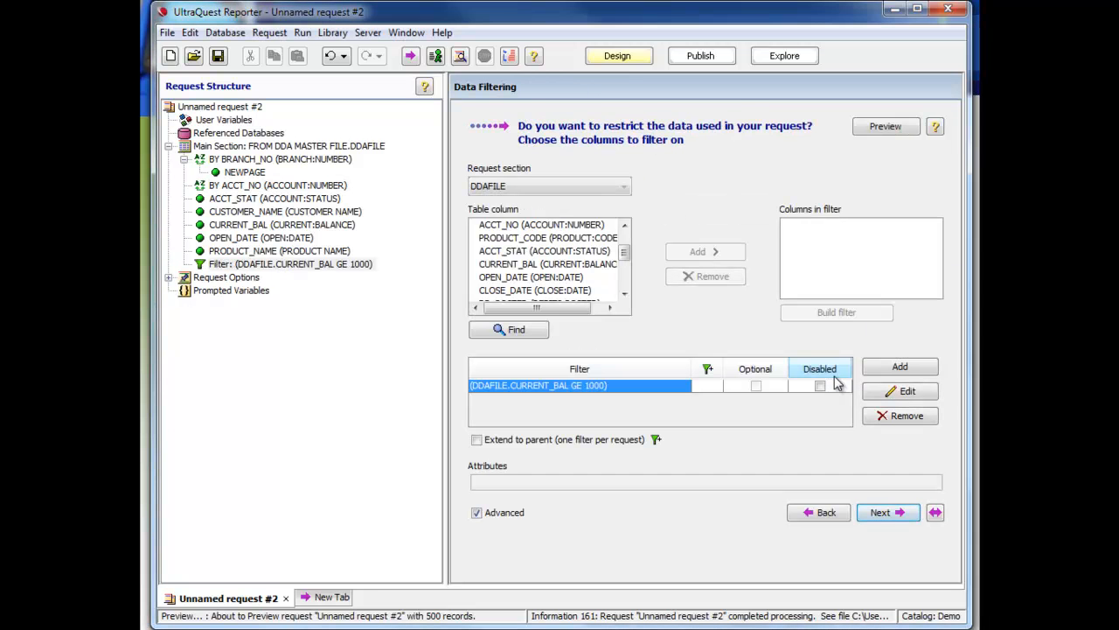
mouse_move(836, 383)
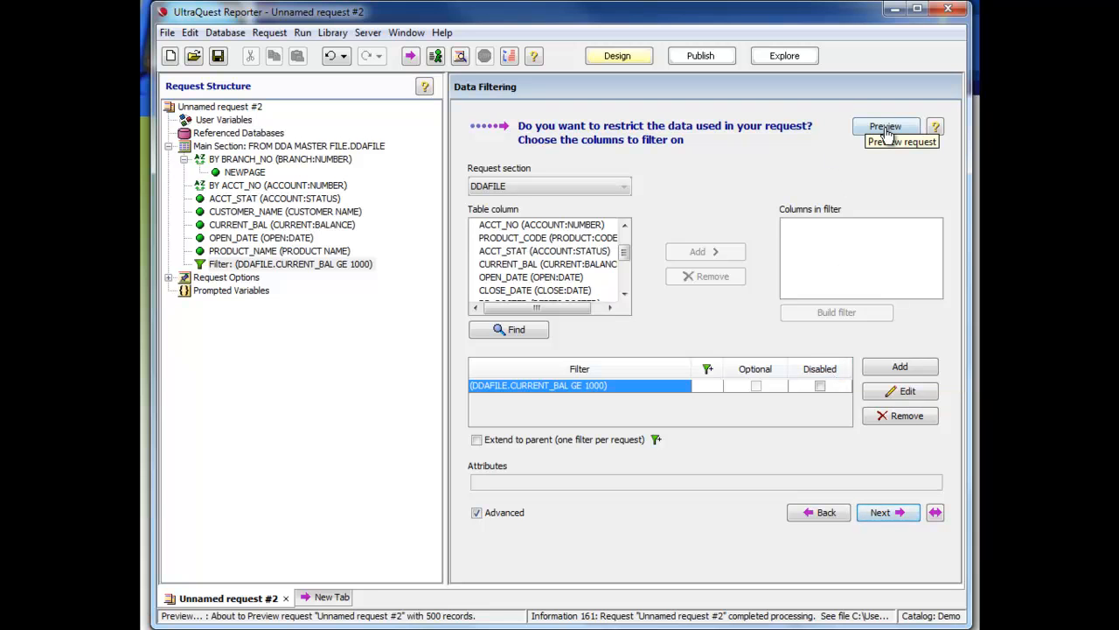
Preview the filtered request on 500 records, submit it to run online and stop waiting for it.
click(885, 126)
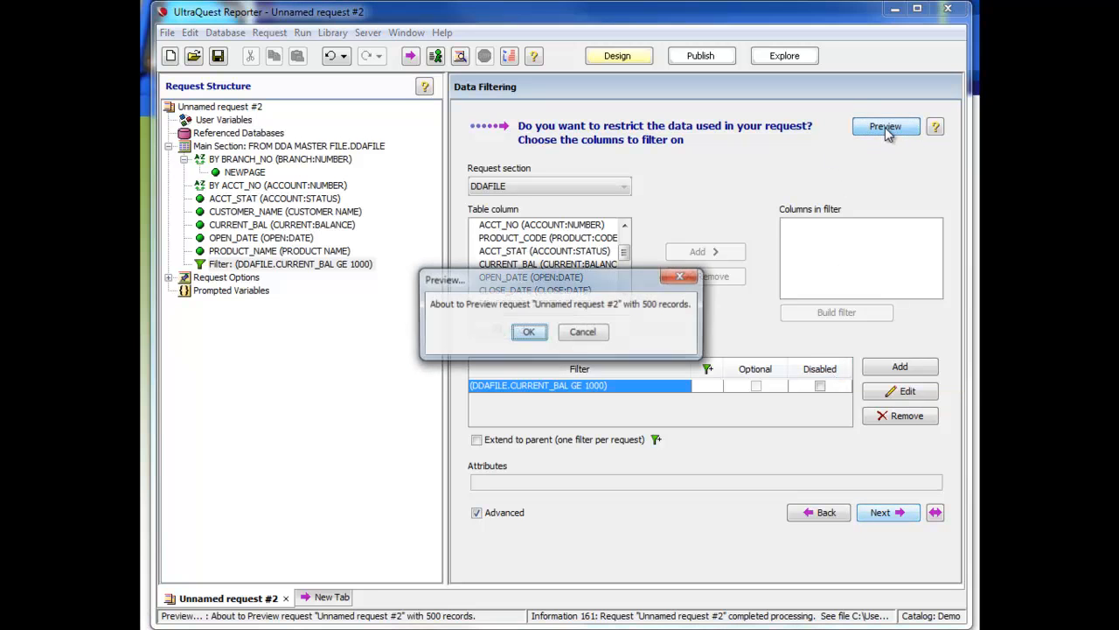
mouse_move(682, 326)
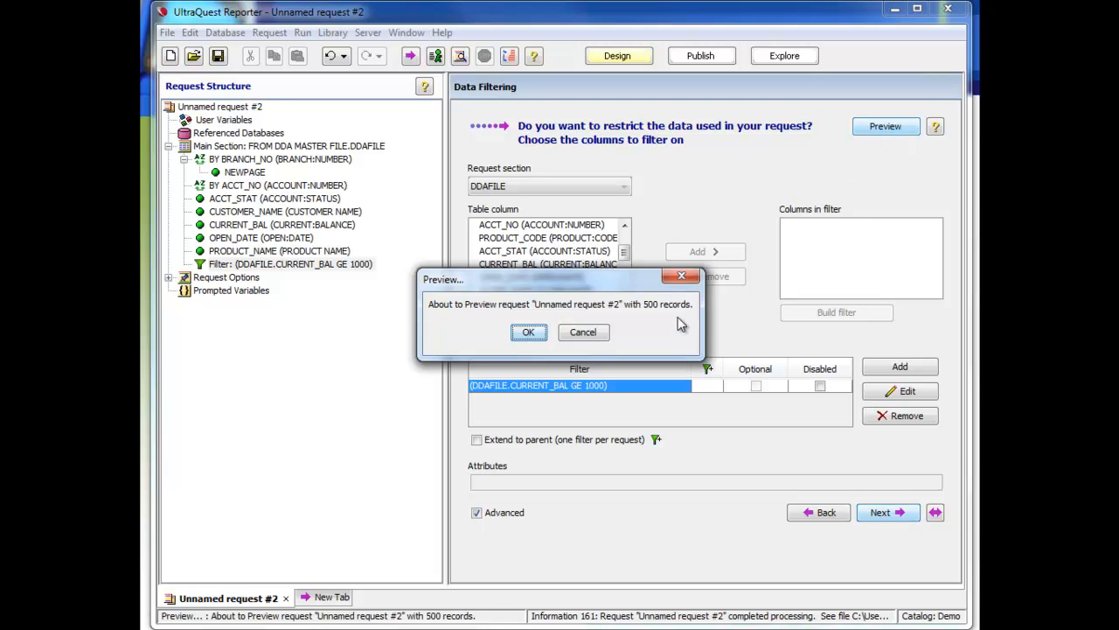
click(528, 333)
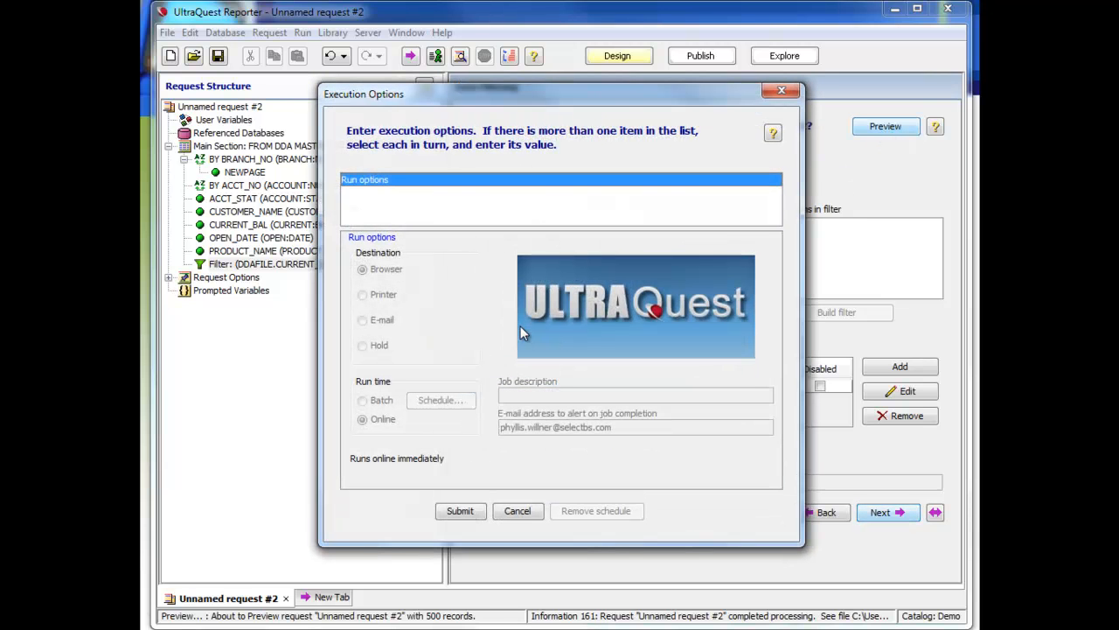
click(460, 511)
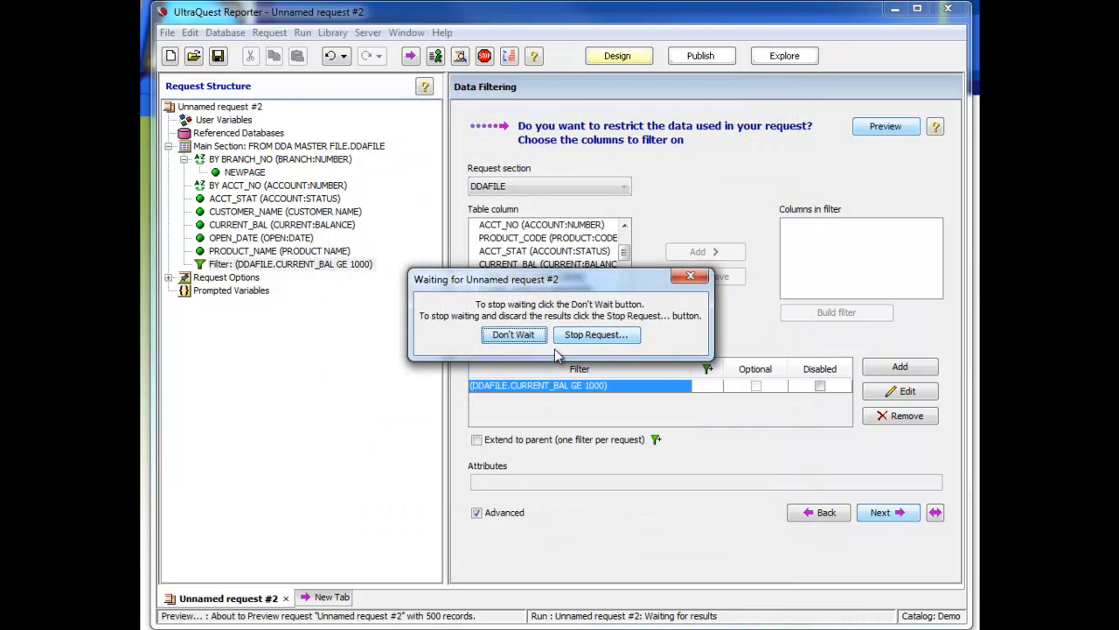
click(514, 334)
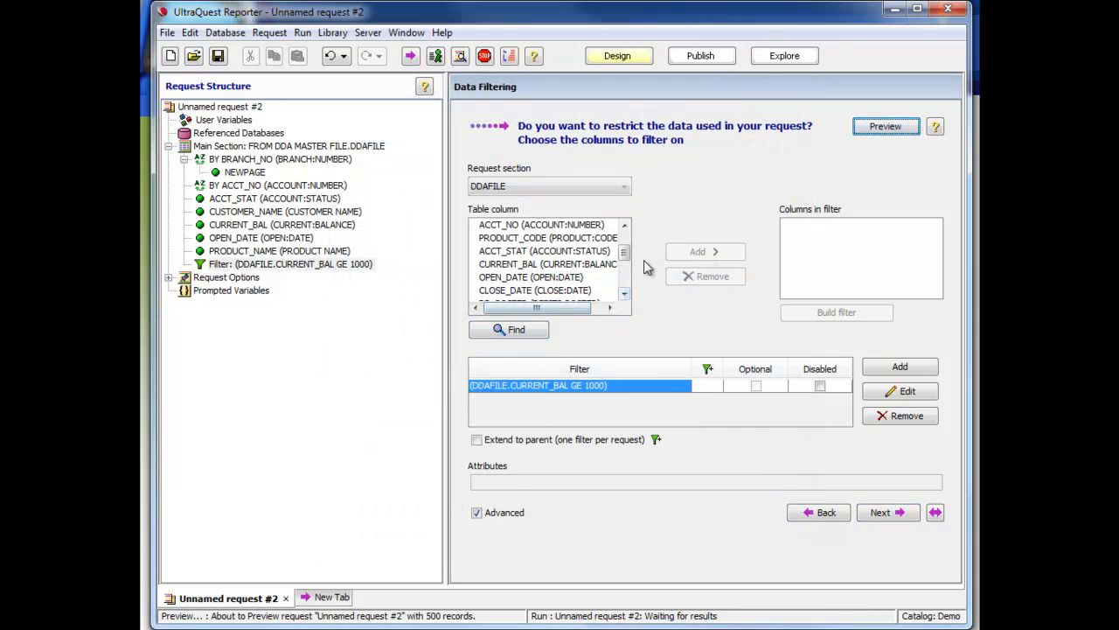
mouse_move(731, 287)
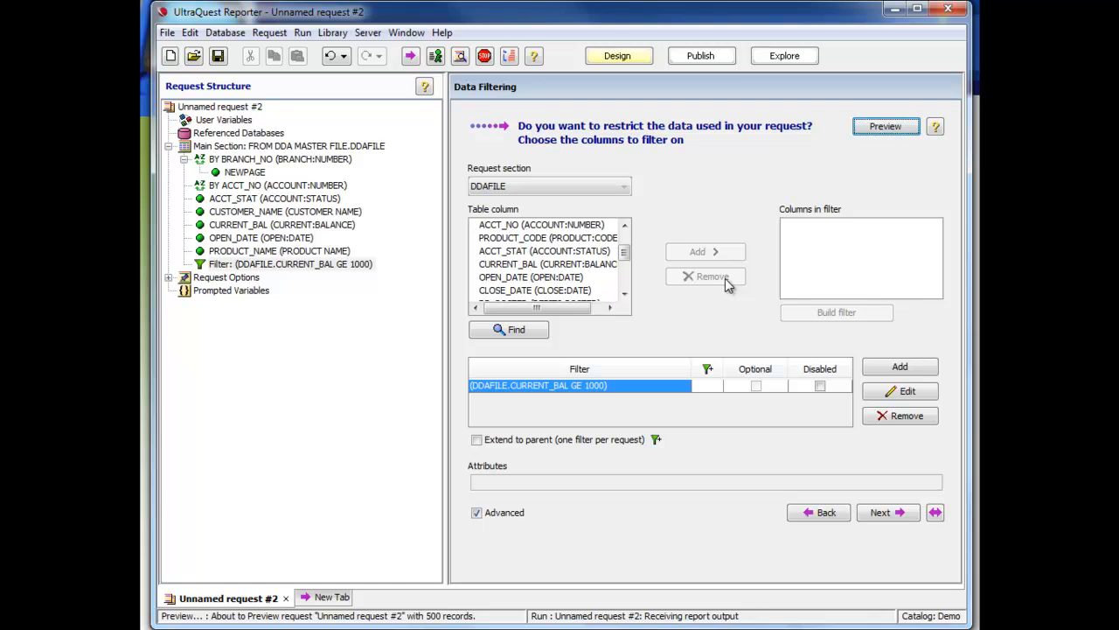
click(885, 126)
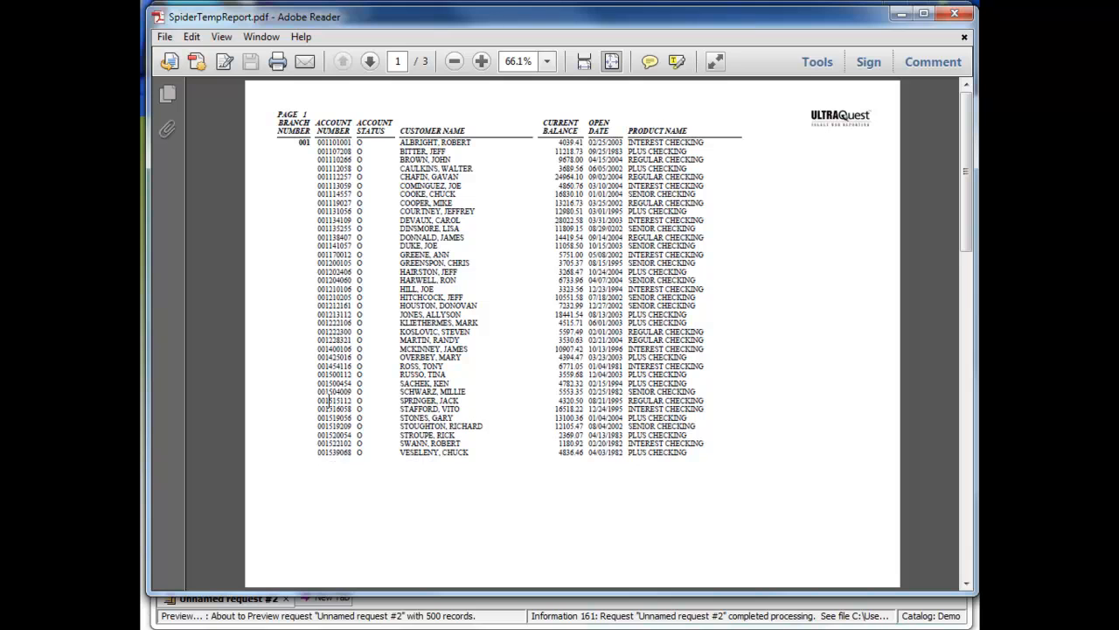
mouse_move(340, 490)
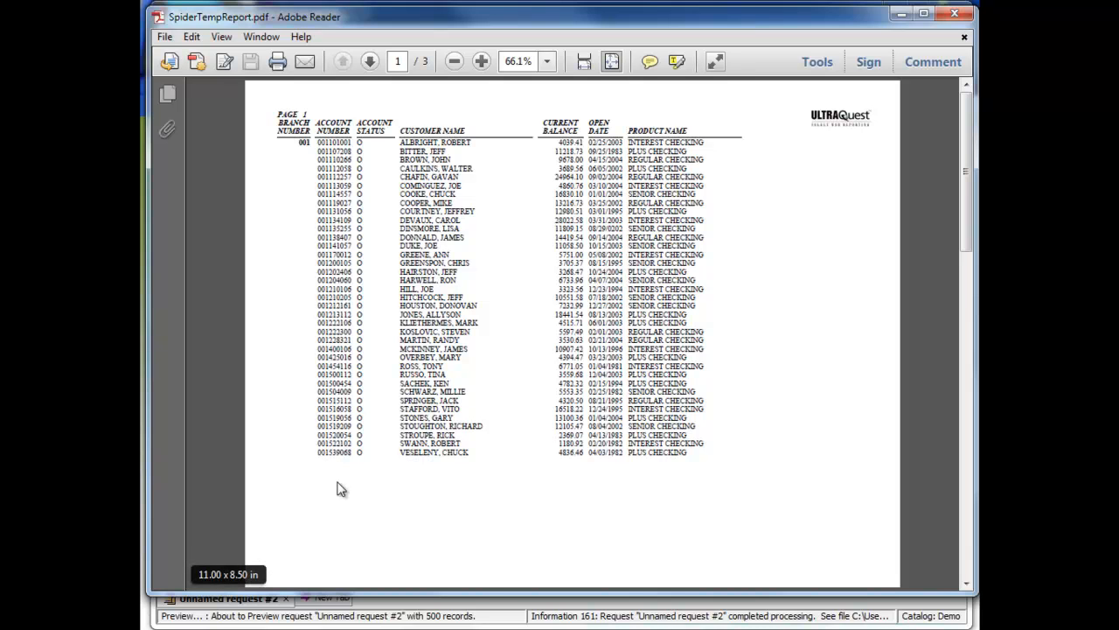
mouse_move(343, 482)
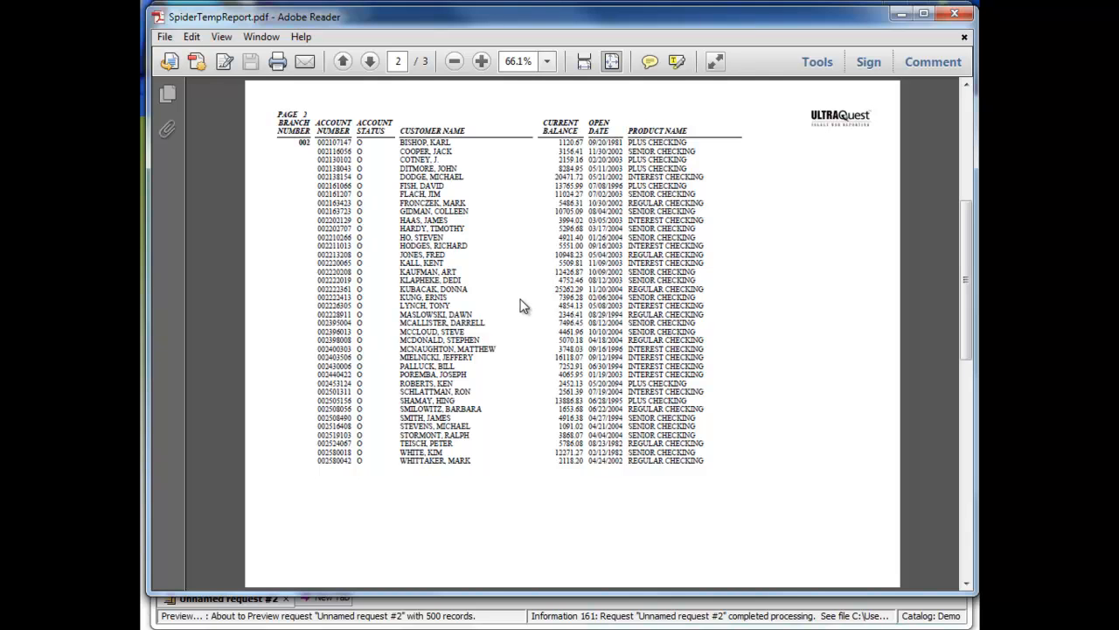
mouse_move(776, 144)
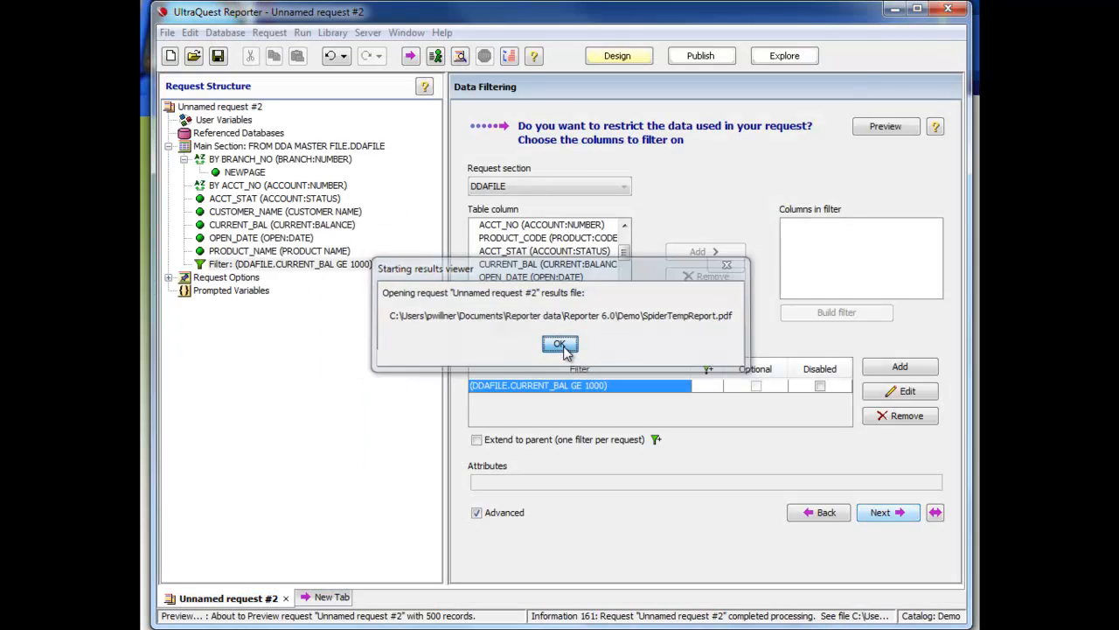
Total CURRENT_BAL with automatic subtotals for each BRANCH_NO and a grand total.
click(559, 347)
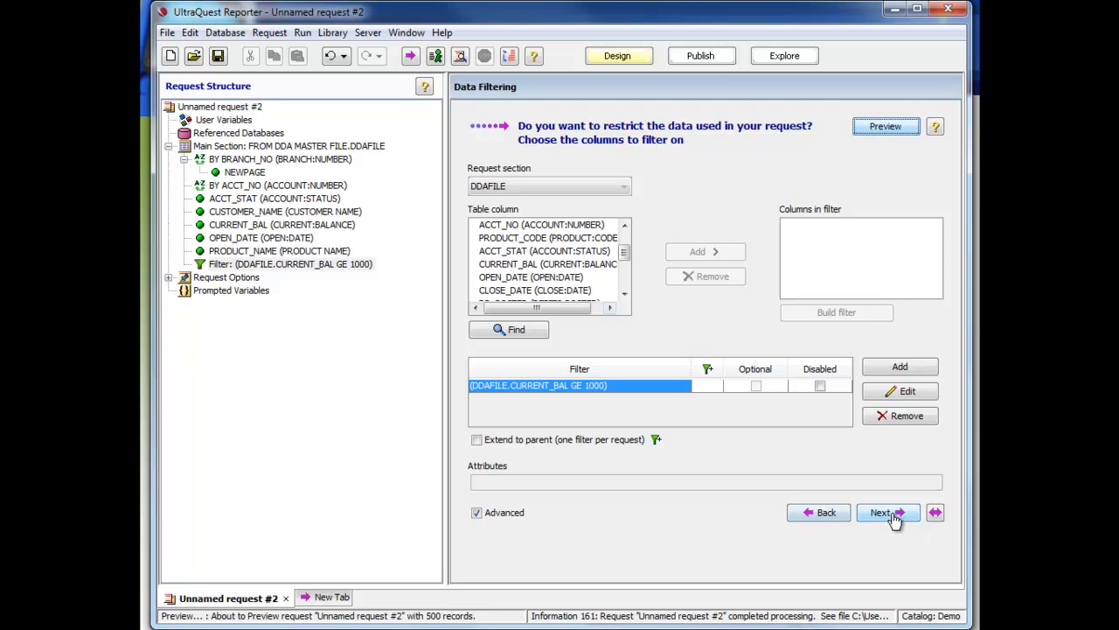
click(885, 513)
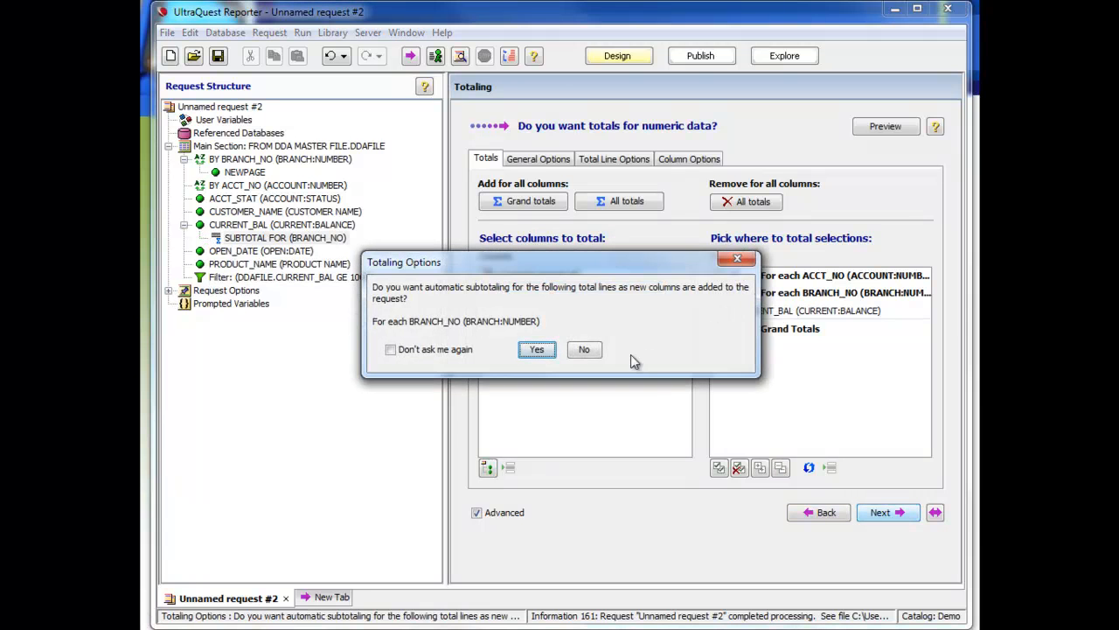
click(535, 350)
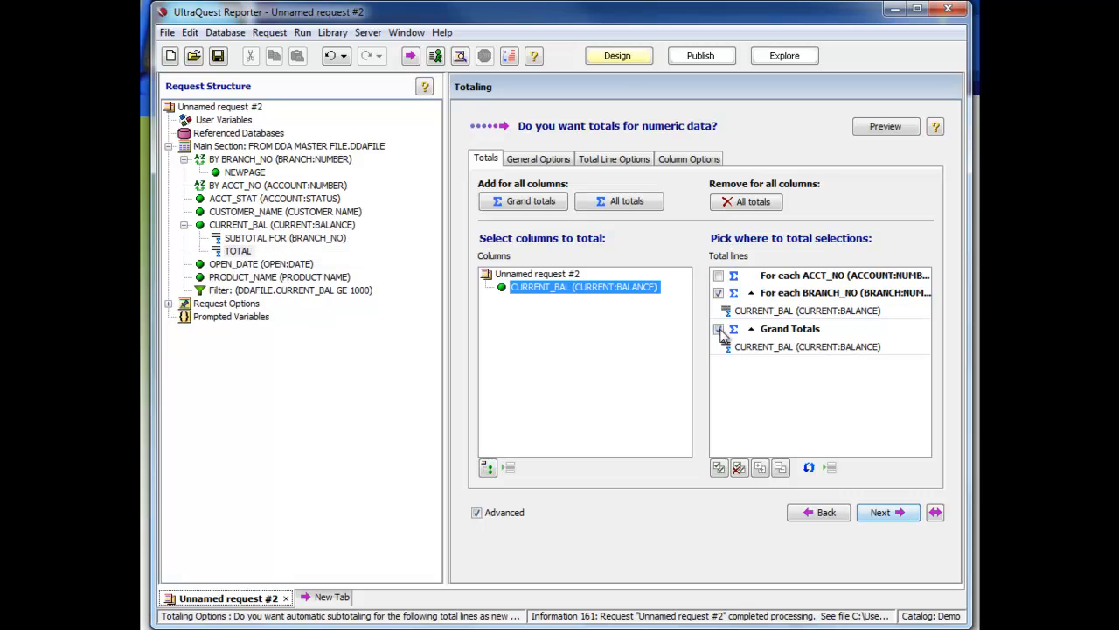
click(719, 329)
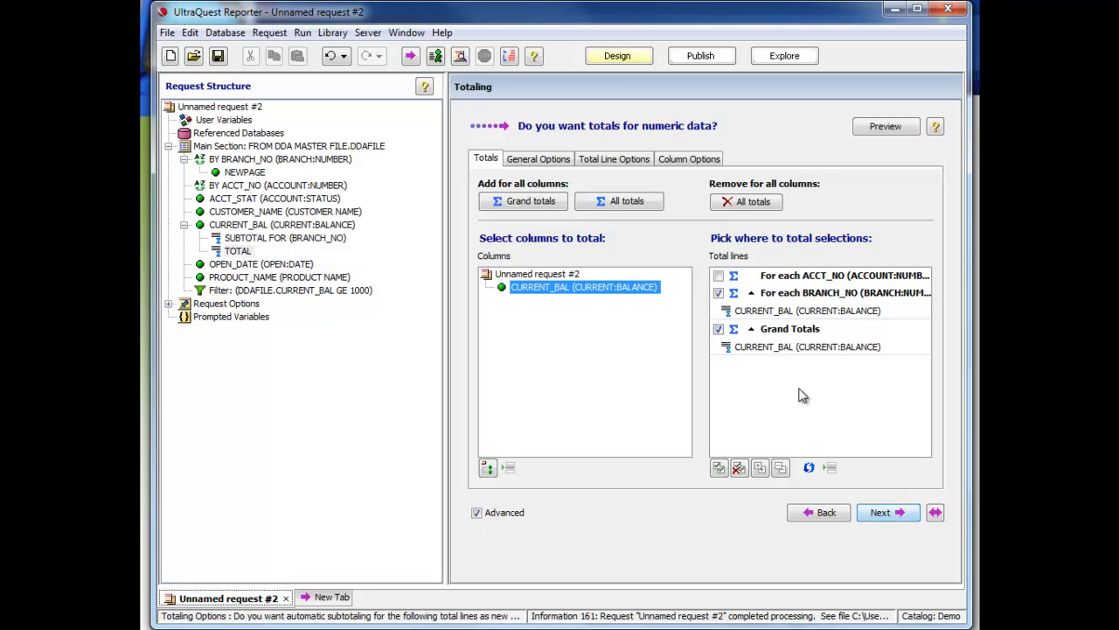
mouse_move(888, 512)
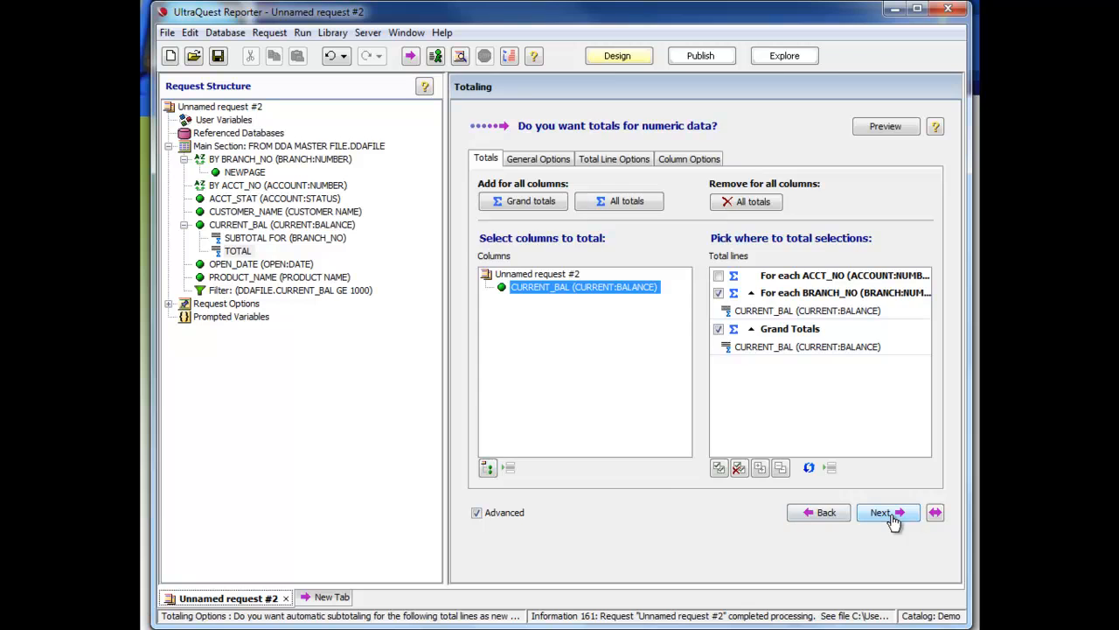
Add the text title line SBS NATIONAL BANK, NA in the title and footing options.
click(888, 510)
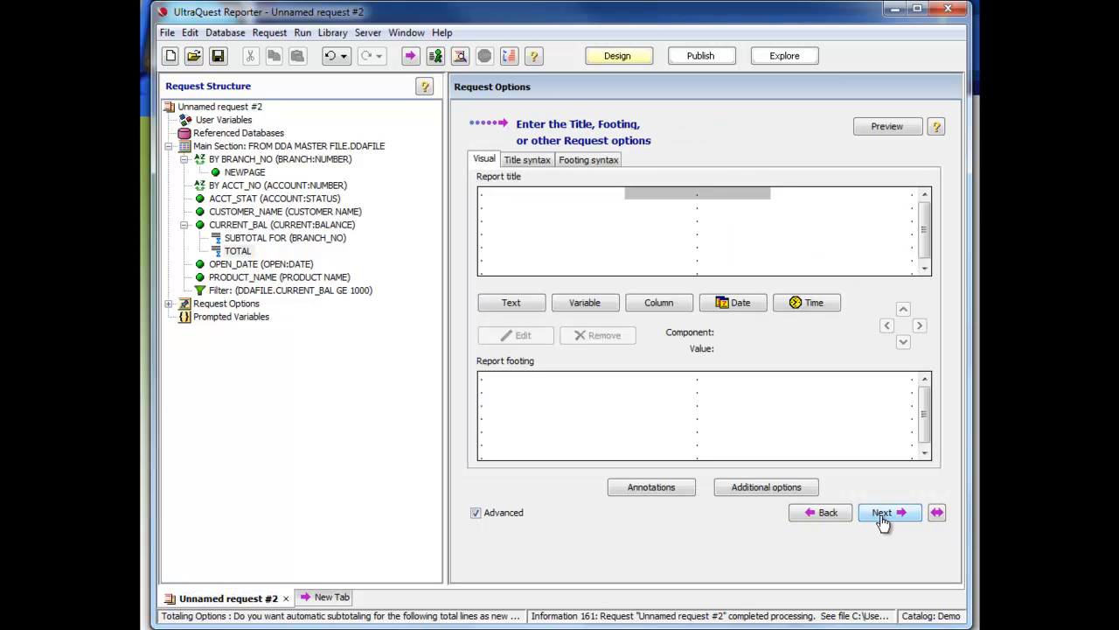
mouse_move(874, 521)
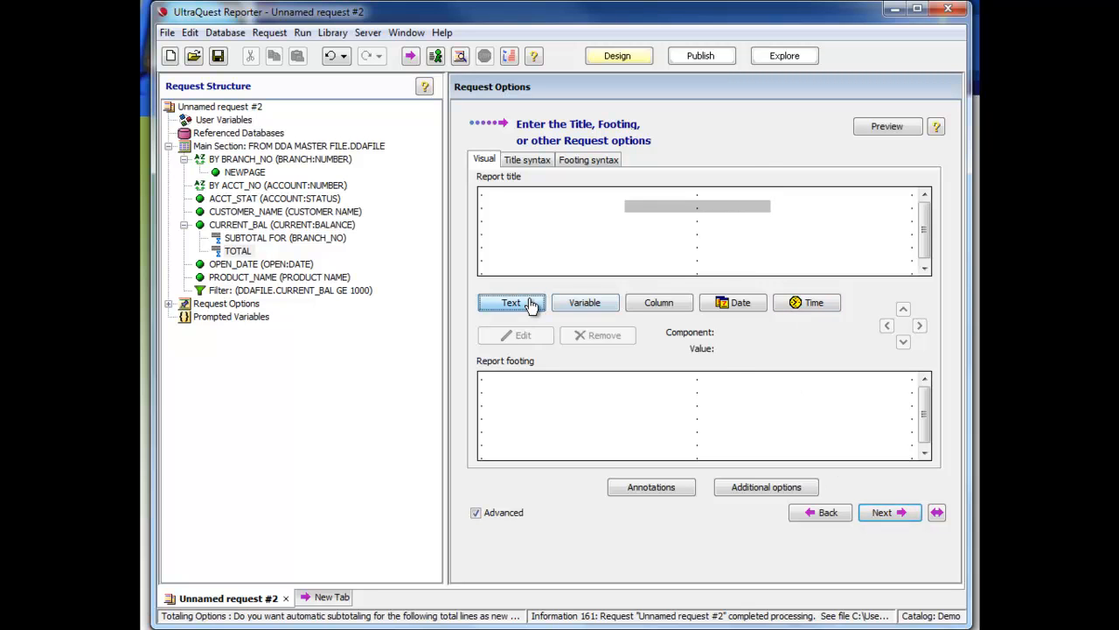
click(511, 300)
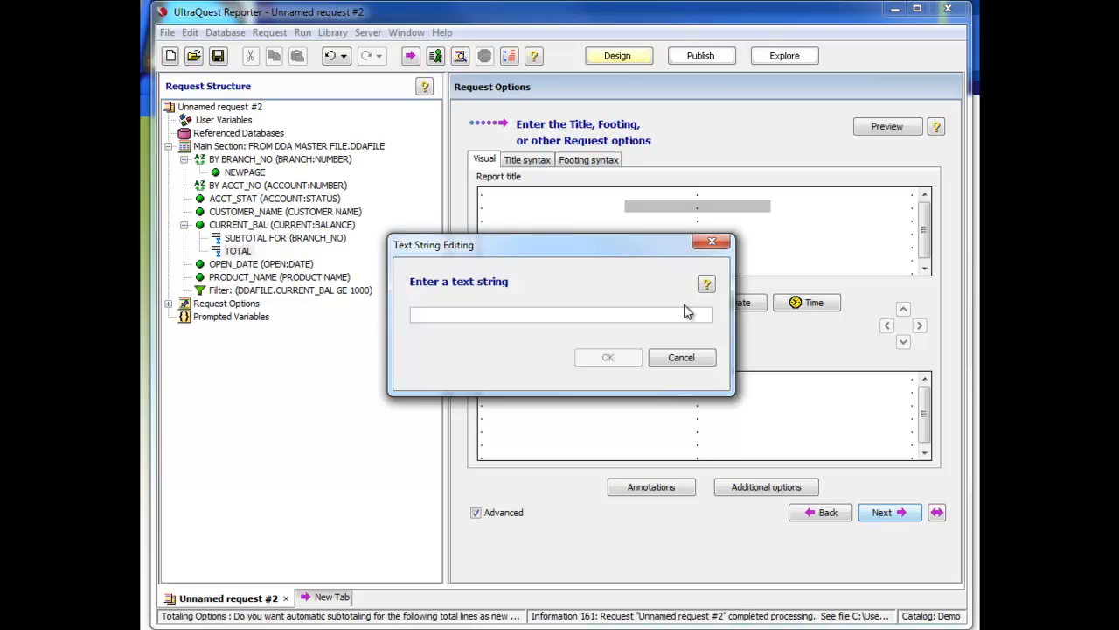
text(SBS NATI)
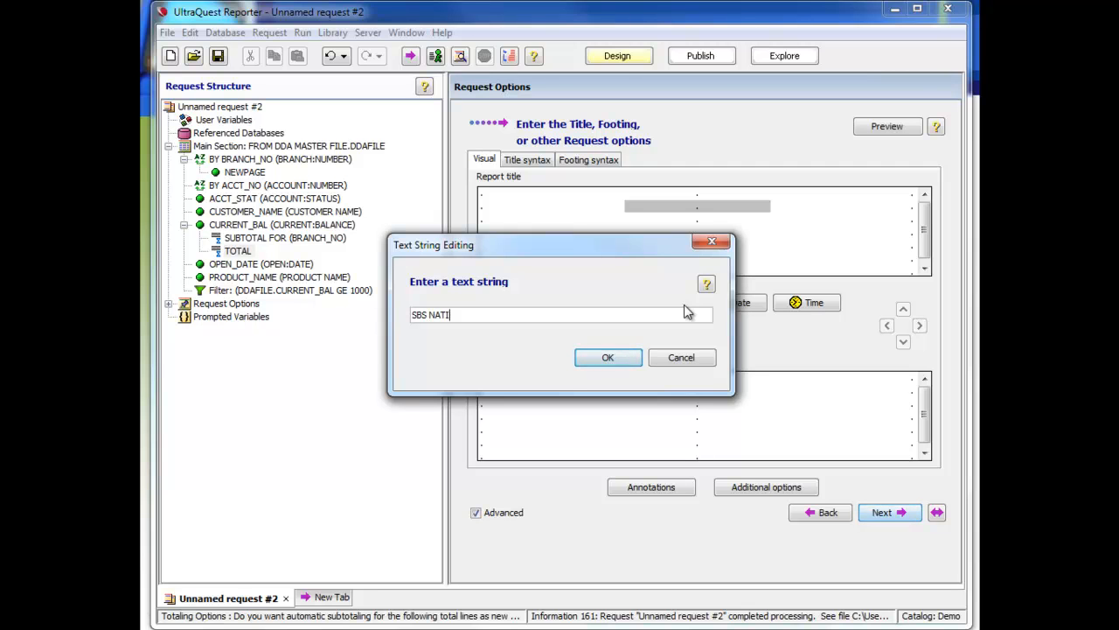
text(ONAL BANK)
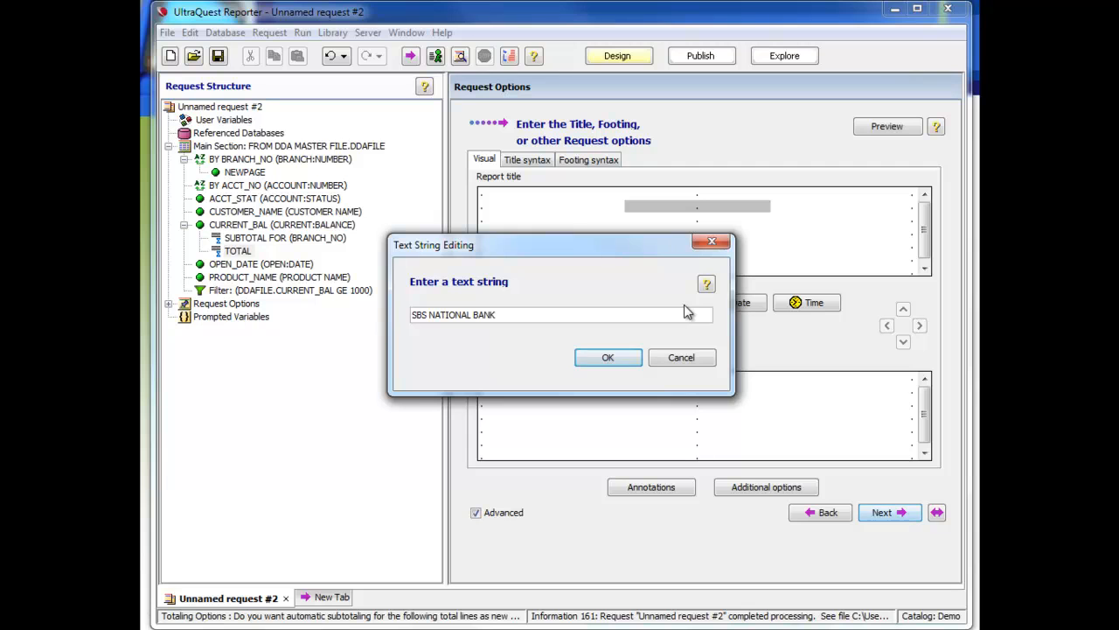
text(|)
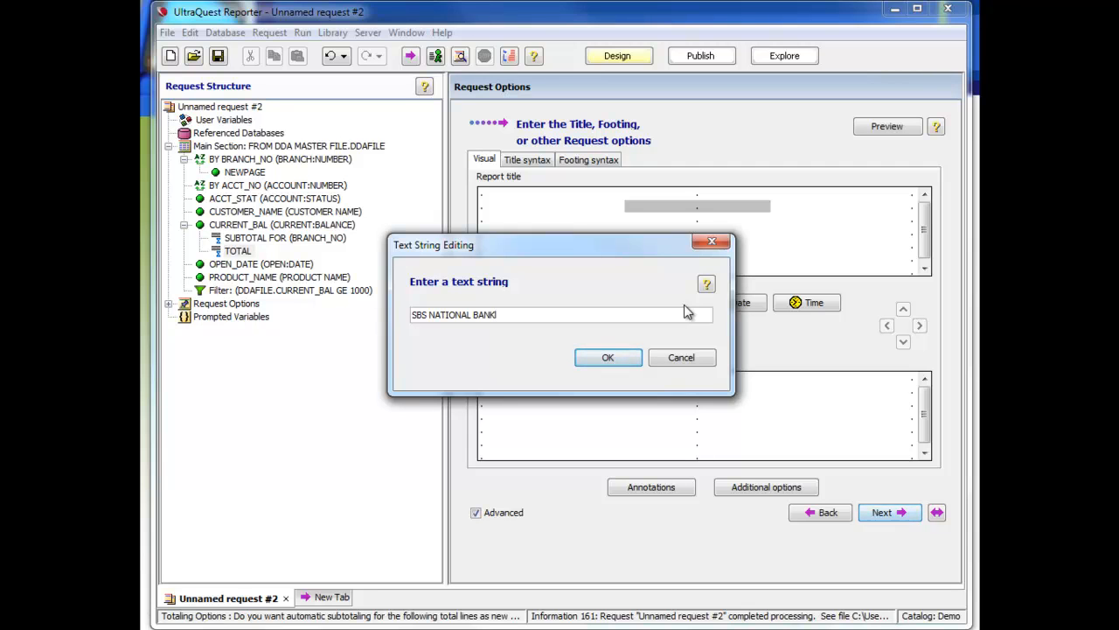
text(, NA)
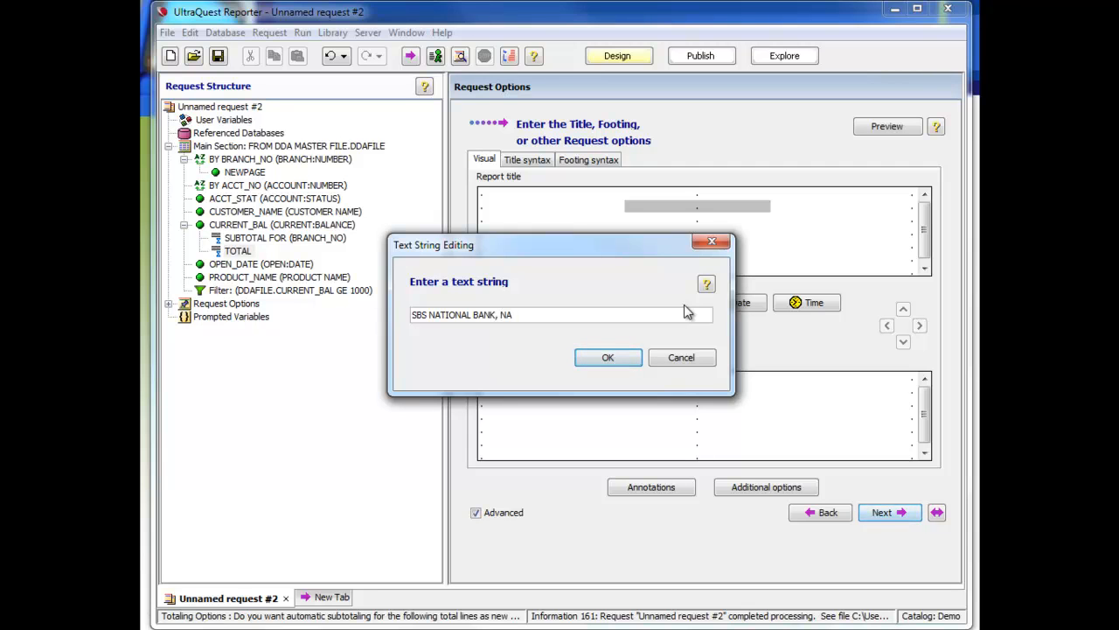
click(608, 357)
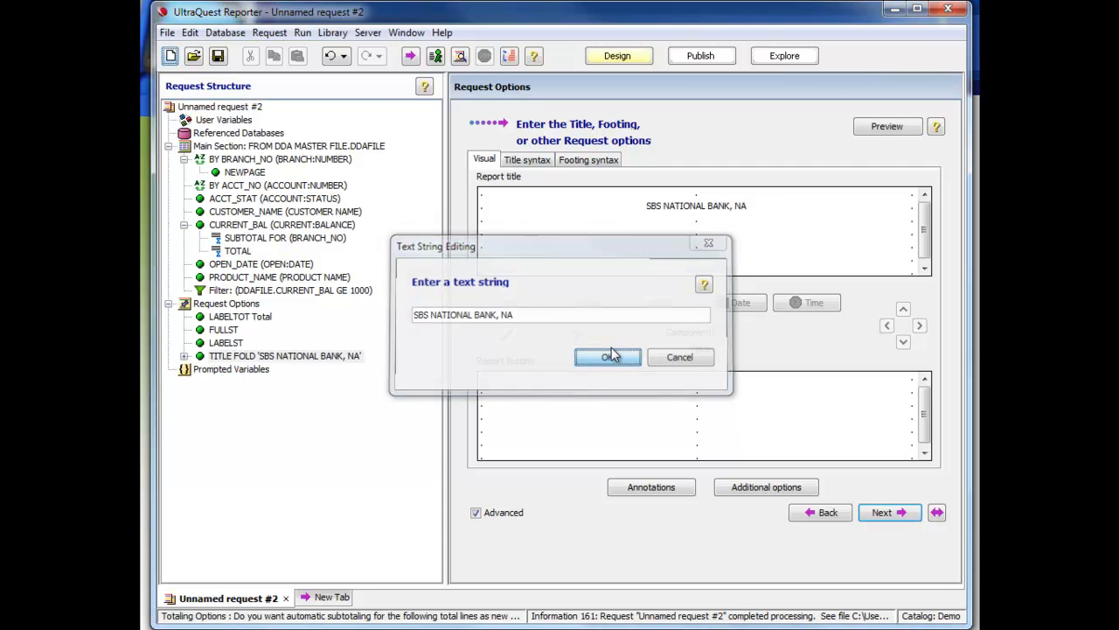
Add ACCOUNTS OVER $1,000 as a second text title line beneath the bank name.
click(608, 357)
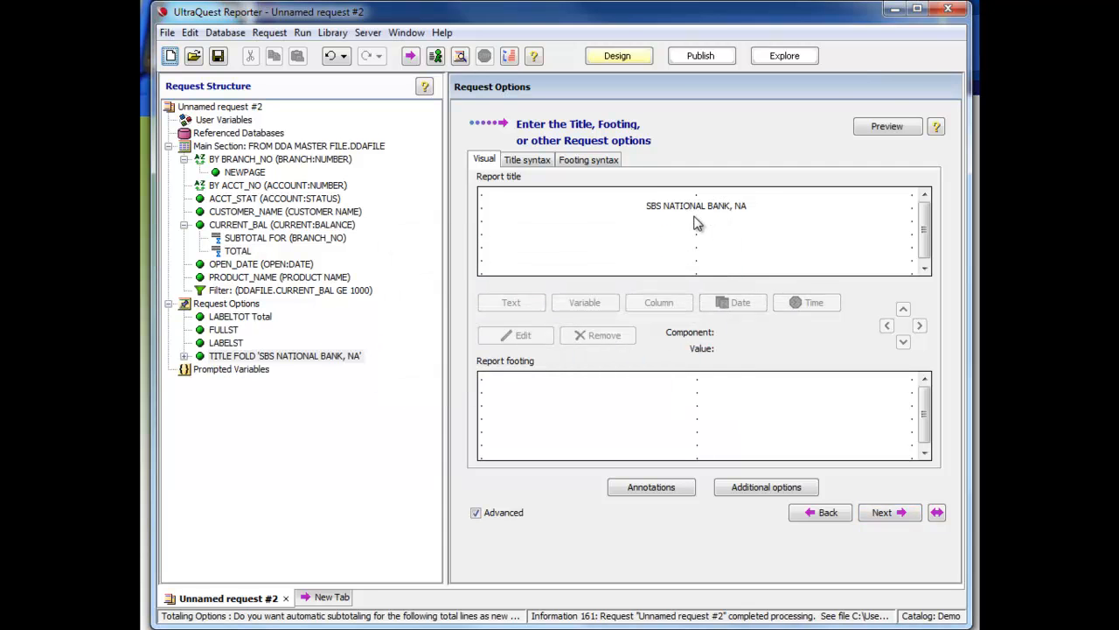
click(696, 220)
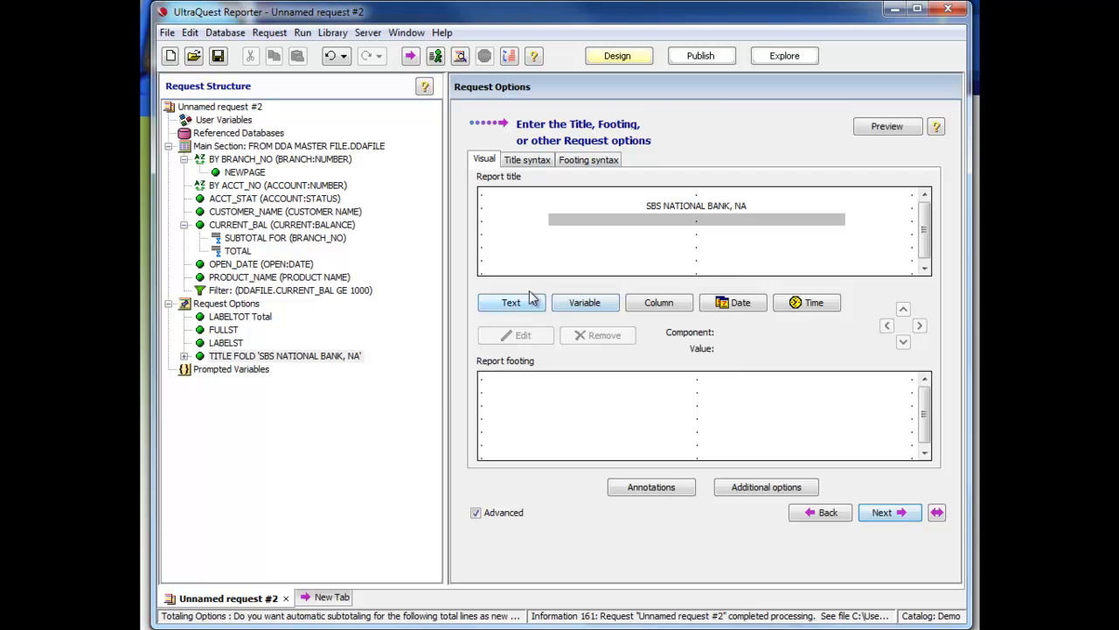
click(511, 301)
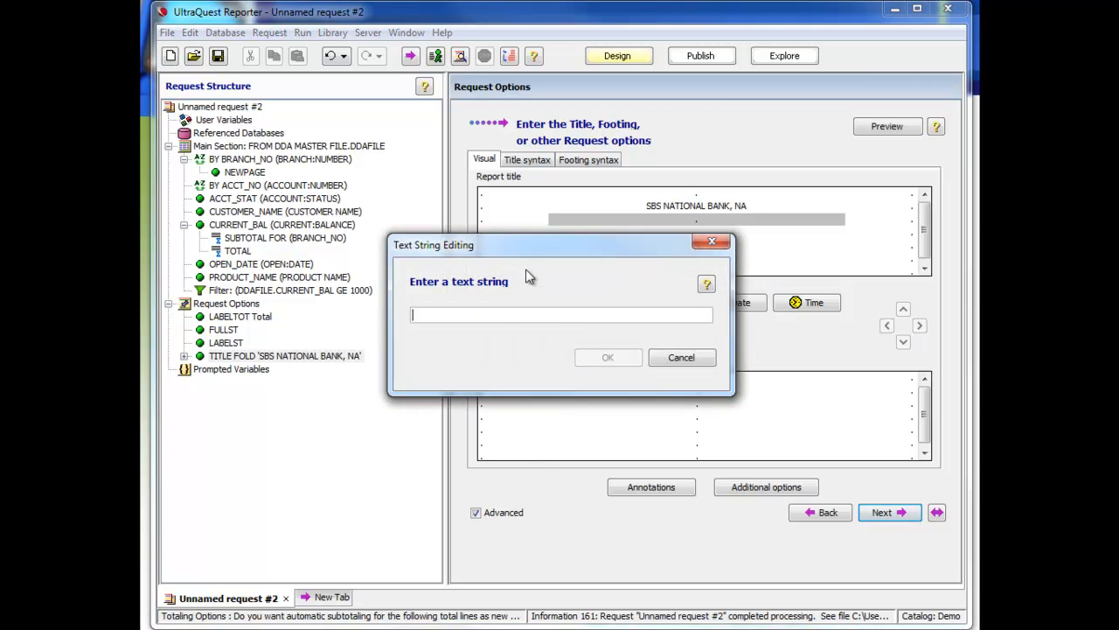
text(ACCOUNTS OVER)
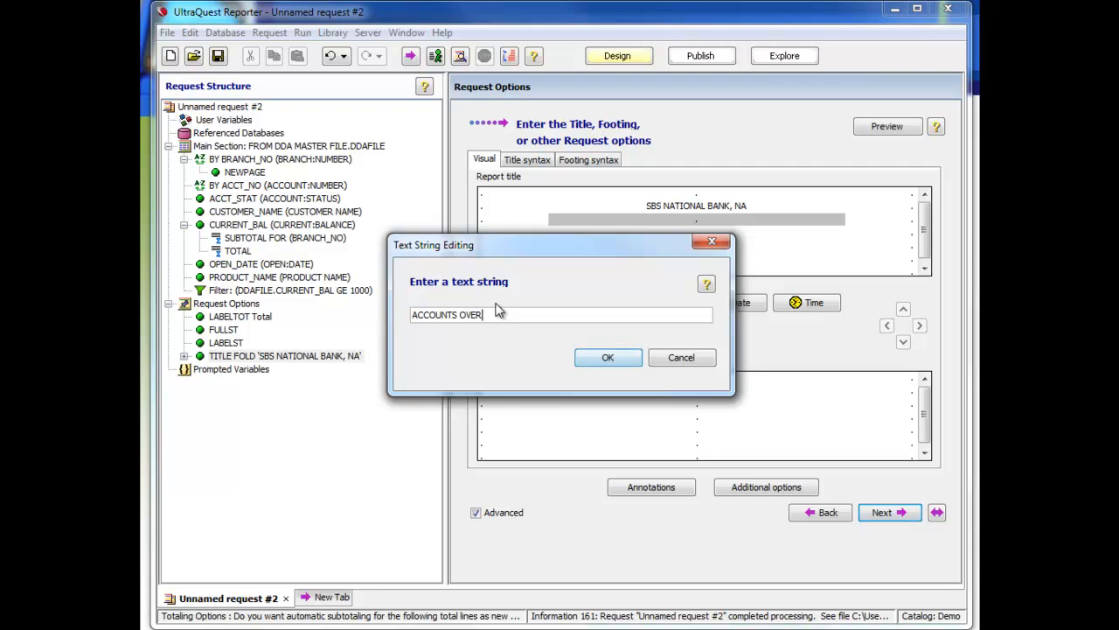
text($1K)
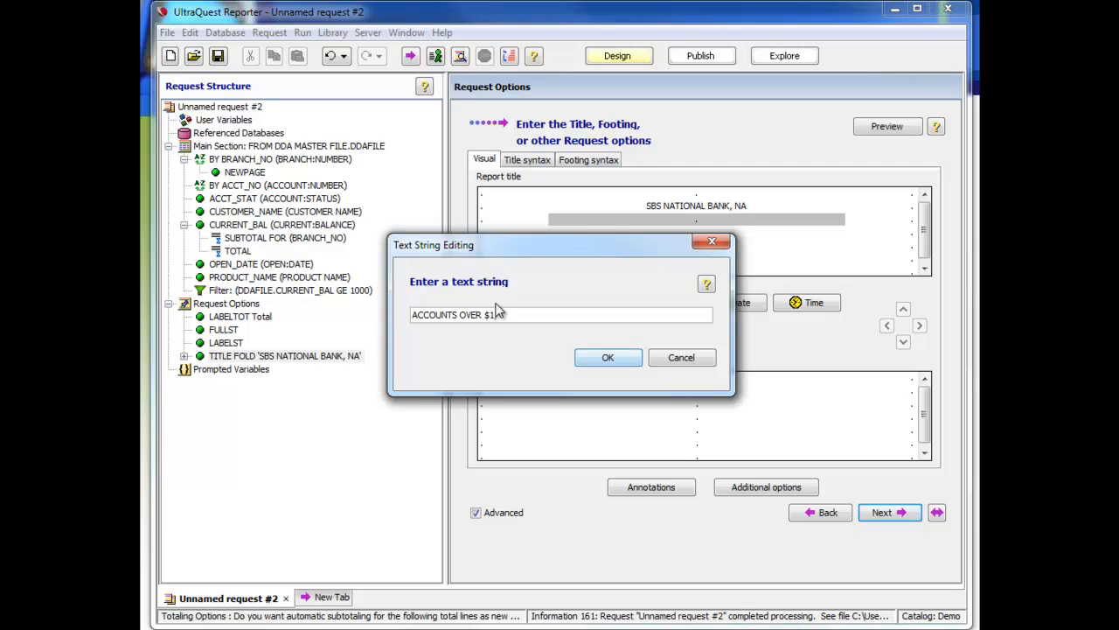
text(000)
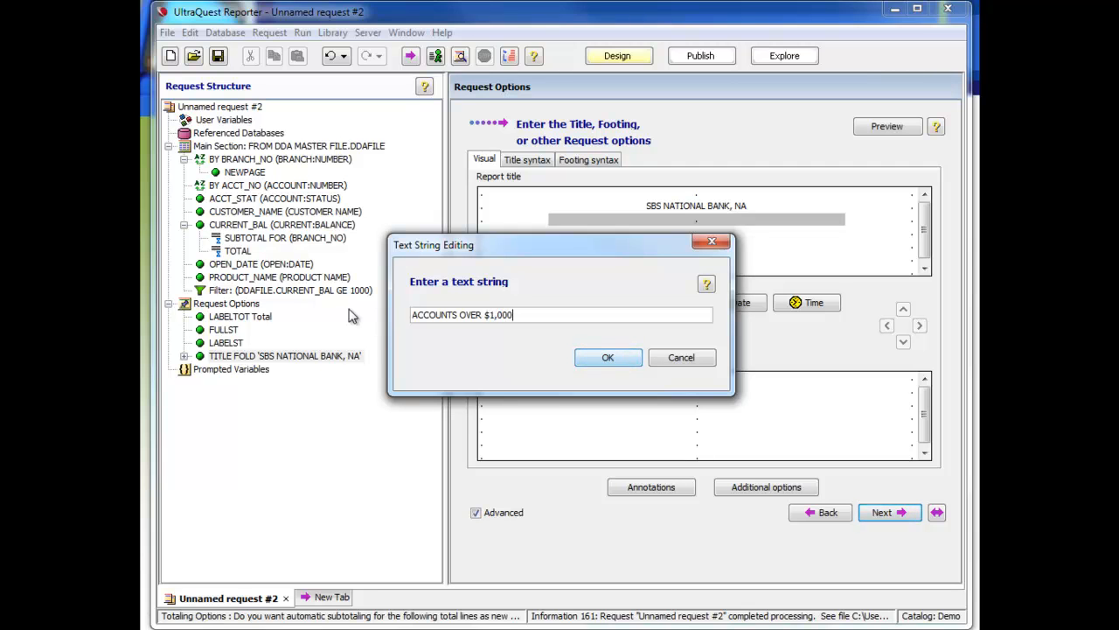
click(609, 356)
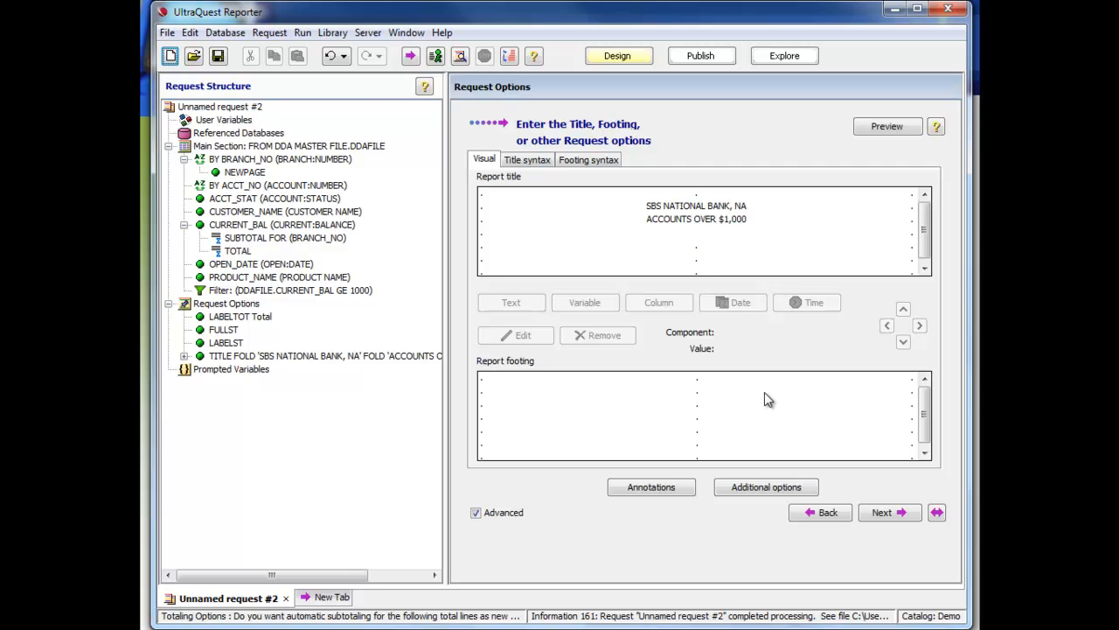
mouse_move(601, 253)
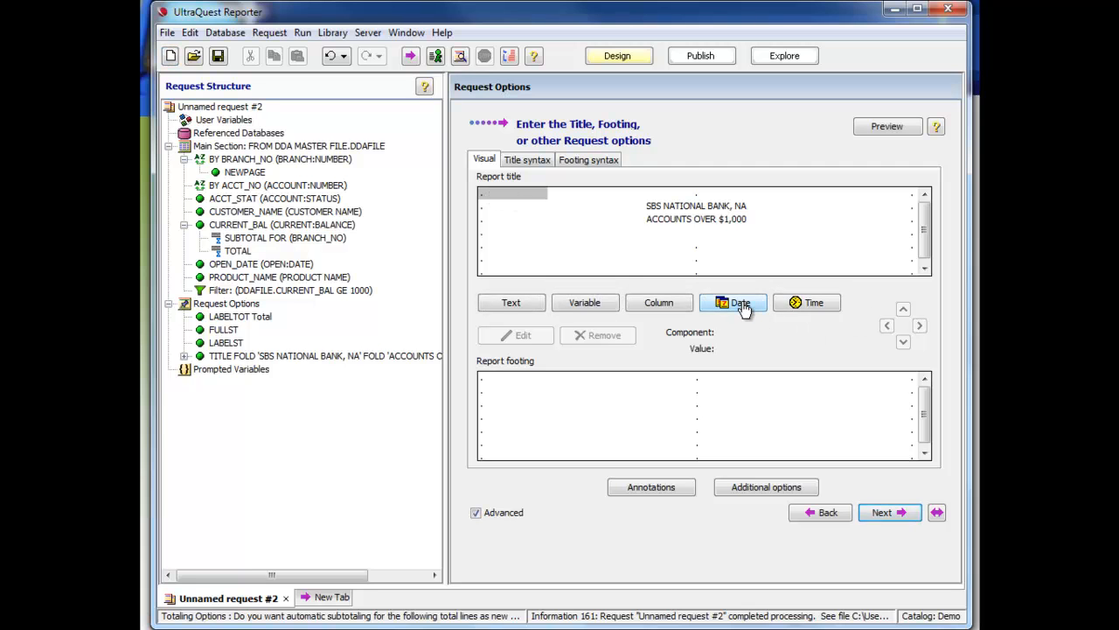
mouse_move(470, 178)
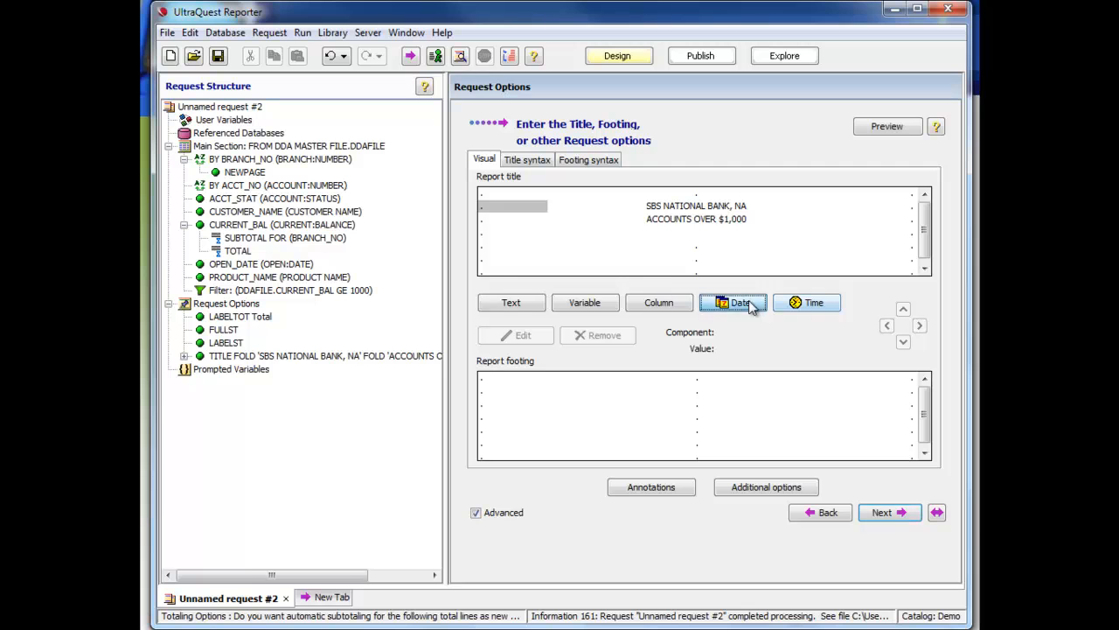
Insert a DATE item at the left of the first title line.
click(734, 301)
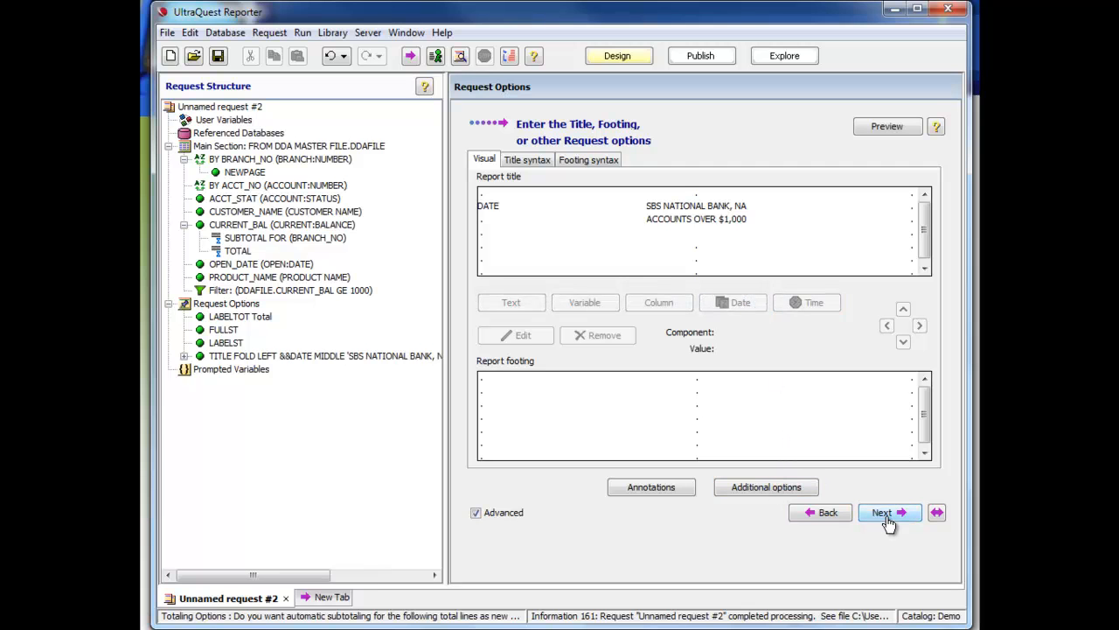
Run the request as a Report using all the data.
click(889, 510)
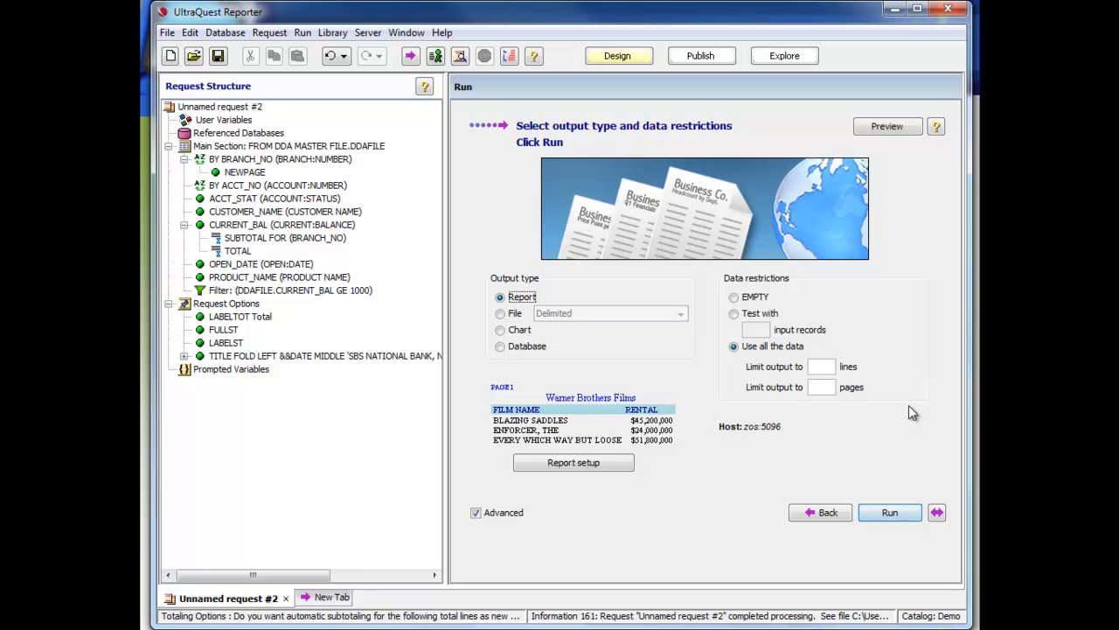
mouse_move(519, 347)
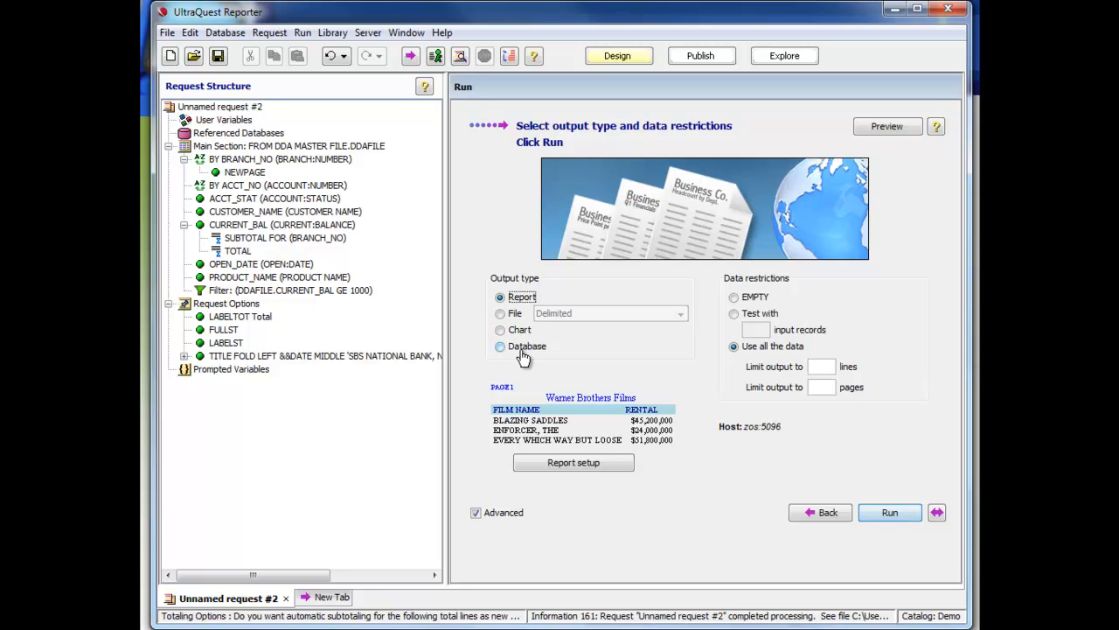
mouse_move(570, 357)
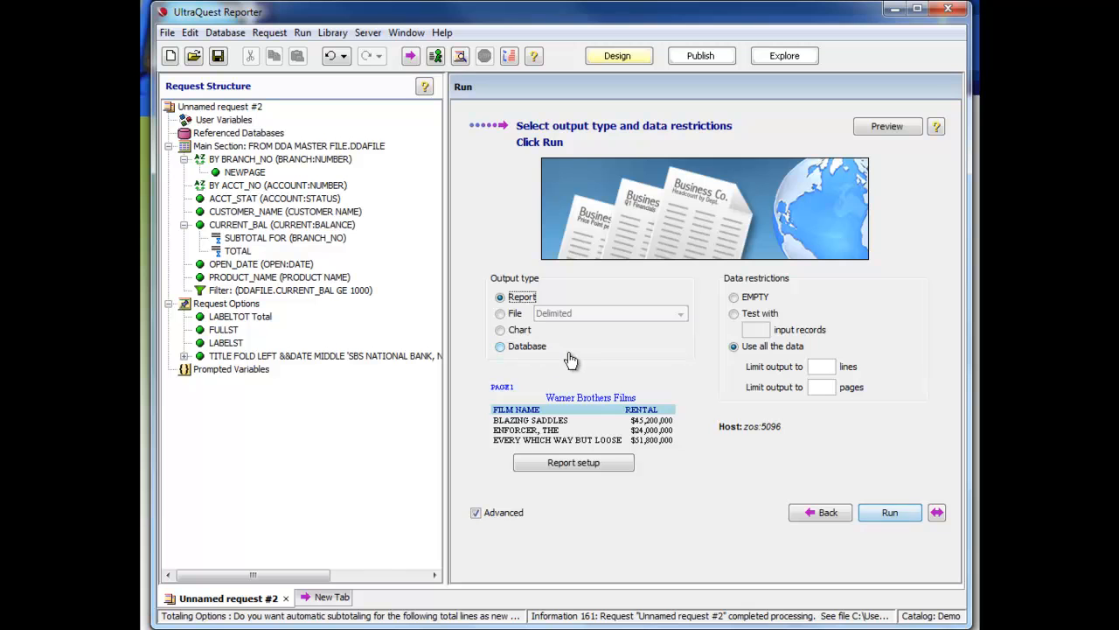
mouse_move(668, 367)
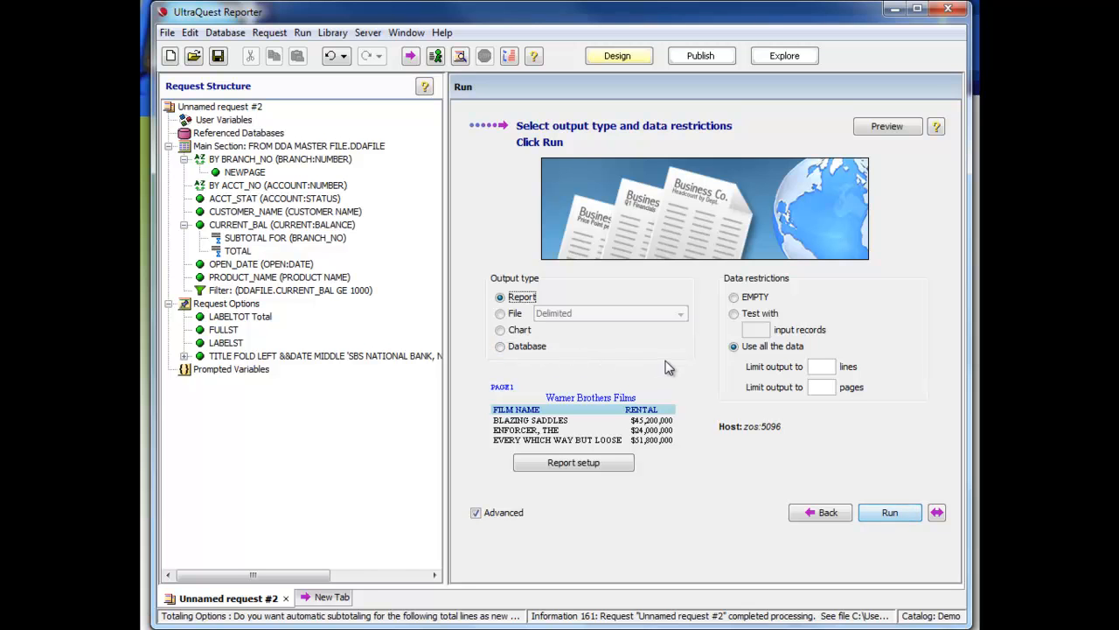
click(889, 513)
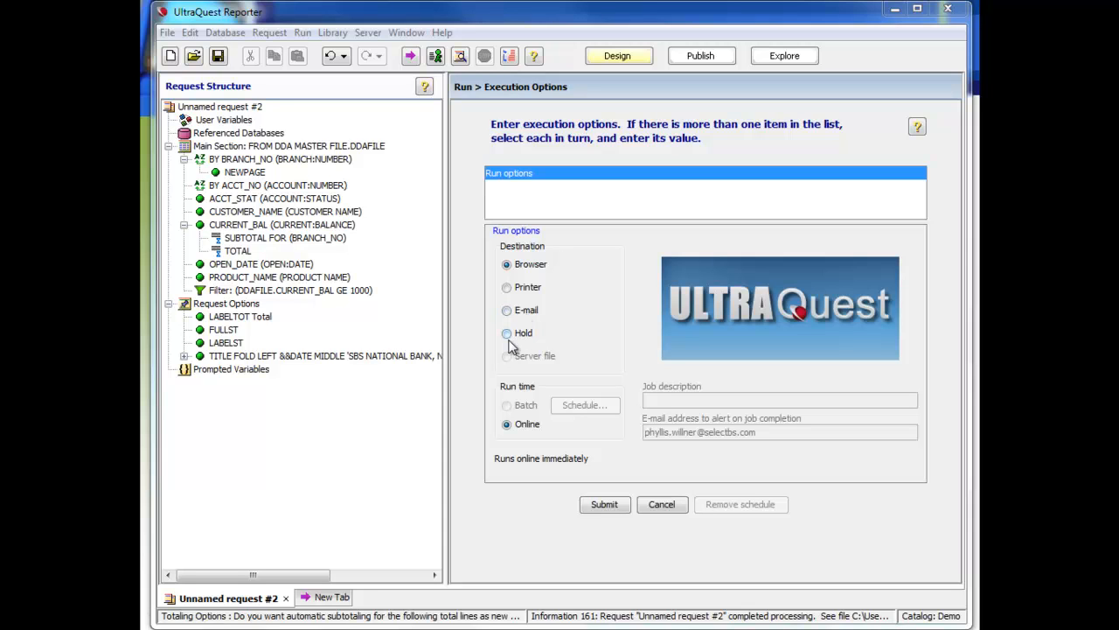
mouse_move(540, 332)
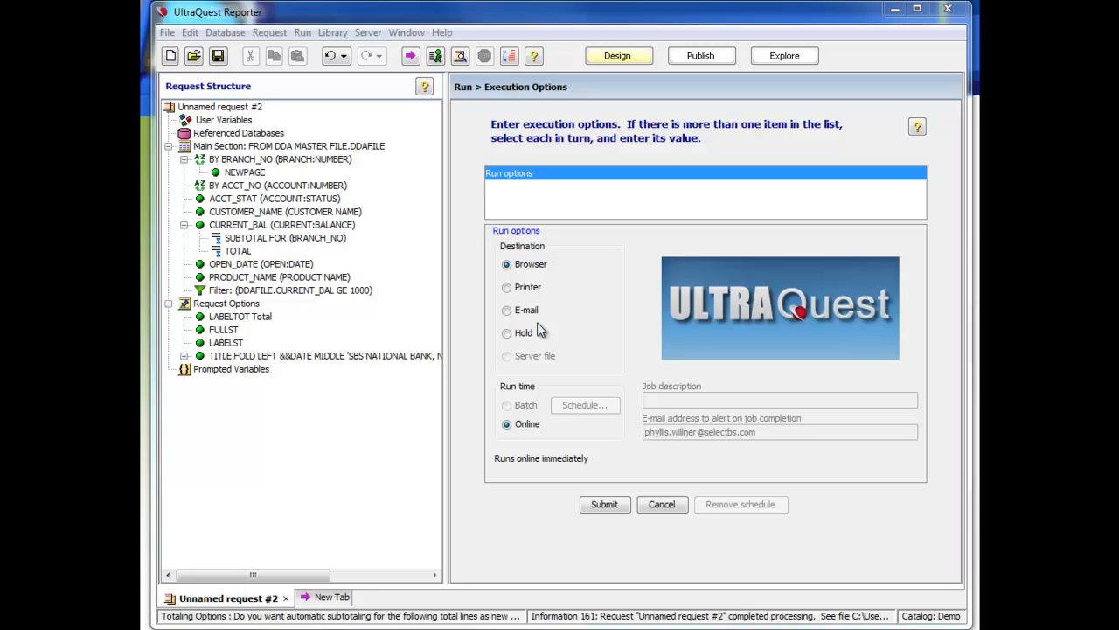
mouse_move(537, 360)
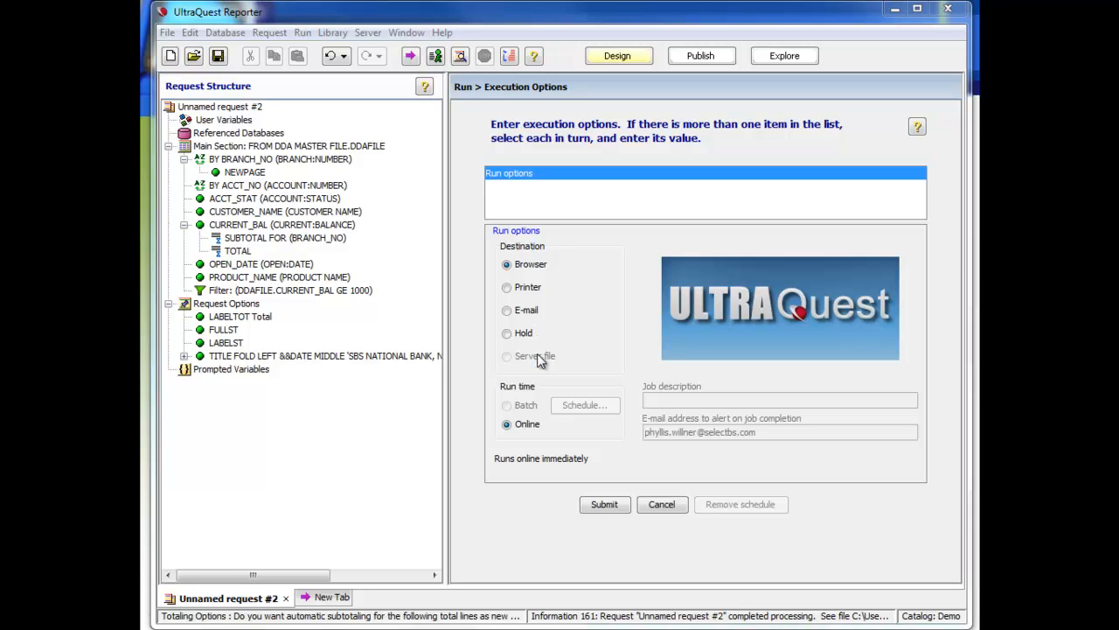
mouse_move(545, 366)
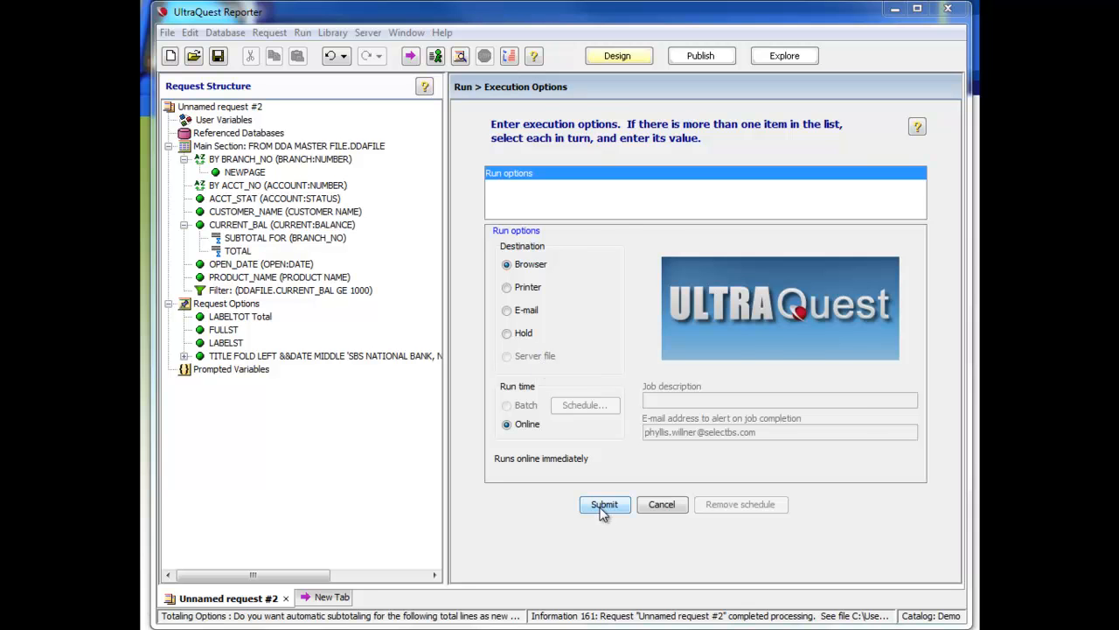
Submit the report to run Online with Destination Browser.
click(603, 504)
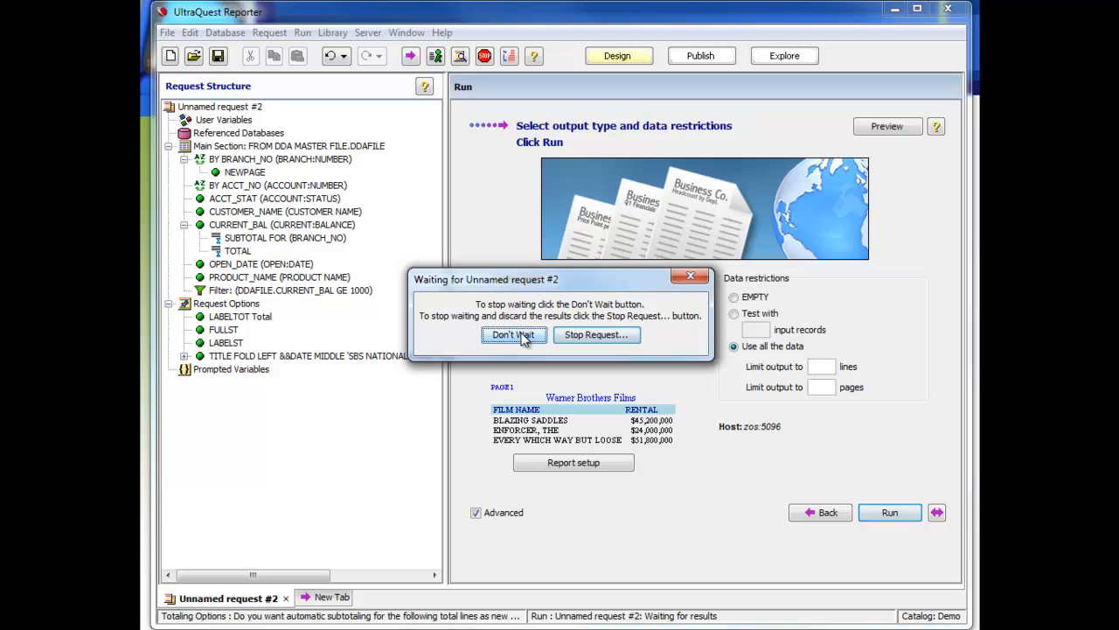
Stop waiting while the full-data report runs, then acknowledge its PDF results opening.
click(515, 334)
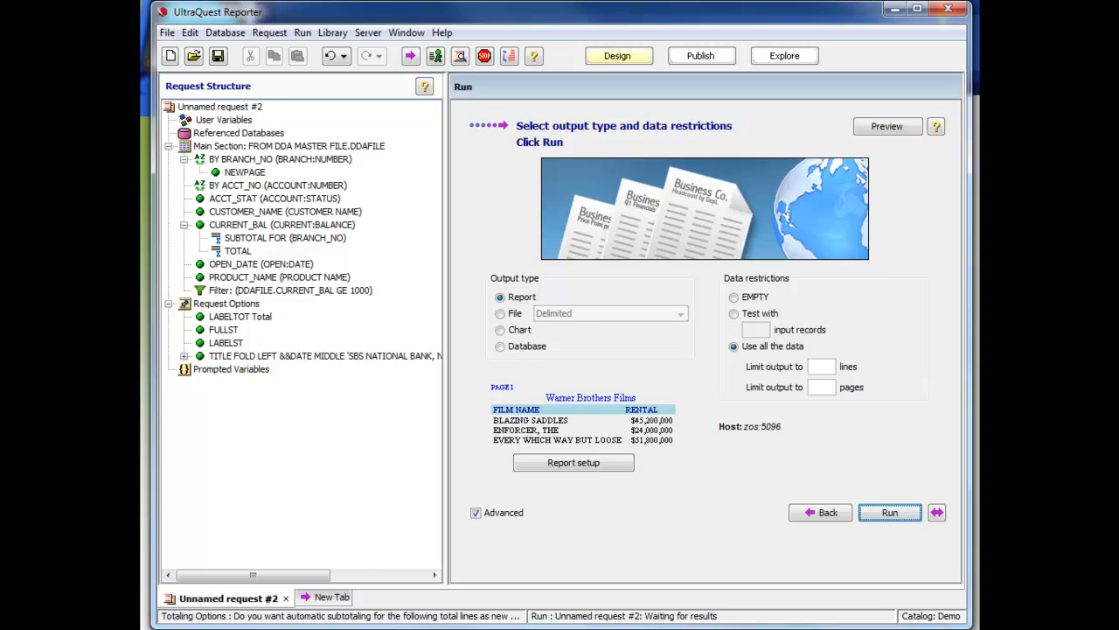
click(895, 512)
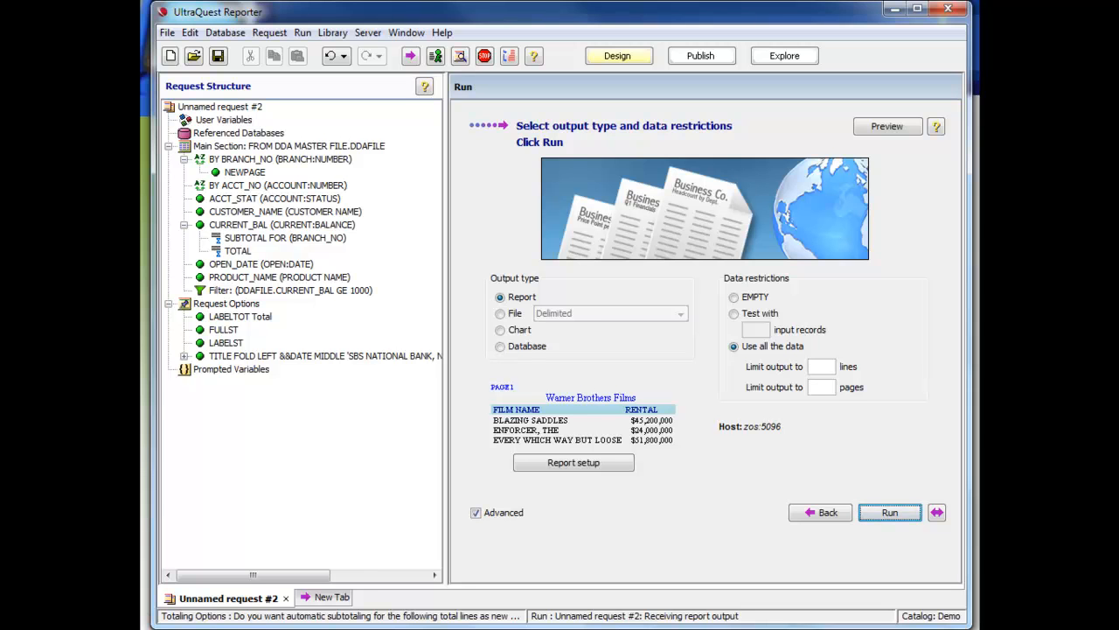
click(889, 510)
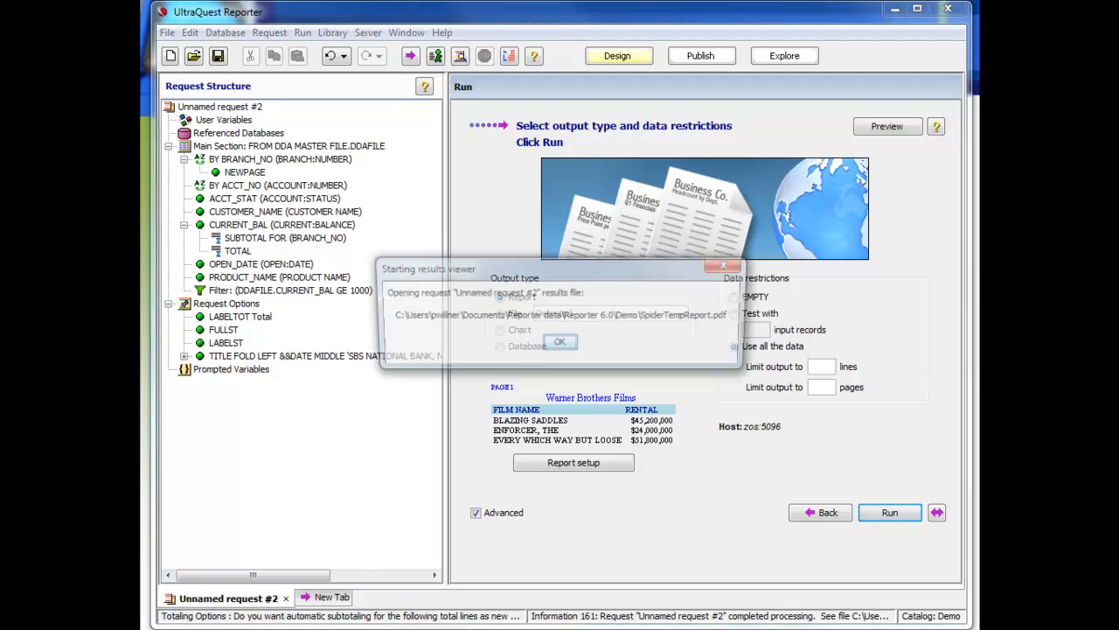
click(560, 341)
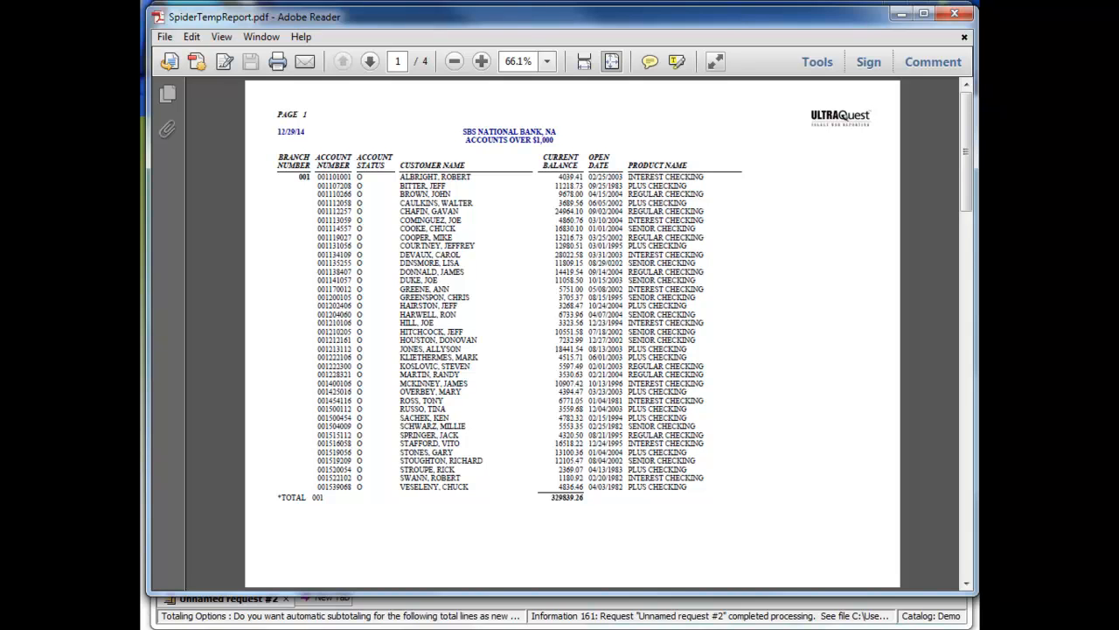
mouse_move(384, 286)
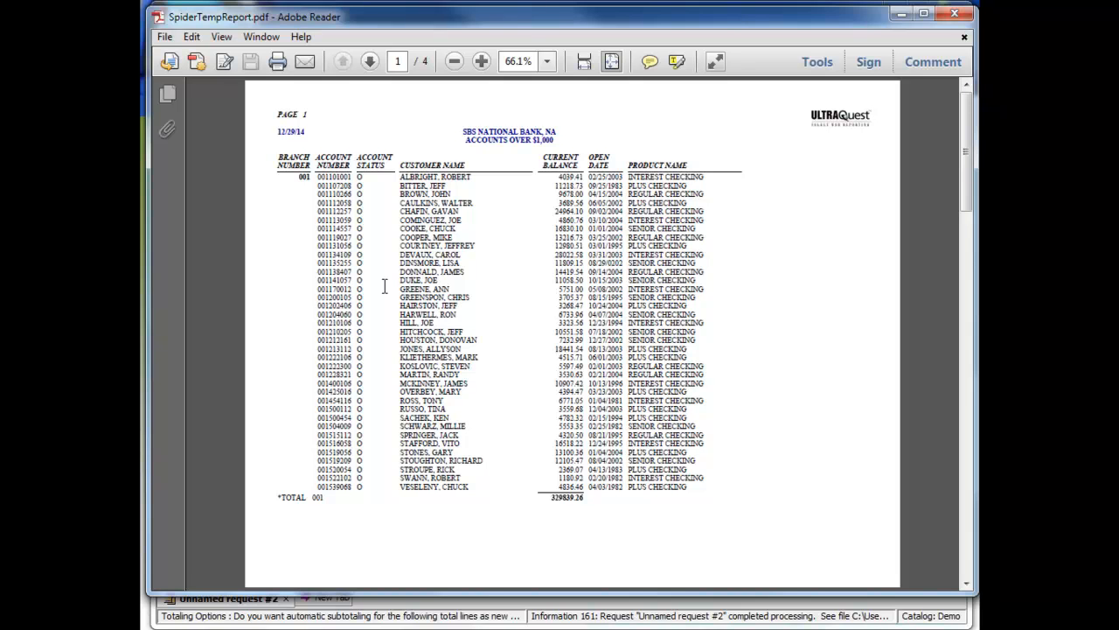
mouse_move(311, 136)
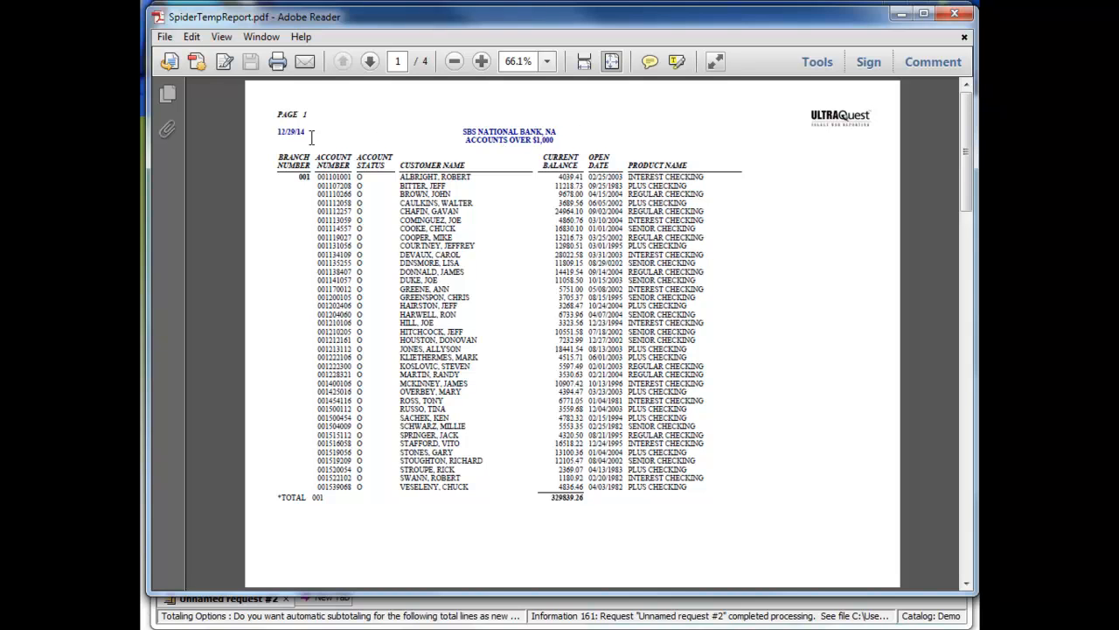
mouse_move(294, 145)
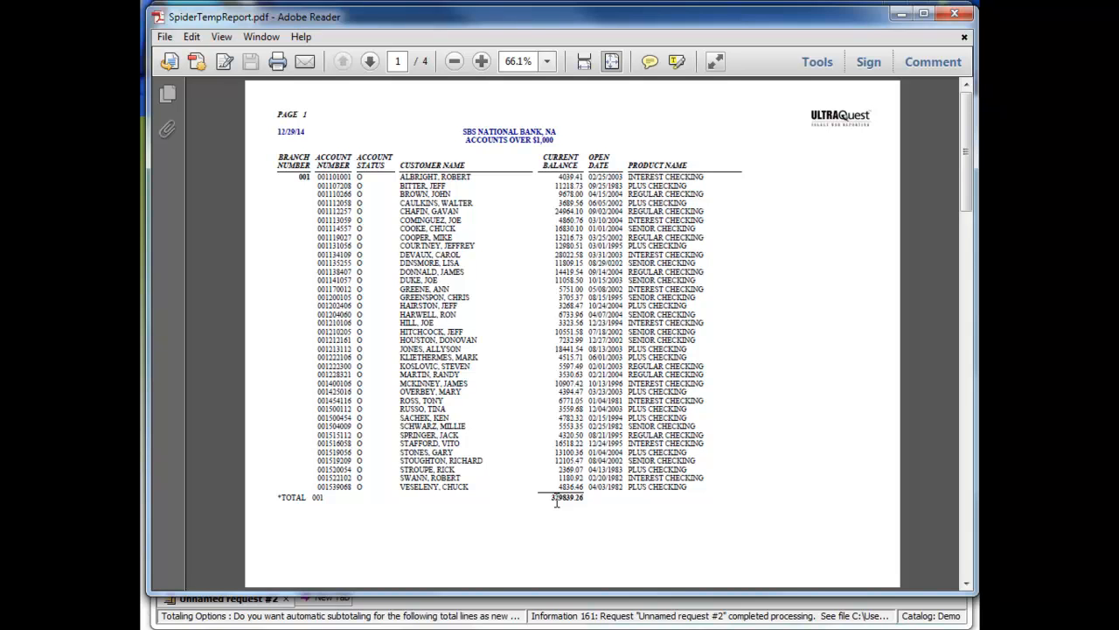
Jump to the report's last page to check branch 004's subtotal and the grand total.
click(367, 63)
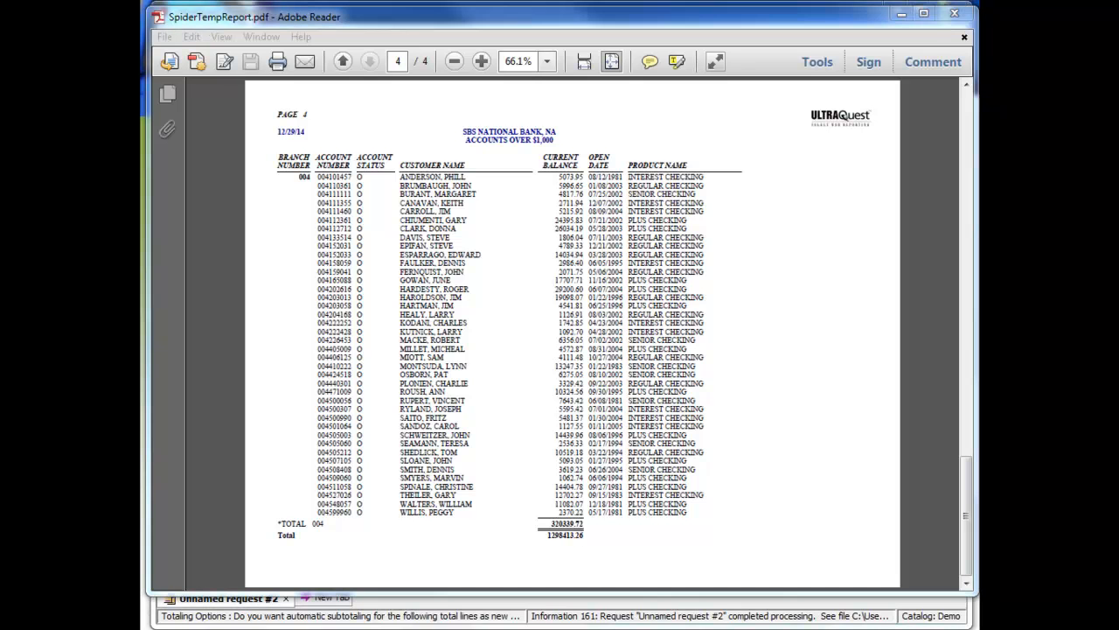
mouse_move(857, 476)
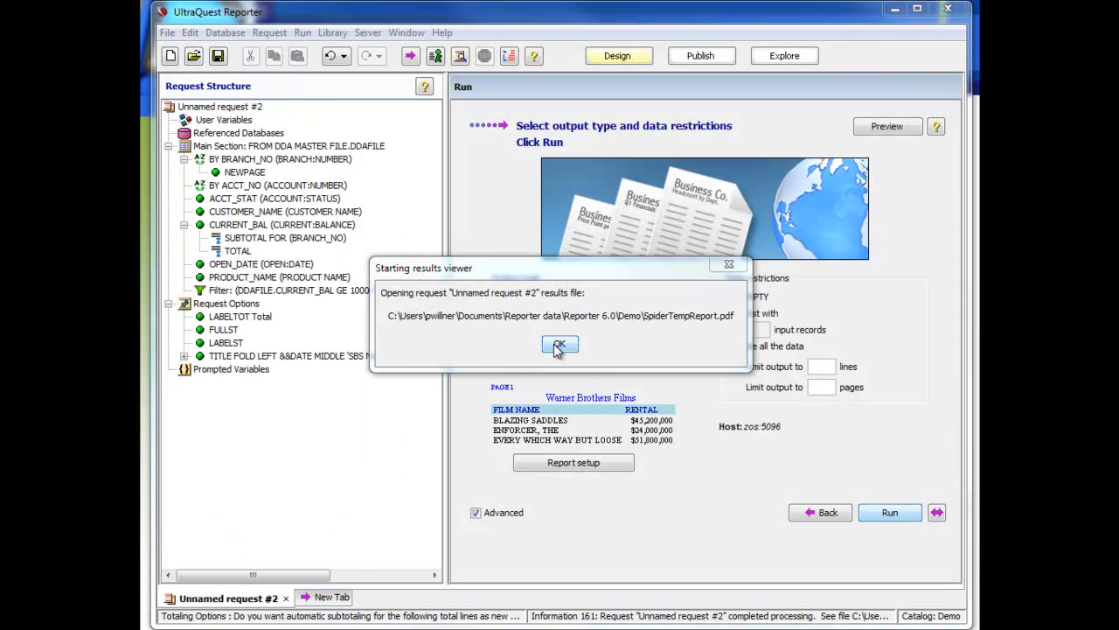
Dismiss the results notice and start Save As for the request in the Demo catalog, typing 'Dem'.
click(560, 343)
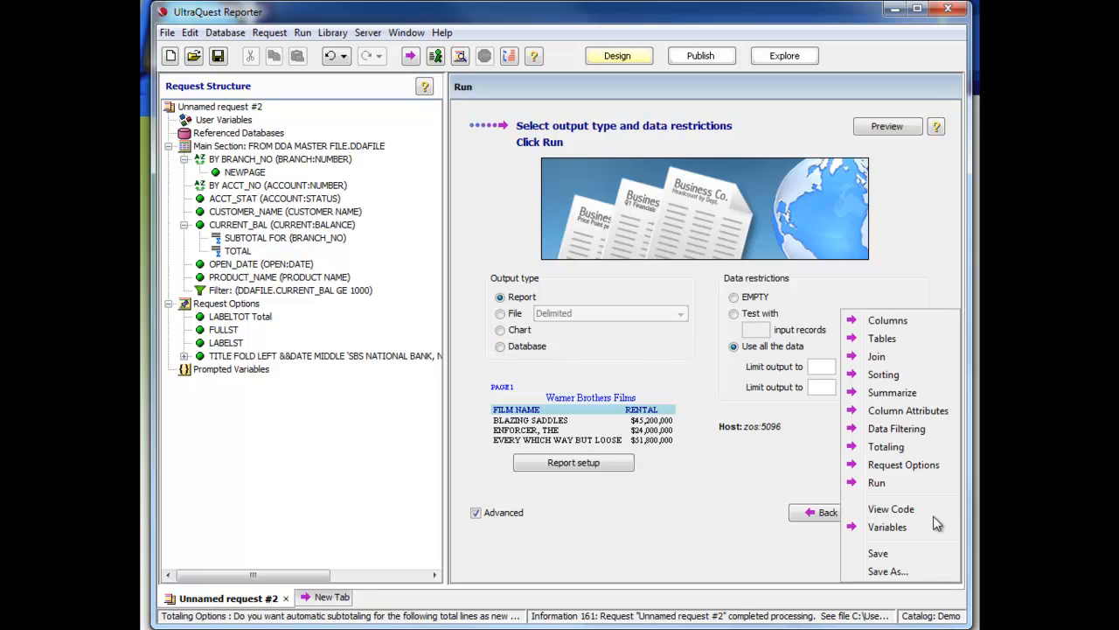
mouse_move(878, 553)
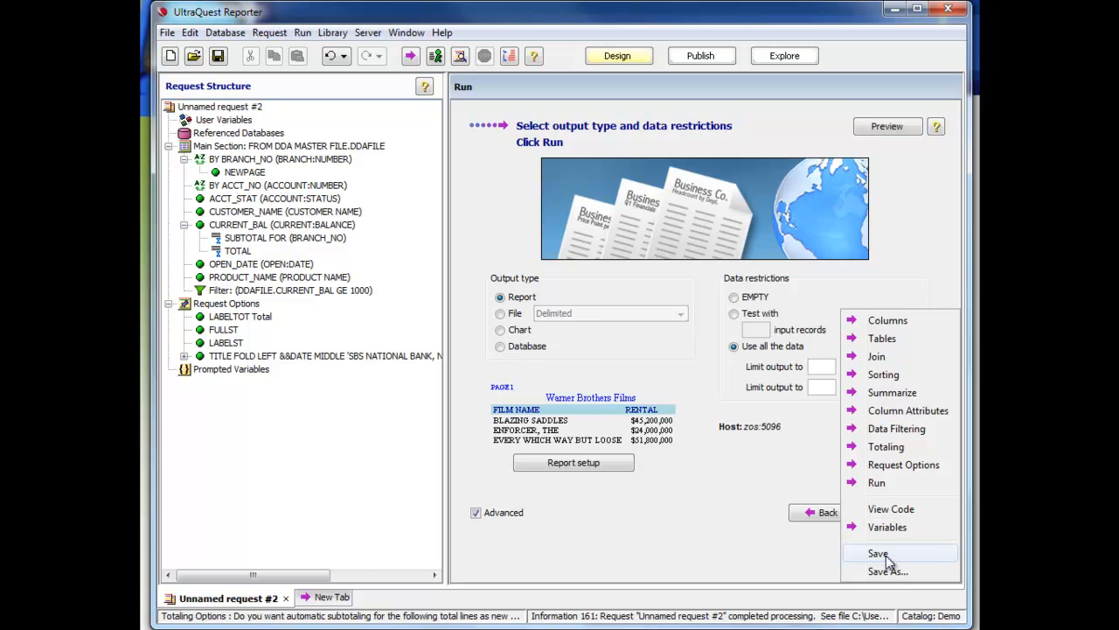
click(882, 570)
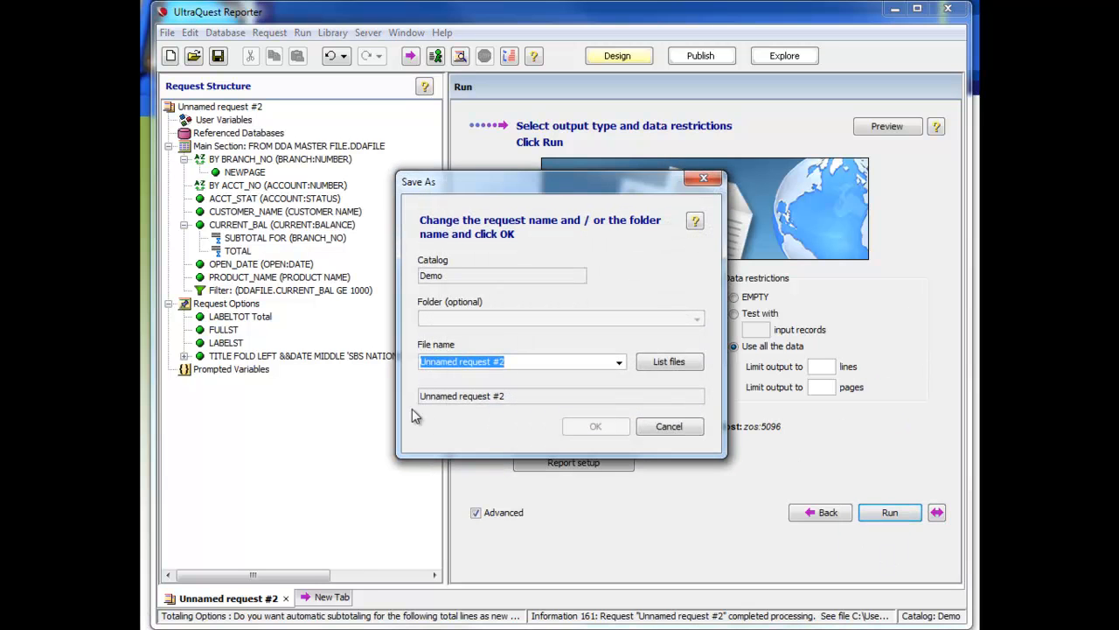
text(Dem)
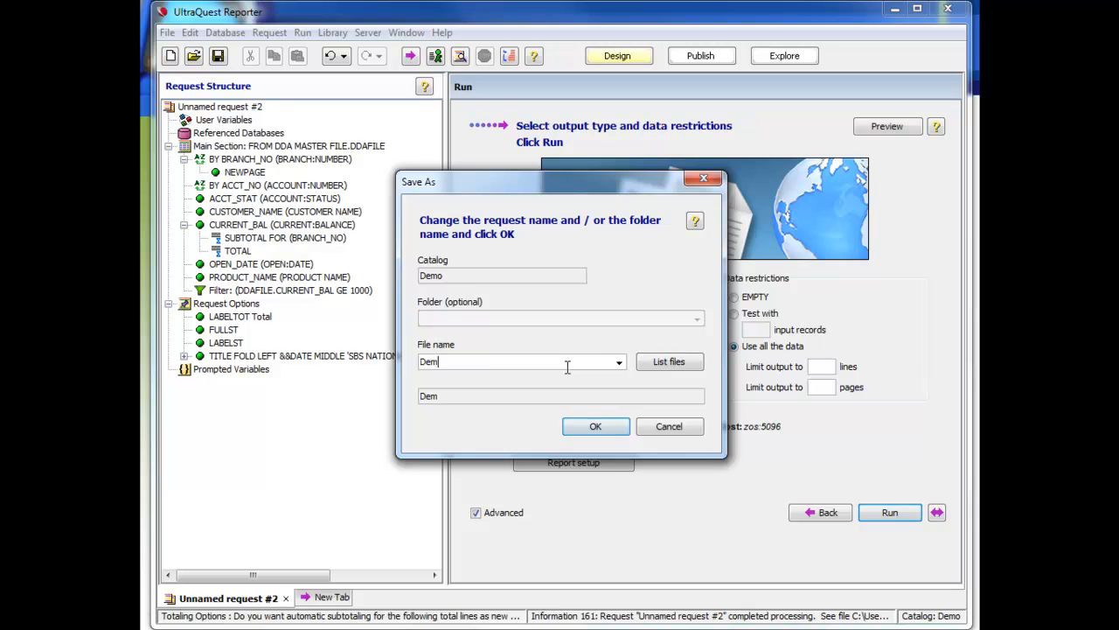